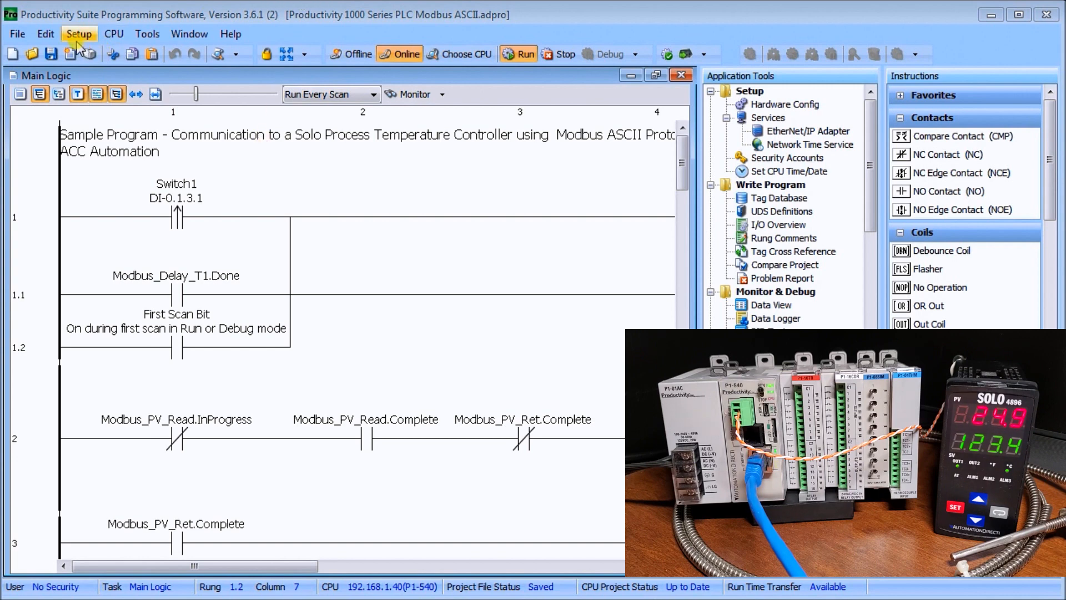
# Show the P1-540 CPU's Serial Ports settings via Setup > Hardware Config
pyautogui.click(78, 34)
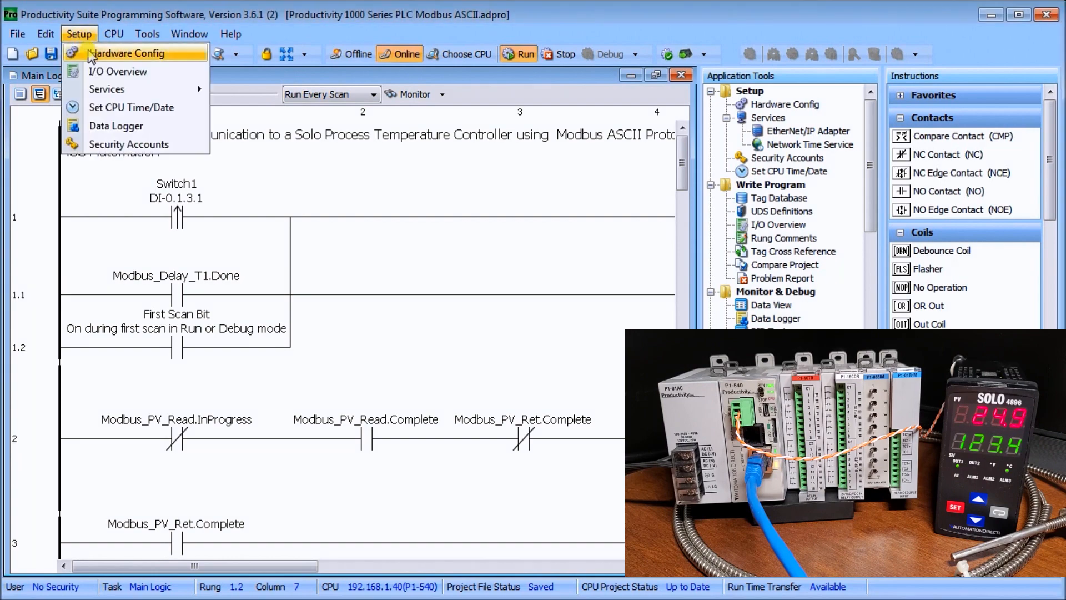
pyautogui.click(127, 53)
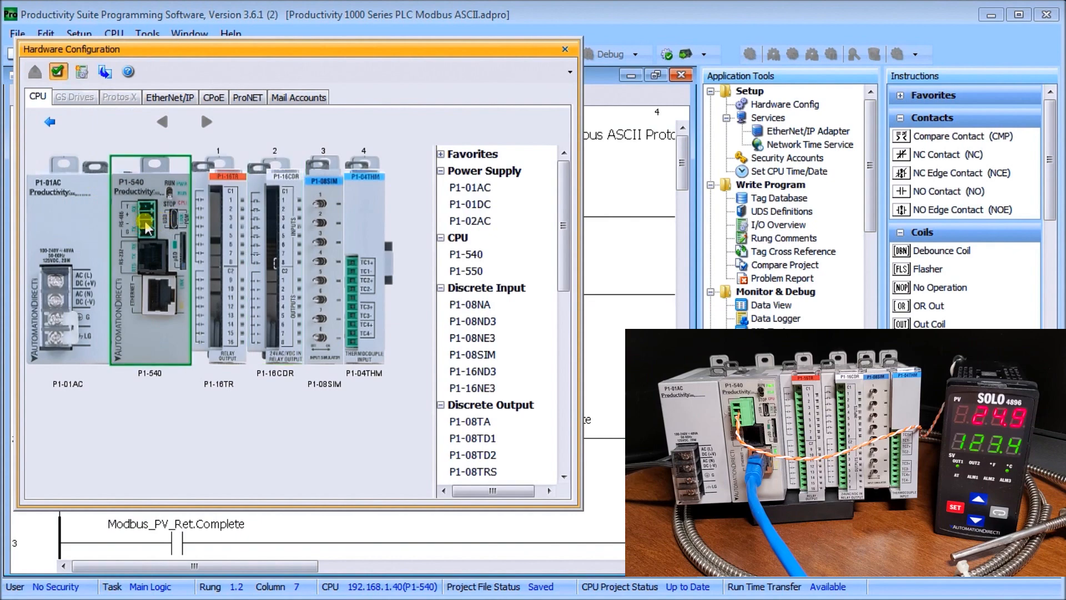
pyautogui.doubleClick(148, 262)
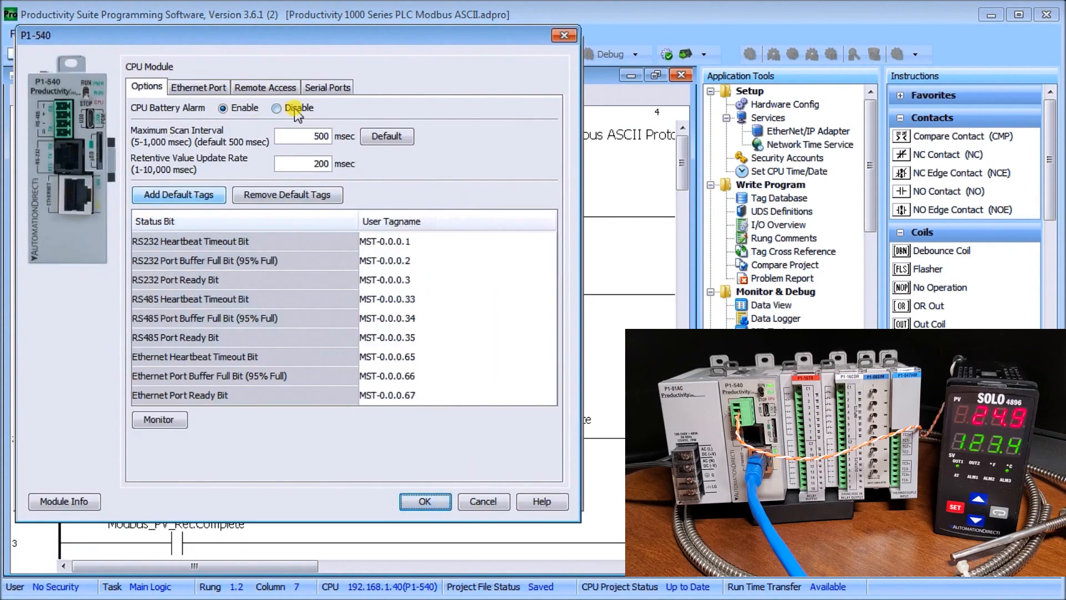
pyautogui.click(326, 87)
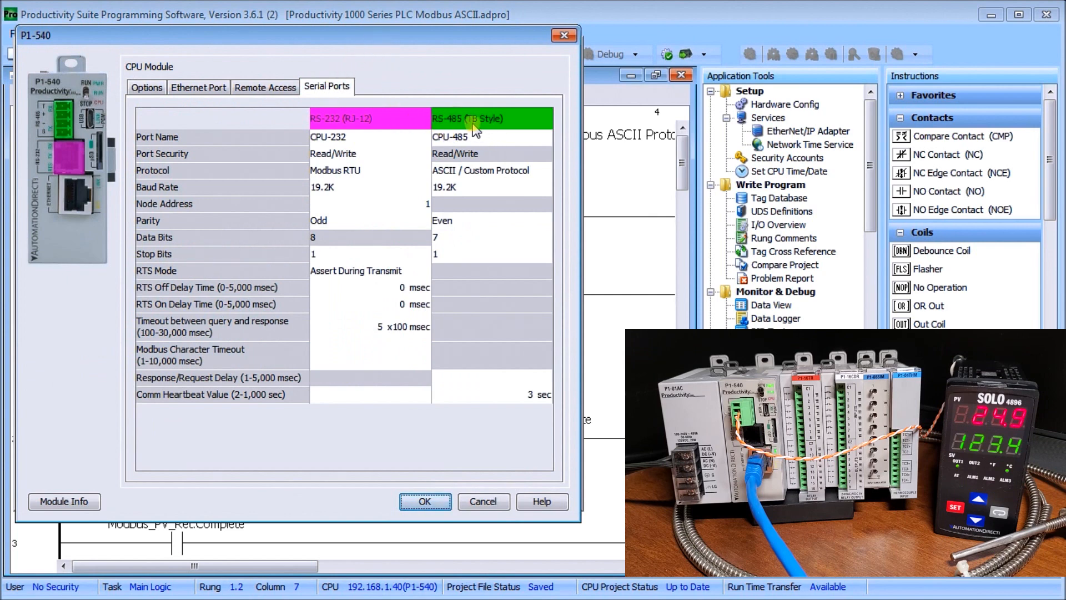
pyautogui.moveTo(500, 135)
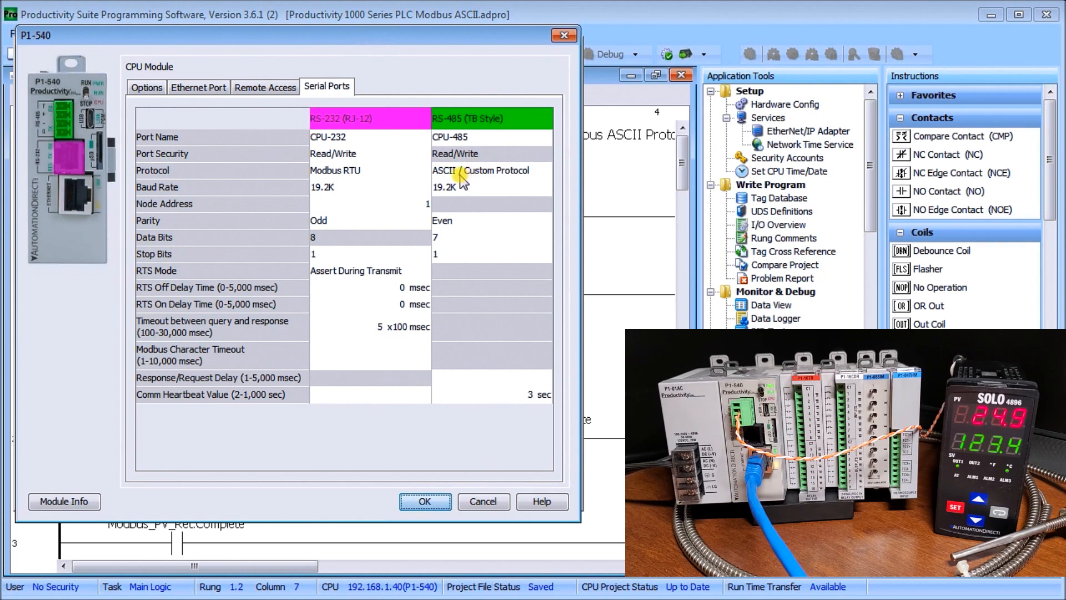
pyautogui.moveTo(483, 179)
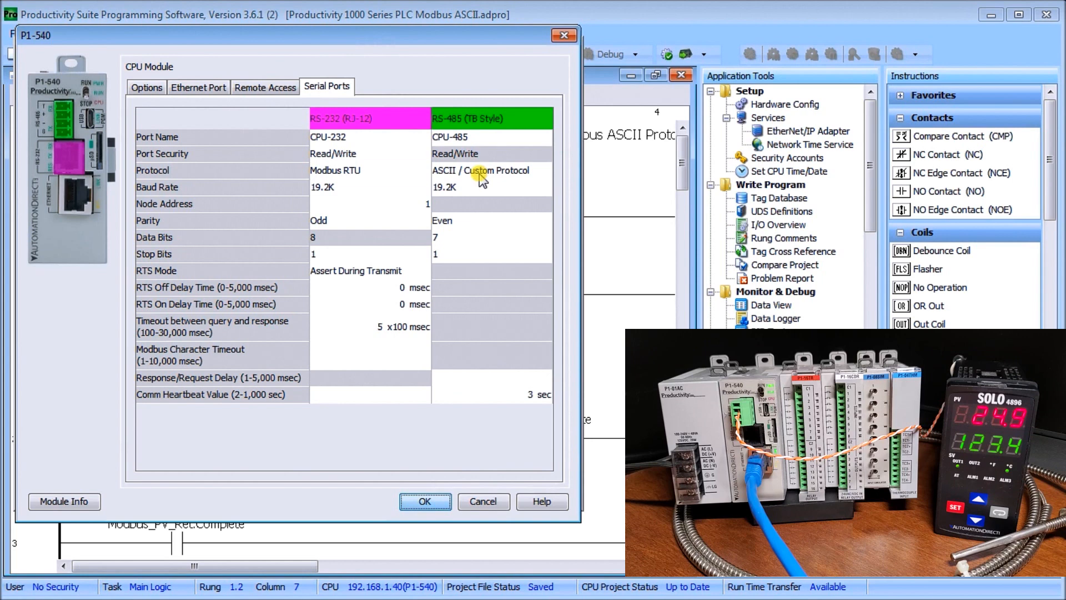
# Confirm RS-485 at ASCII / Custom Protocol, 7 data bits, 1 stop bit, and accept with OK
pyautogui.click(543, 171)
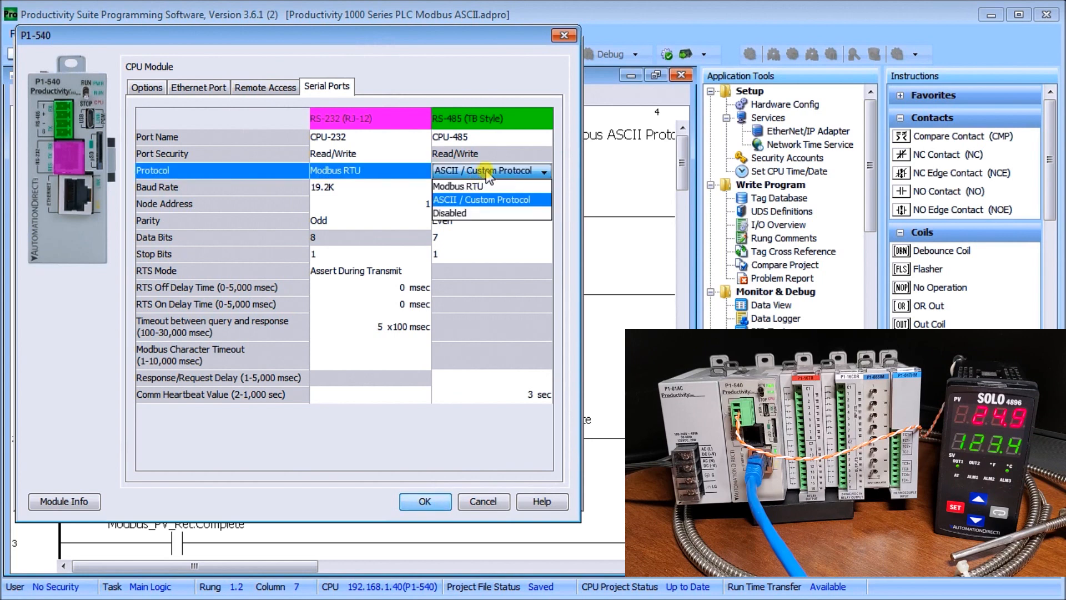
pyautogui.click(484, 198)
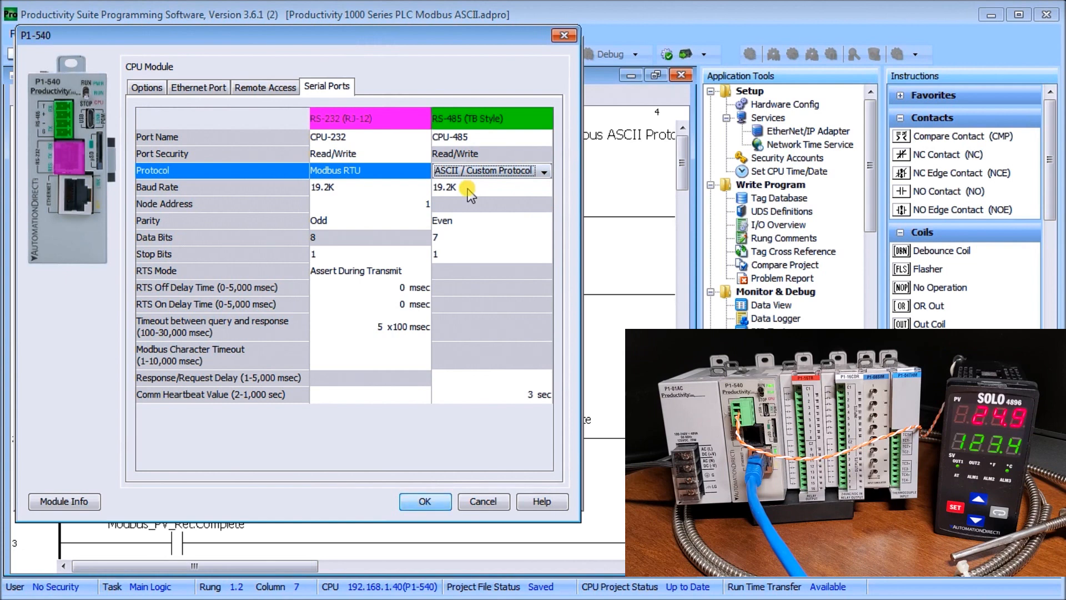
pyautogui.moveTo(468, 227)
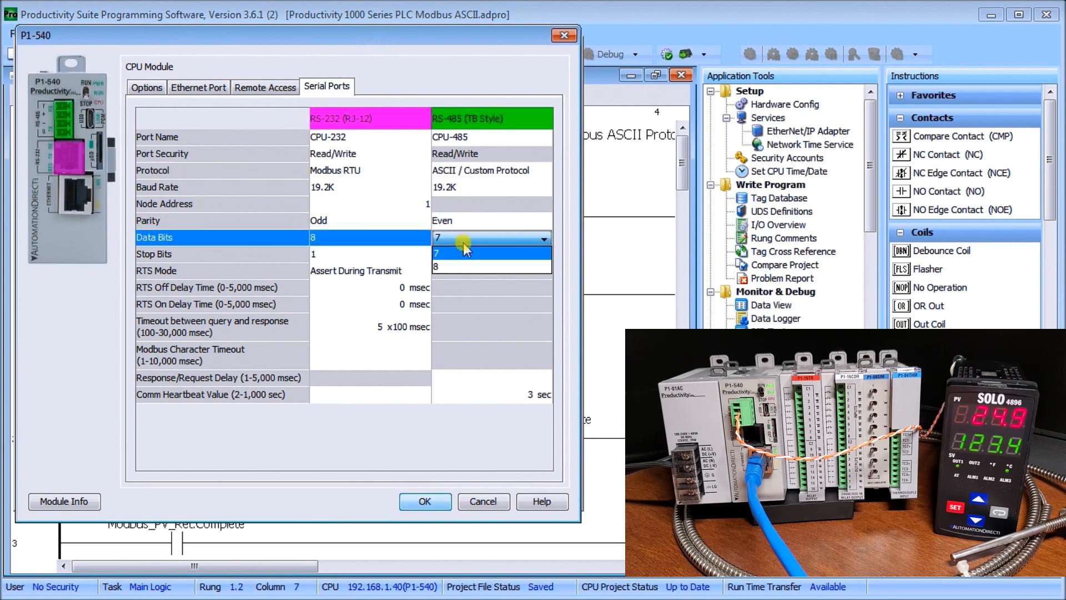
pyautogui.click(462, 252)
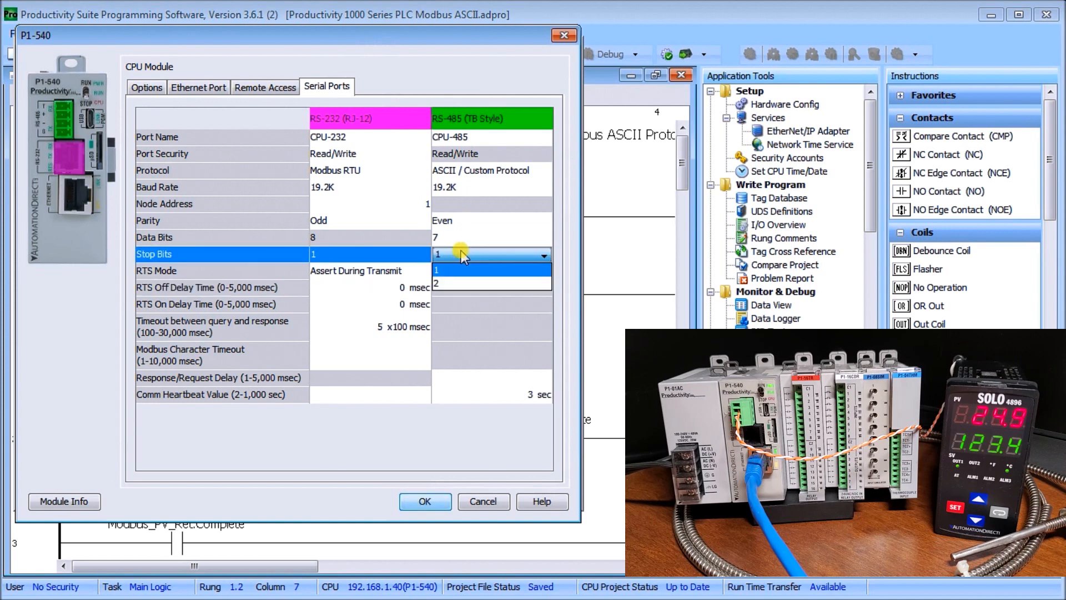
pyautogui.click(490, 255)
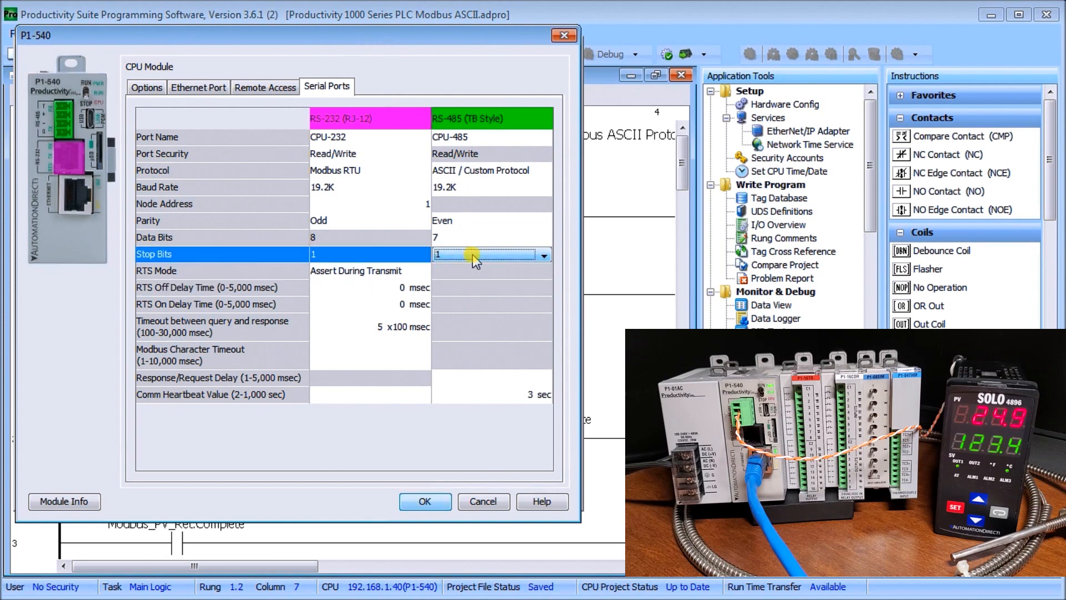
pyautogui.moveTo(474, 285)
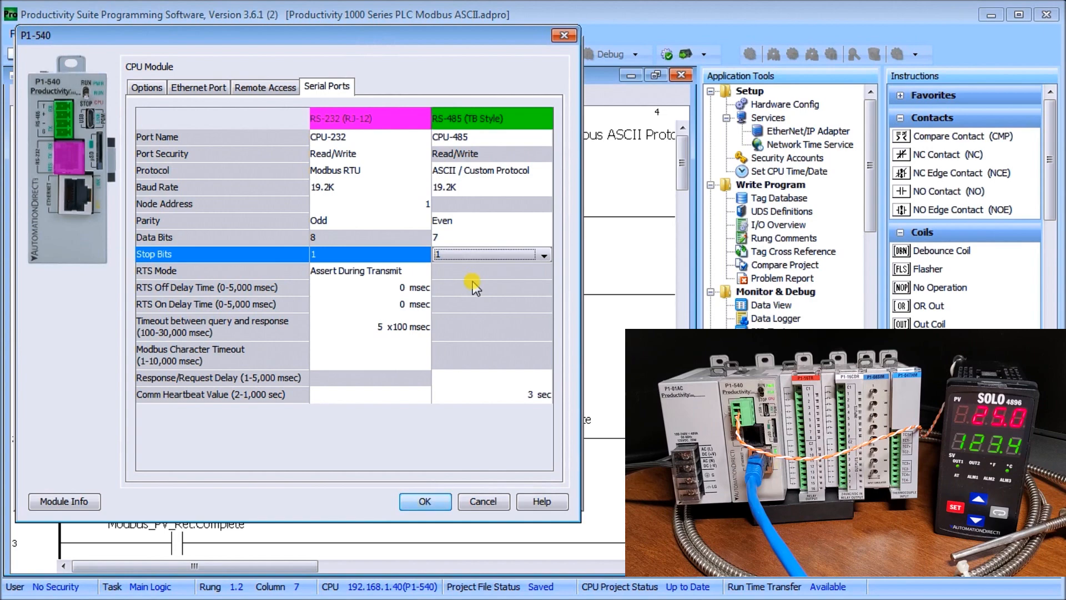
pyautogui.moveTo(486, 473)
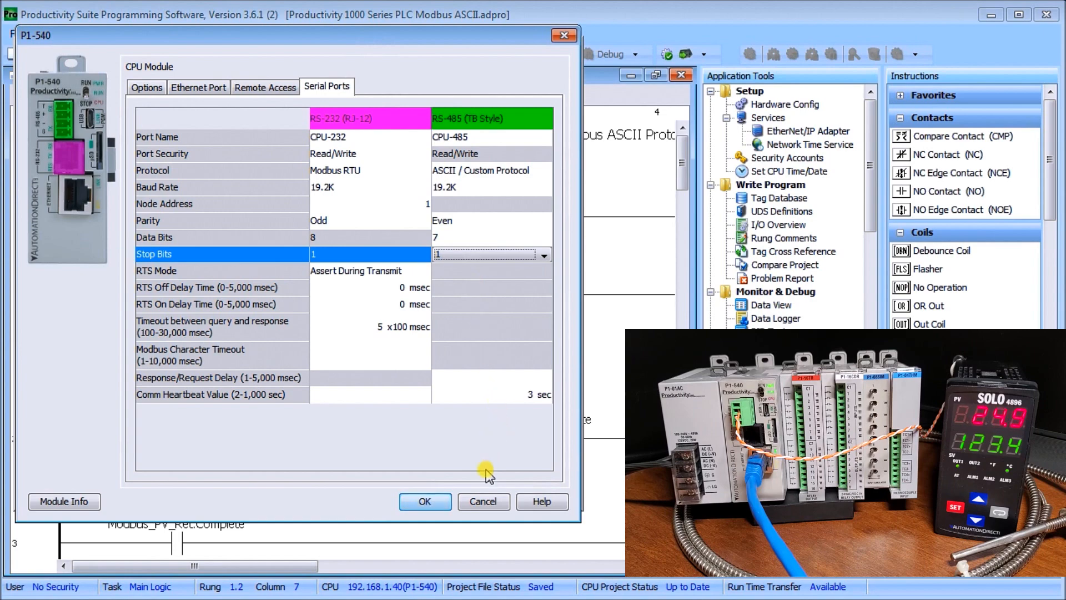
pyautogui.click(425, 501)
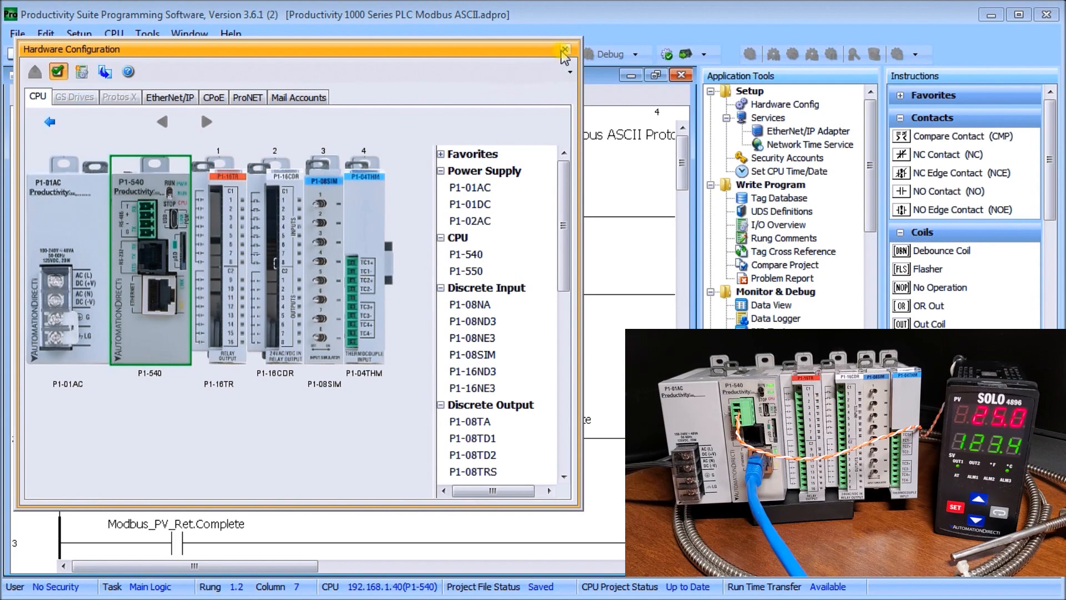
# Close Hardware Configuration and start live monitoring of the Main Logic rungs
pyautogui.click(564, 49)
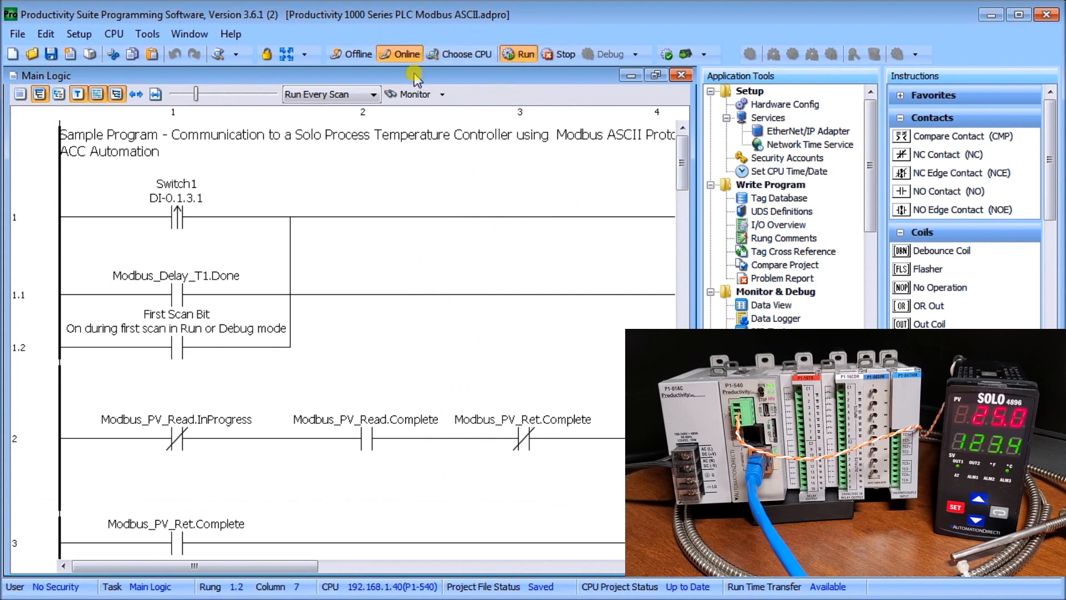
pyautogui.moveTo(408, 93)
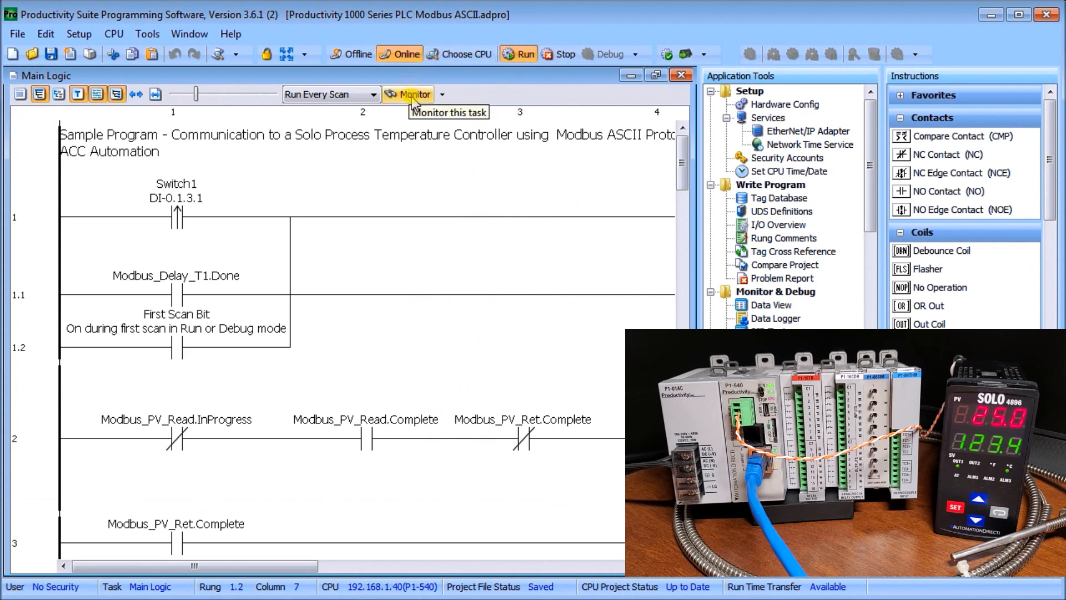
pyautogui.click(407, 93)
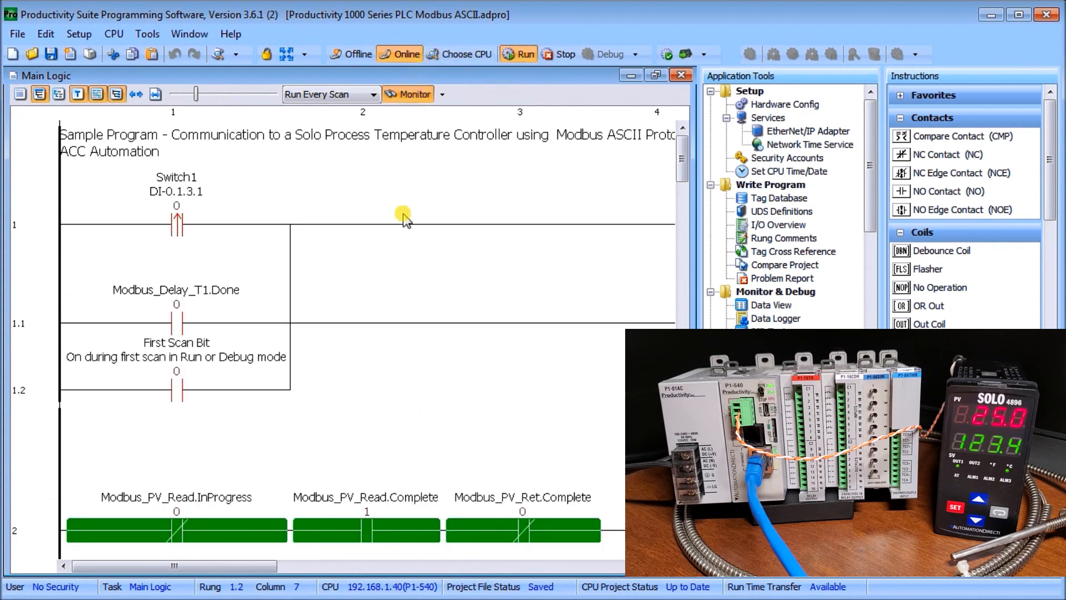
pyautogui.moveTo(413, 205)
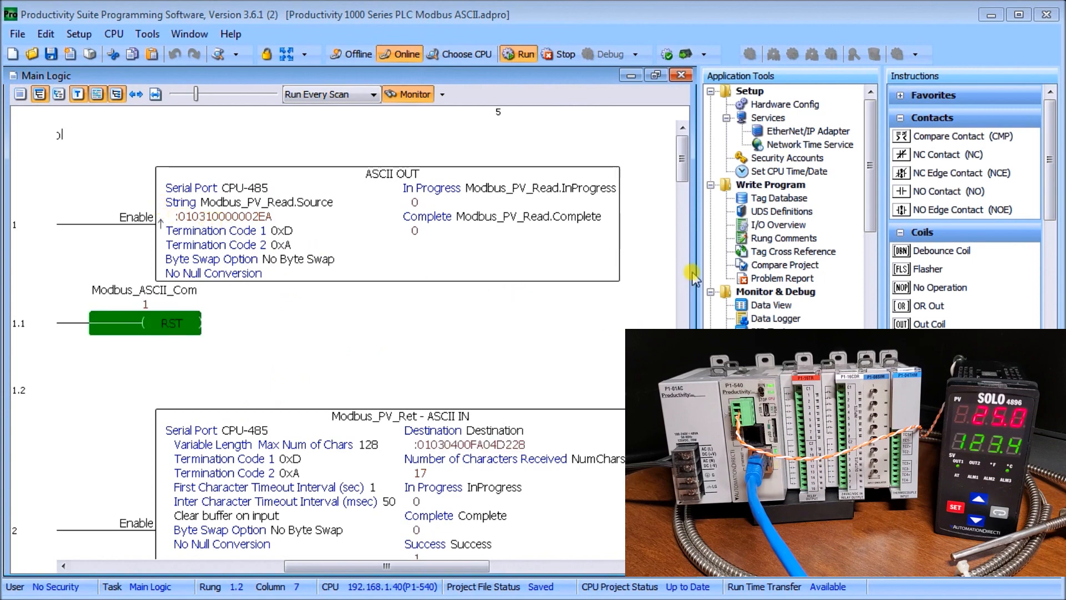
pyautogui.scroll(-3)
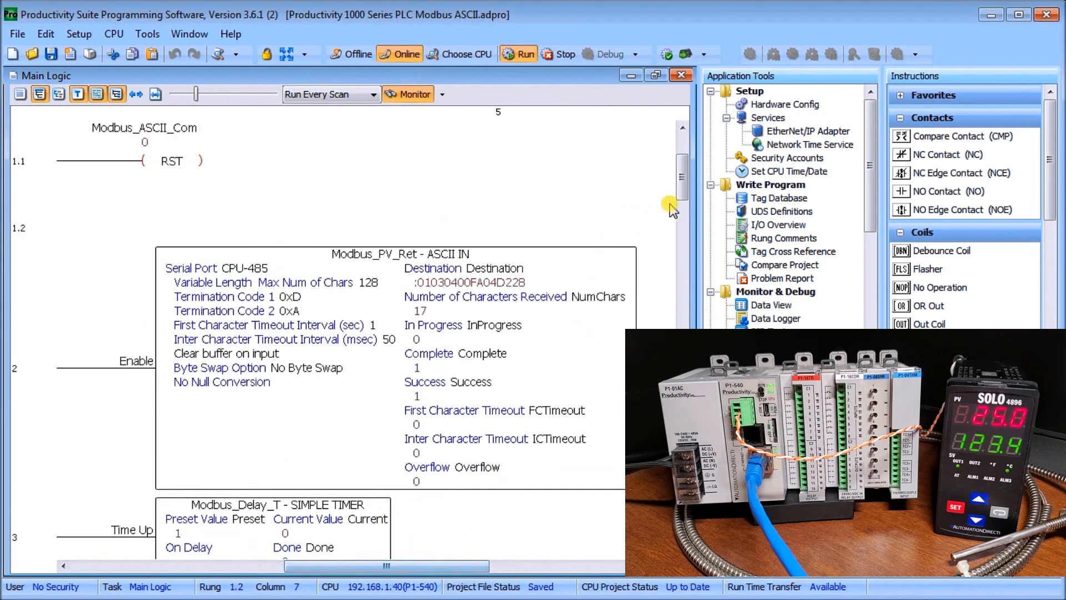
pyautogui.scroll(3)
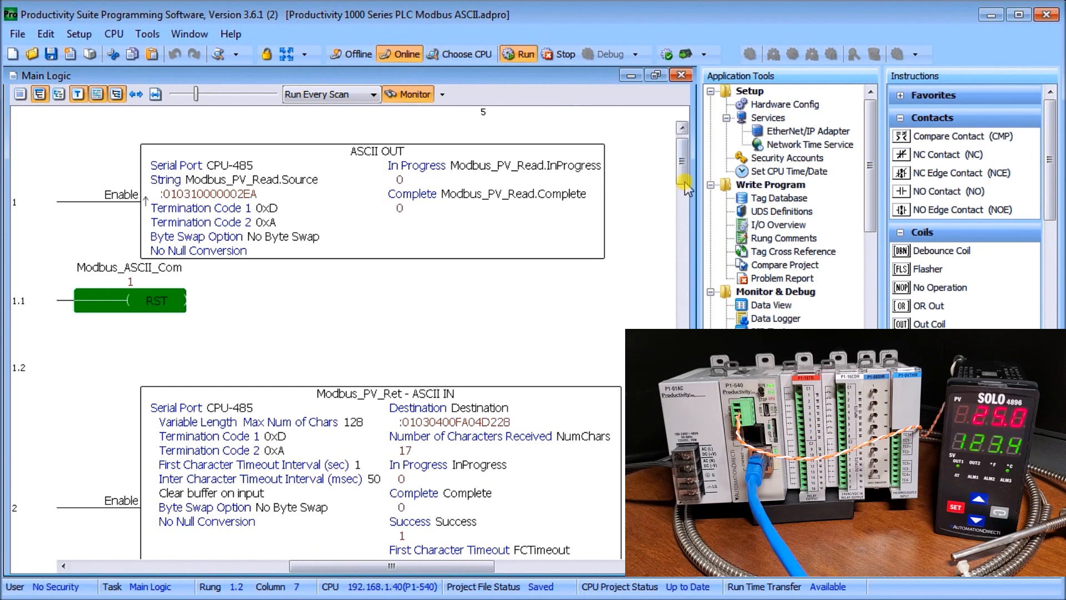
pyautogui.scroll(-3)
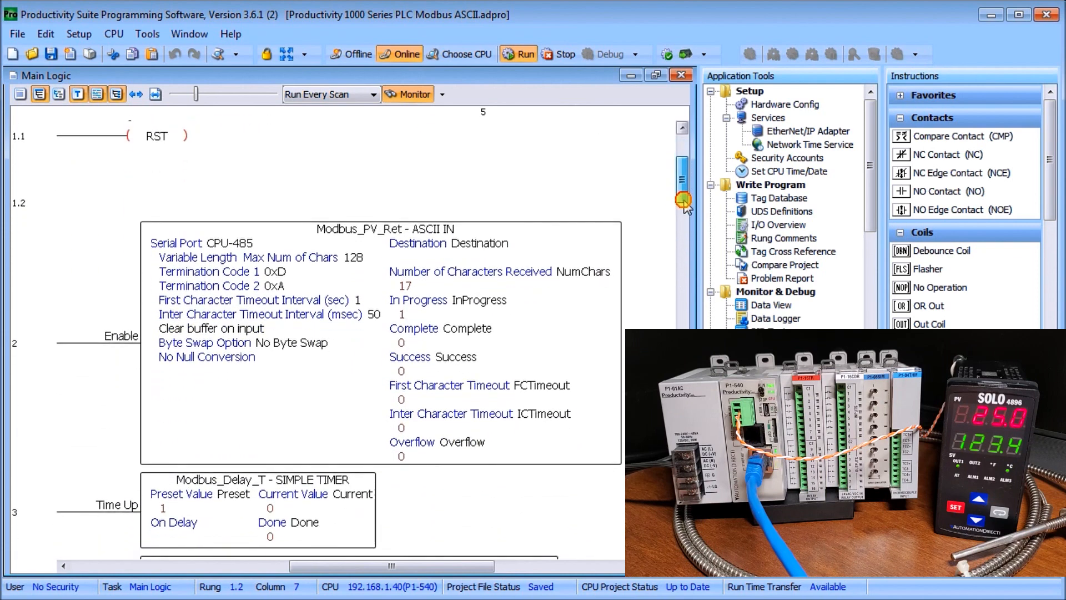
pyautogui.scroll(-3)
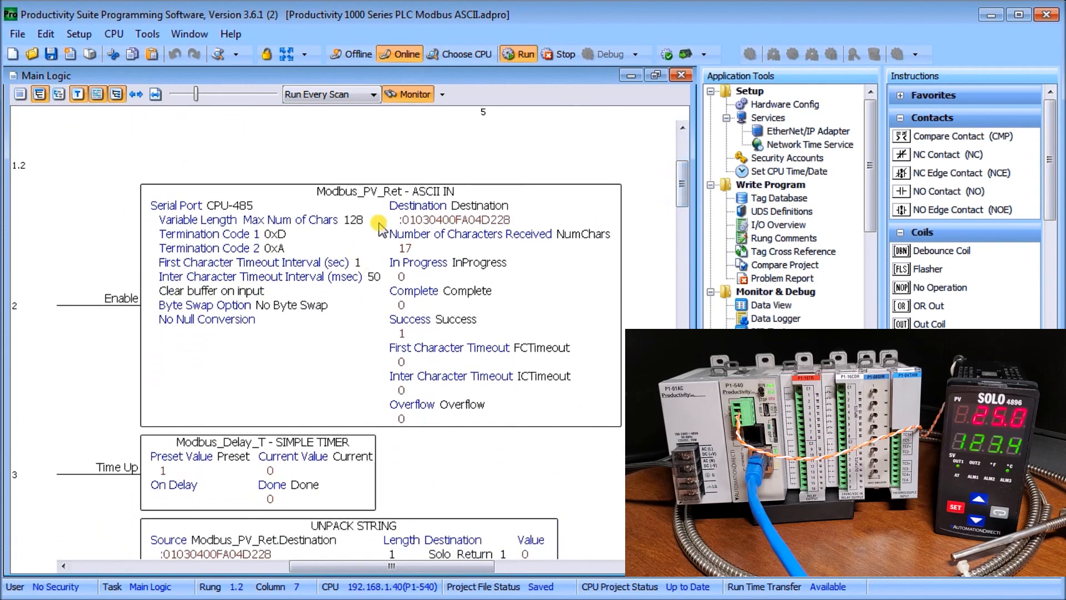
pyautogui.moveTo(404, 230)
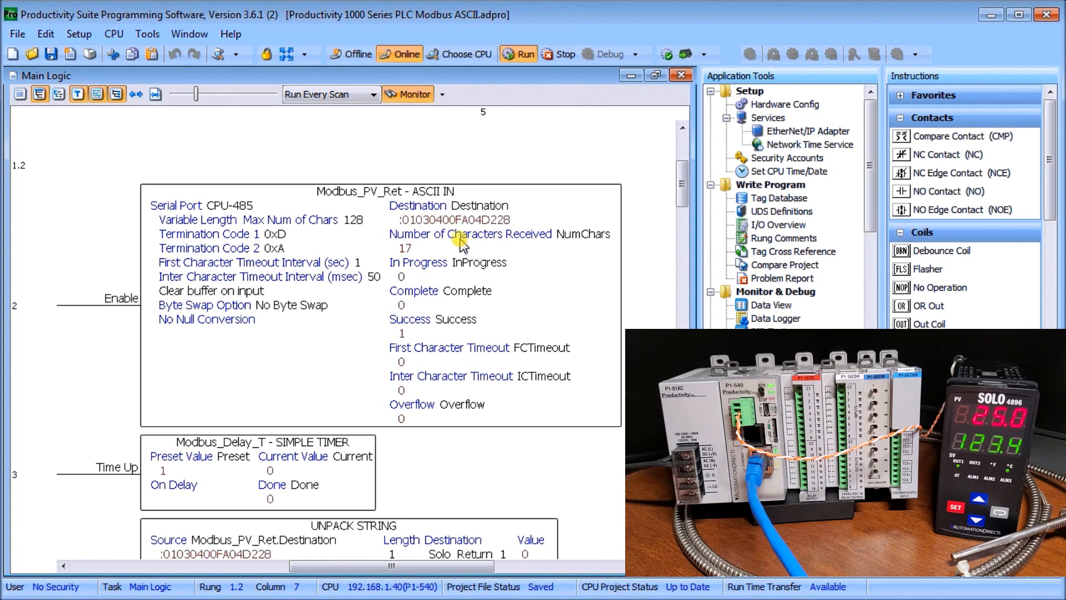
pyautogui.moveTo(368, 333)
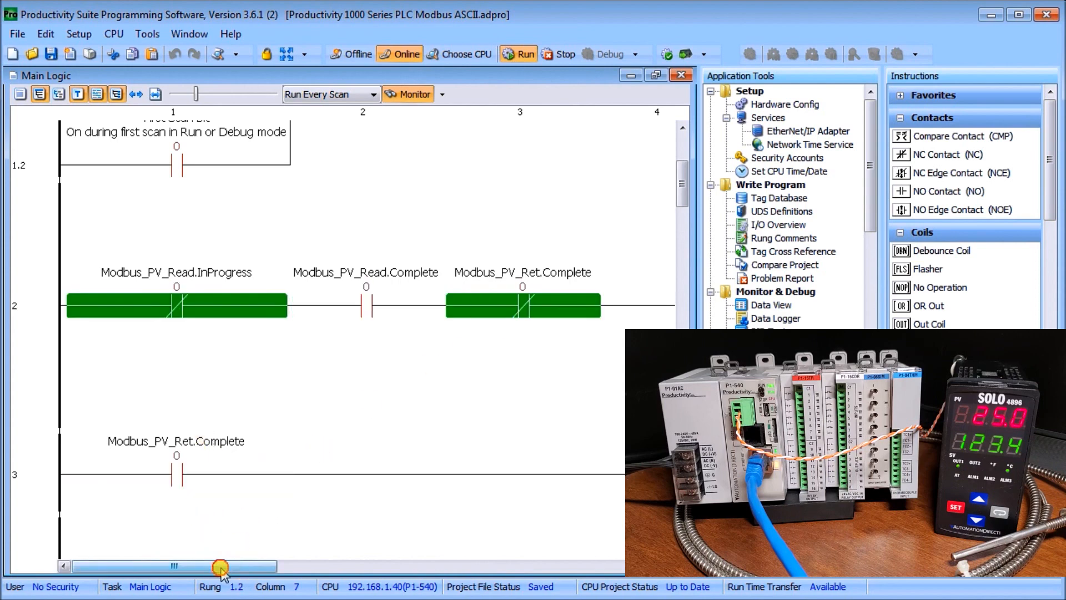
pyautogui.hscroll(3)
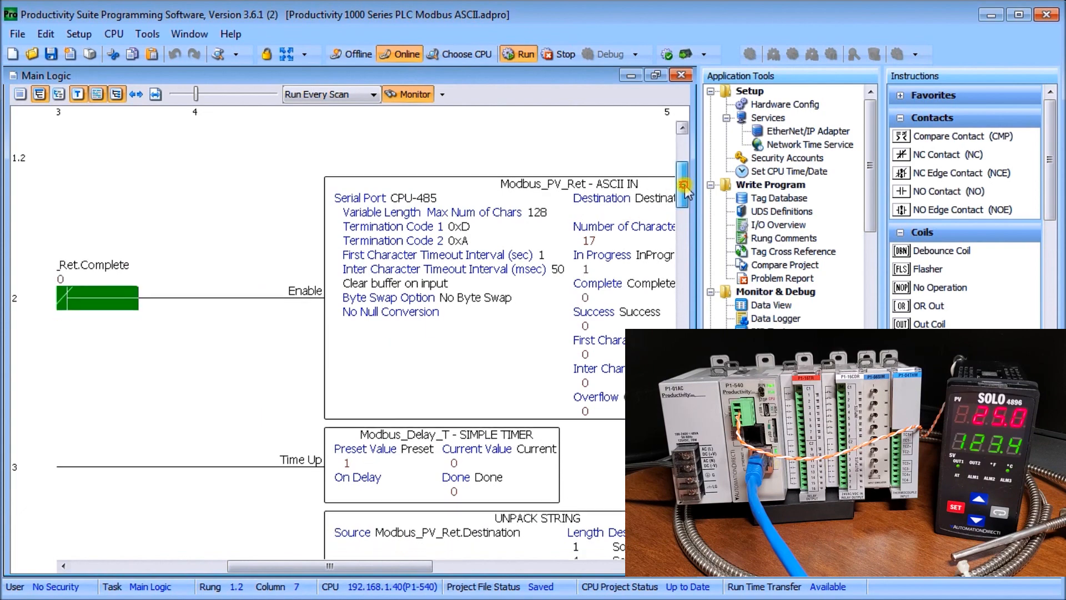
pyautogui.scroll(-3)
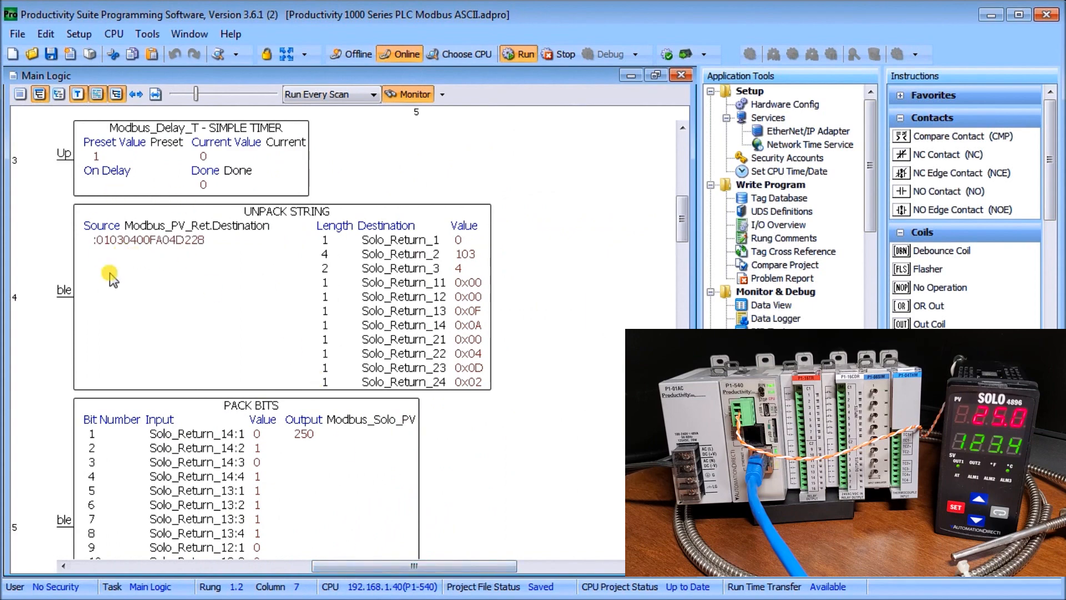
pyautogui.moveTo(360, 245)
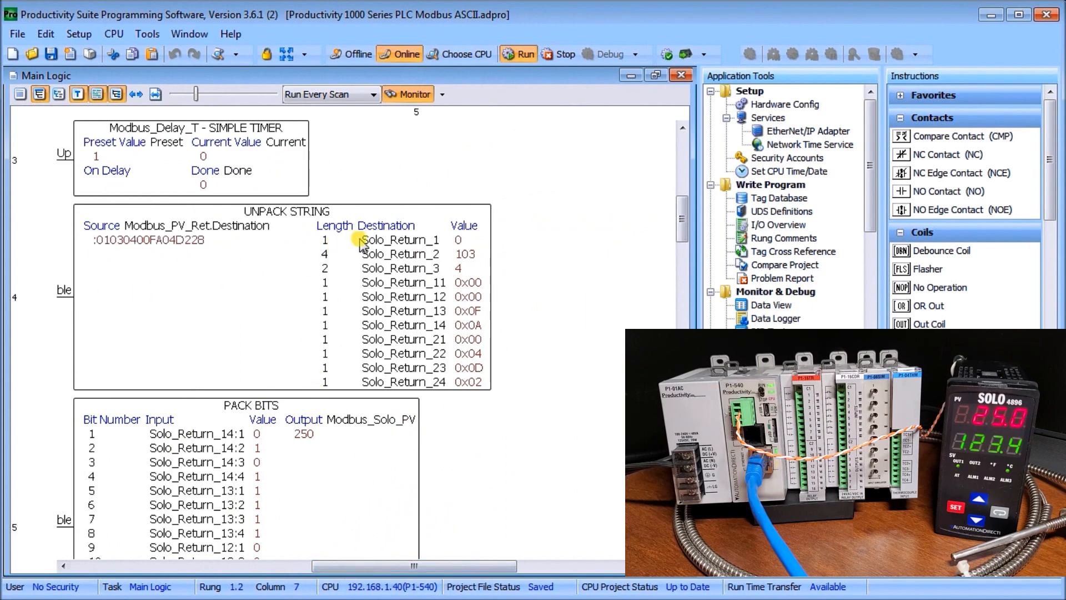
pyautogui.moveTo(473, 245)
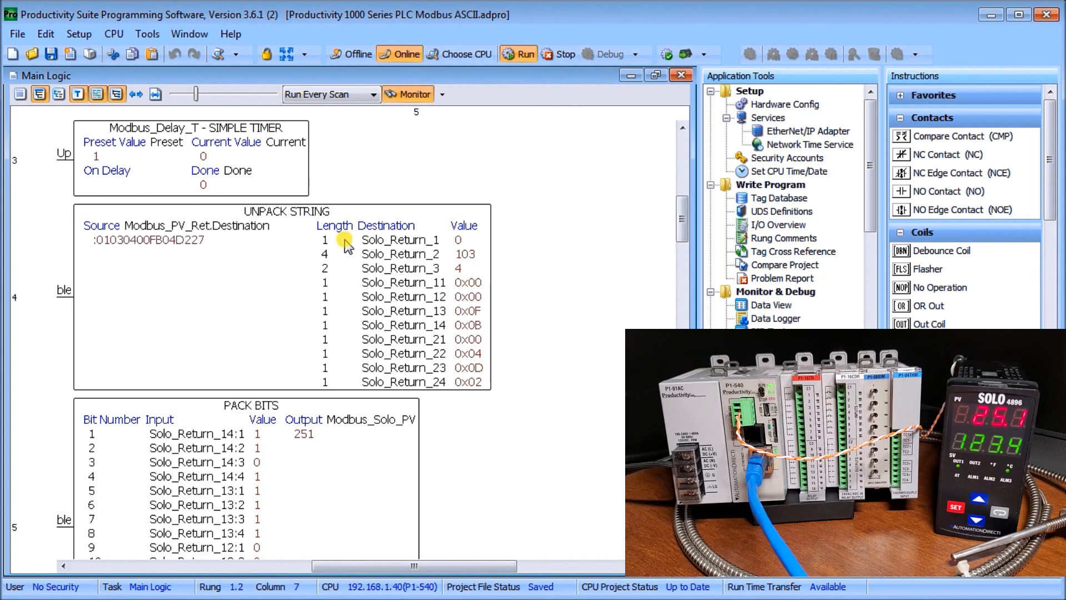
pyautogui.moveTo(125, 220)
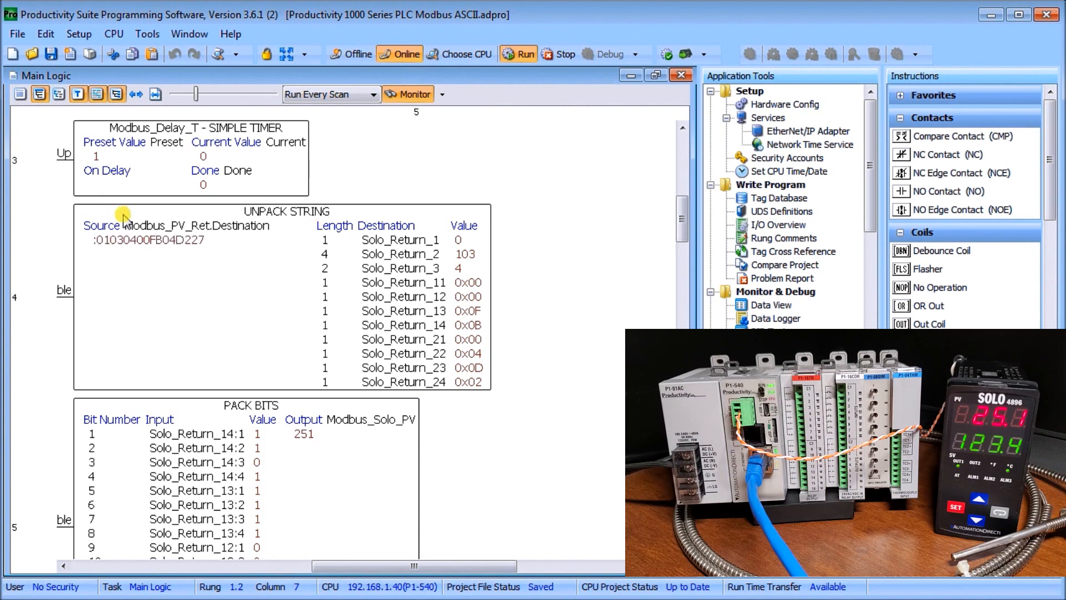
pyautogui.moveTo(313, 231)
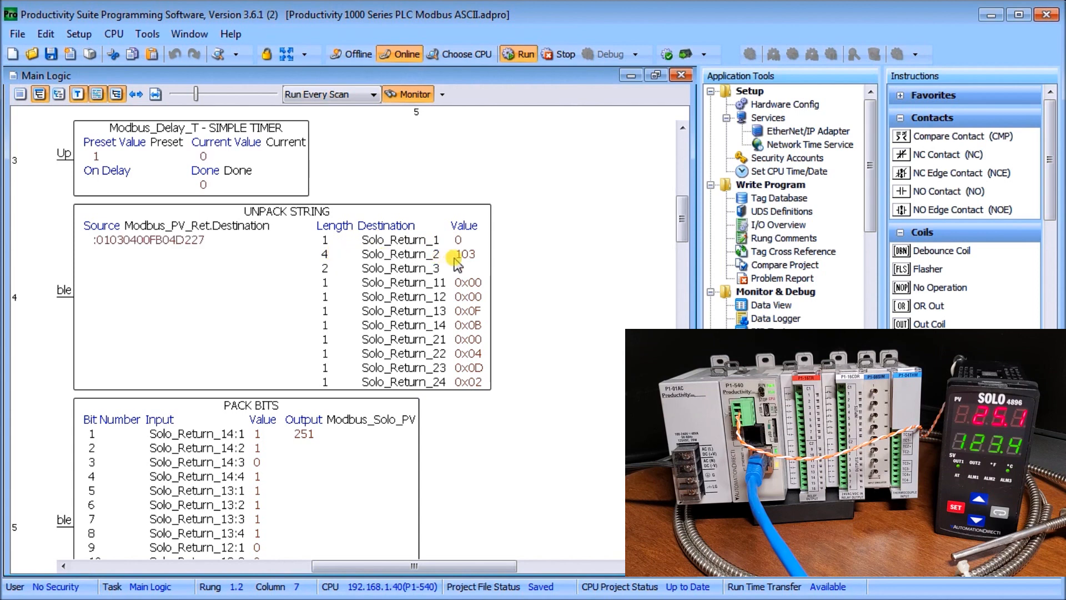
pyautogui.moveTo(461, 265)
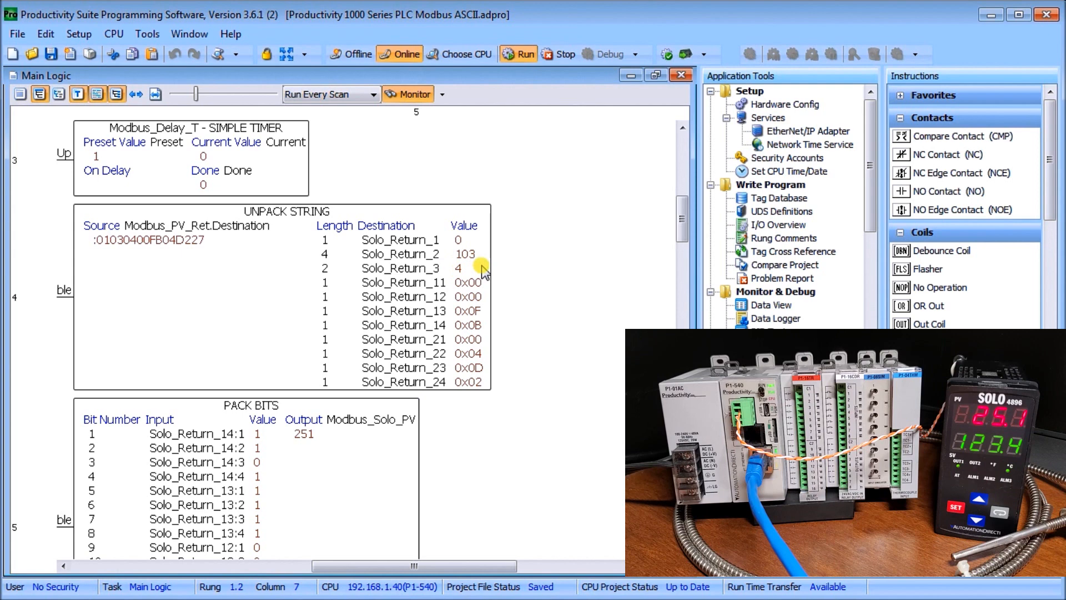
pyautogui.moveTo(422, 285)
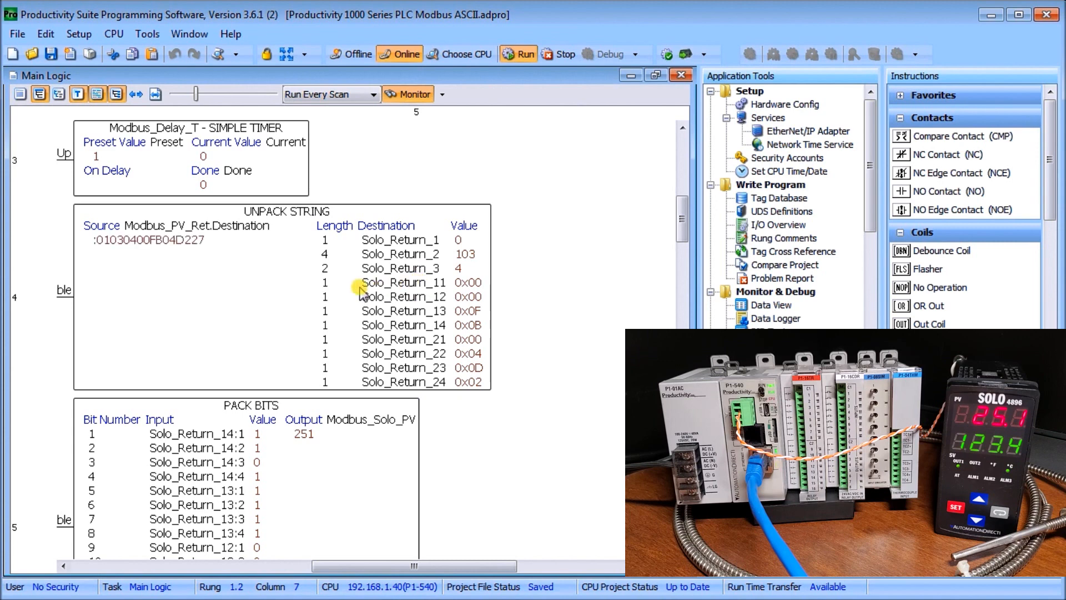
pyautogui.moveTo(404, 289)
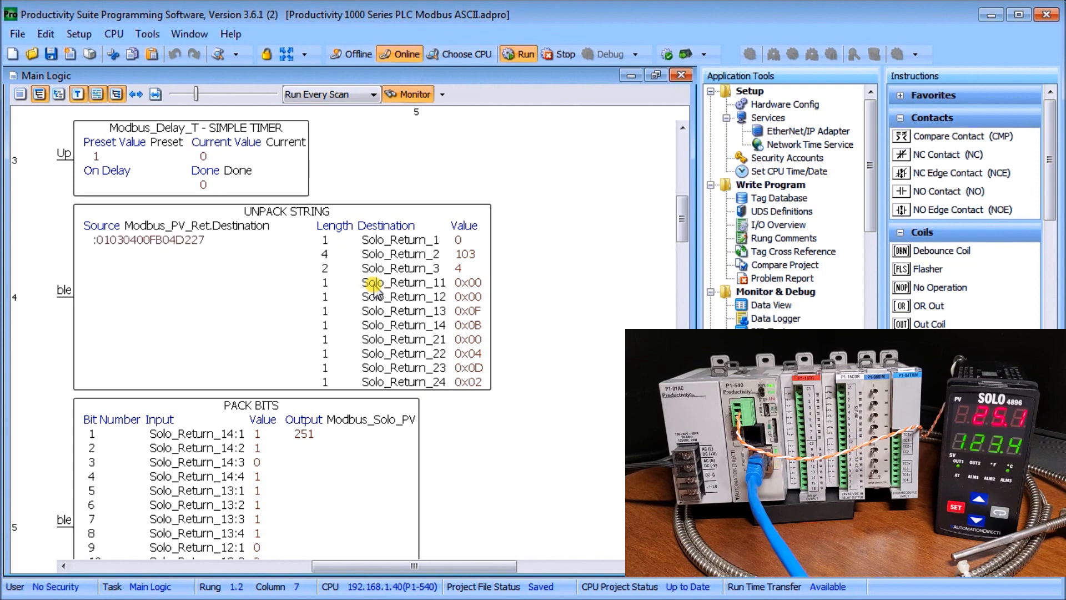
pyautogui.moveTo(408, 290)
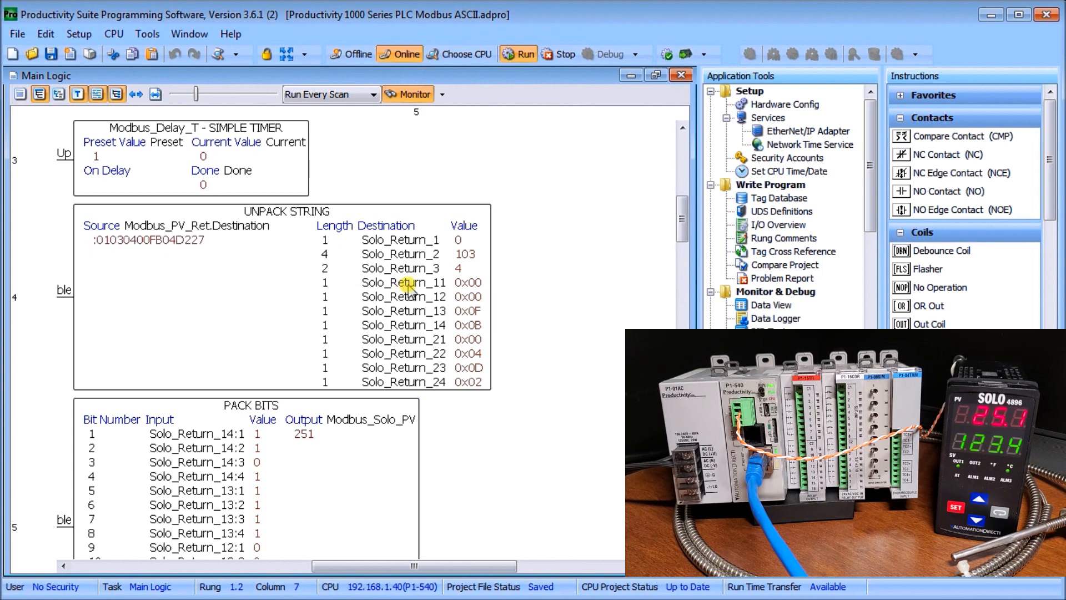
pyautogui.moveTo(483, 315)
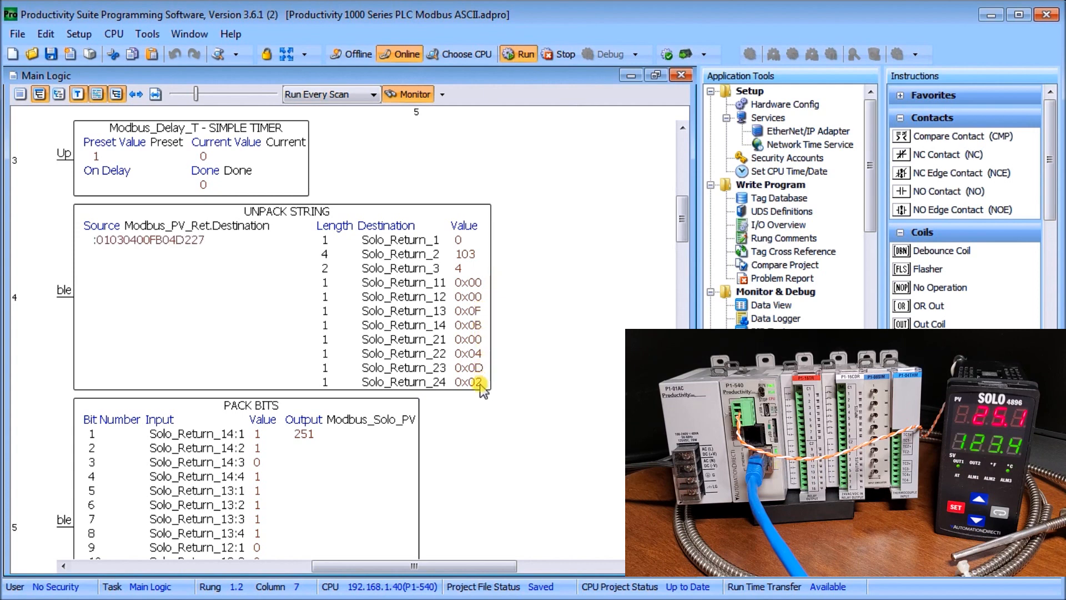
pyautogui.moveTo(523, 411)
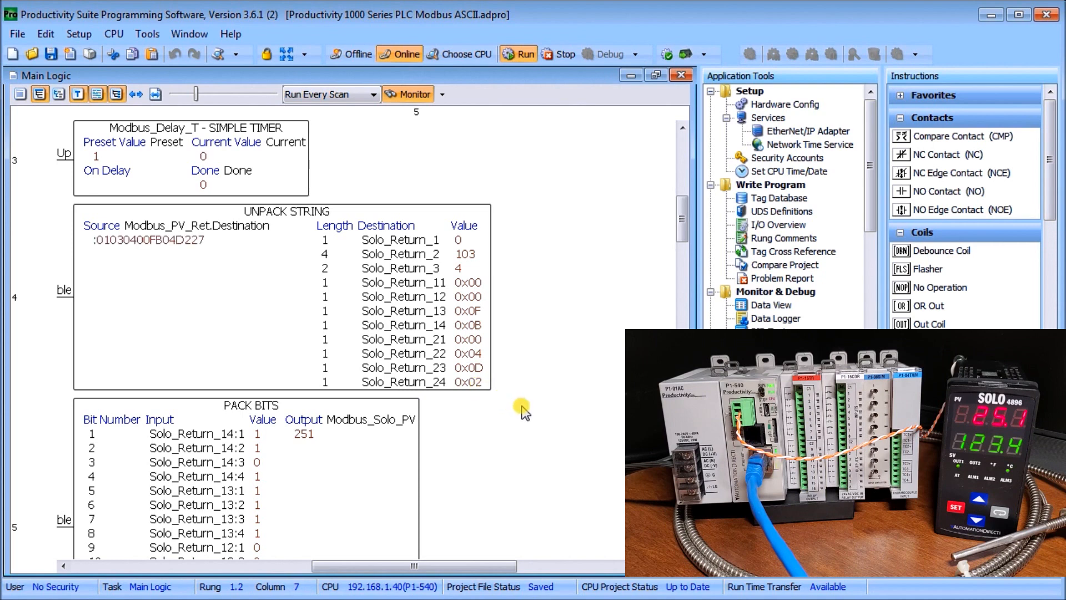
pyautogui.scroll(-3)
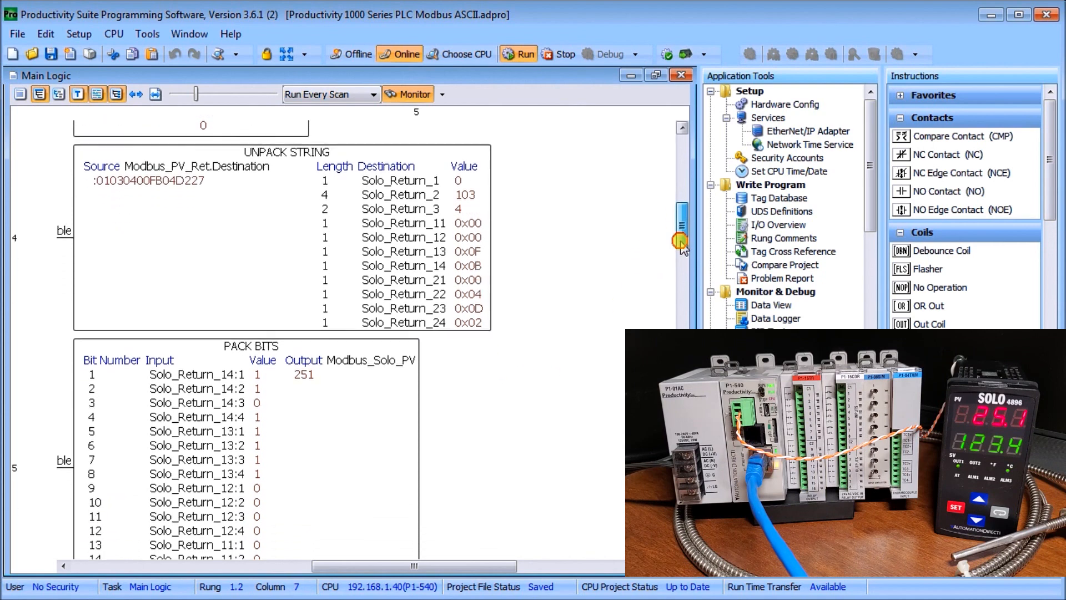
pyautogui.scroll(-3)
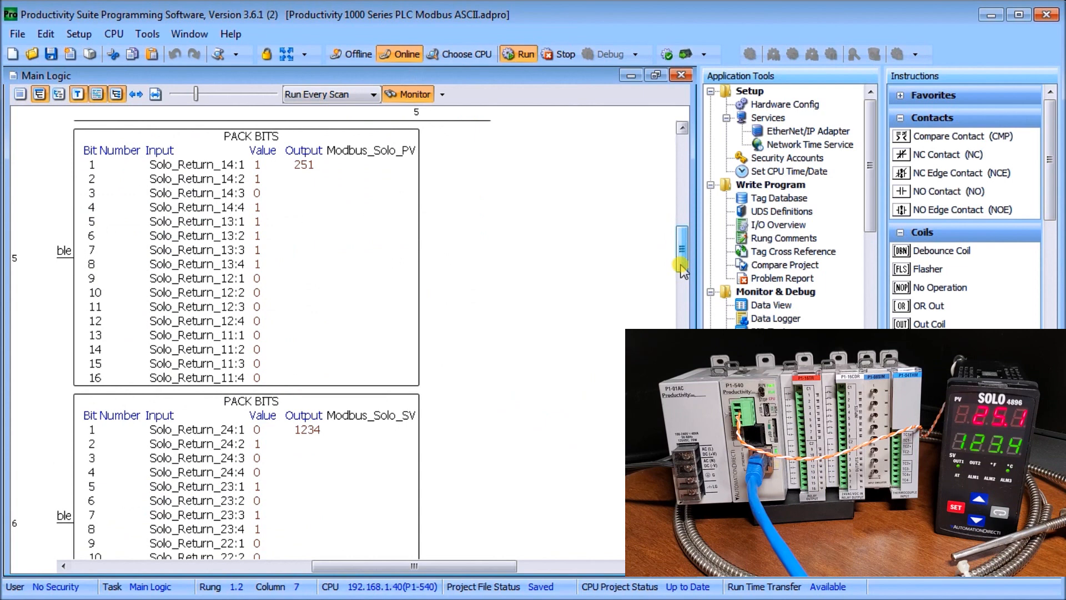
pyautogui.moveTo(393, 204)
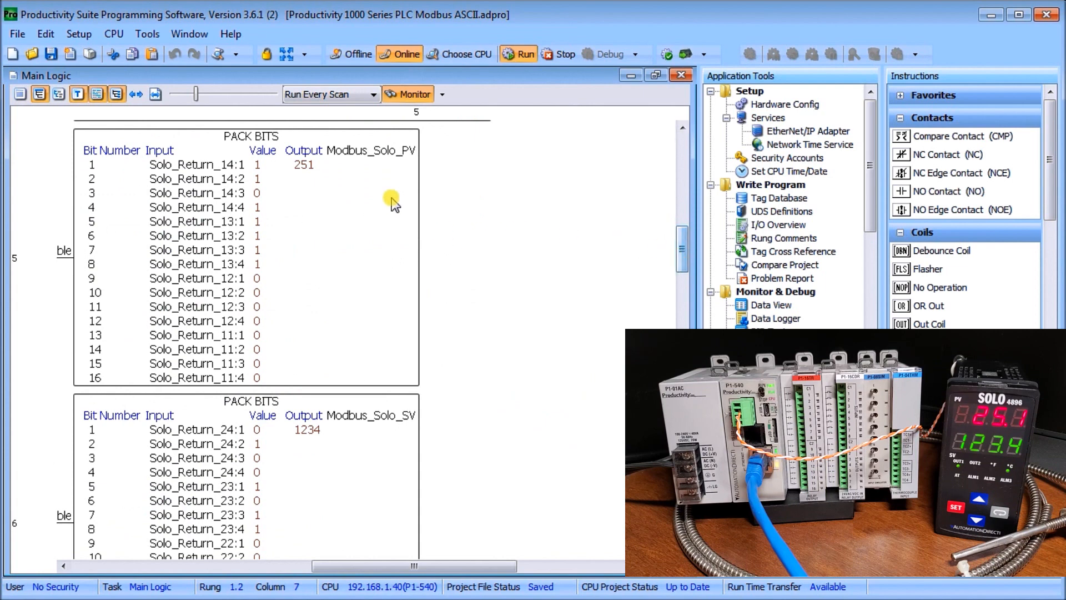
pyautogui.moveTo(244, 170)
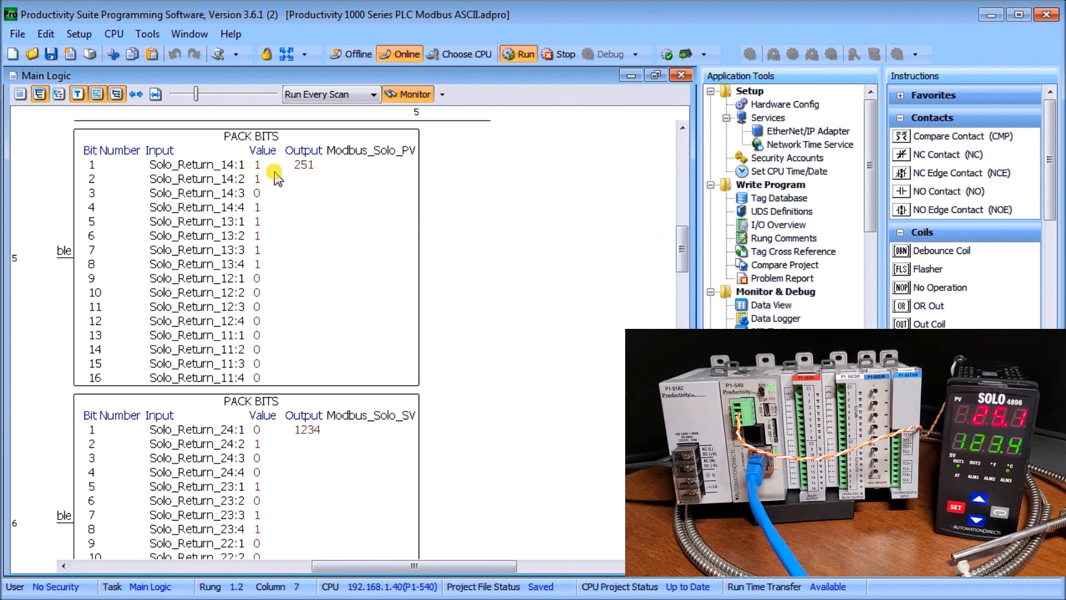
pyautogui.moveTo(304, 158)
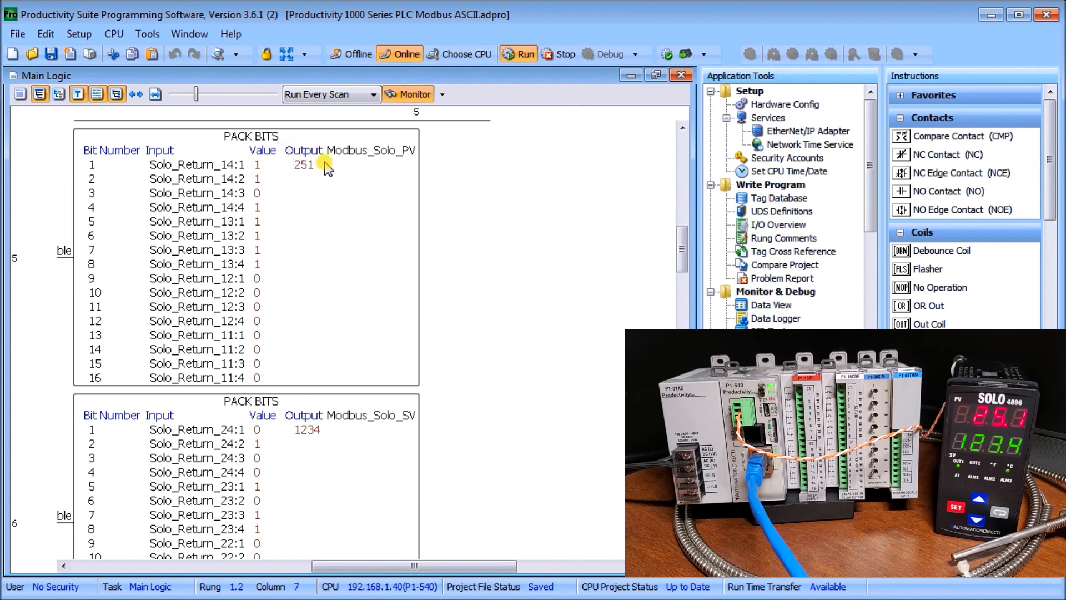
pyautogui.moveTo(330, 189)
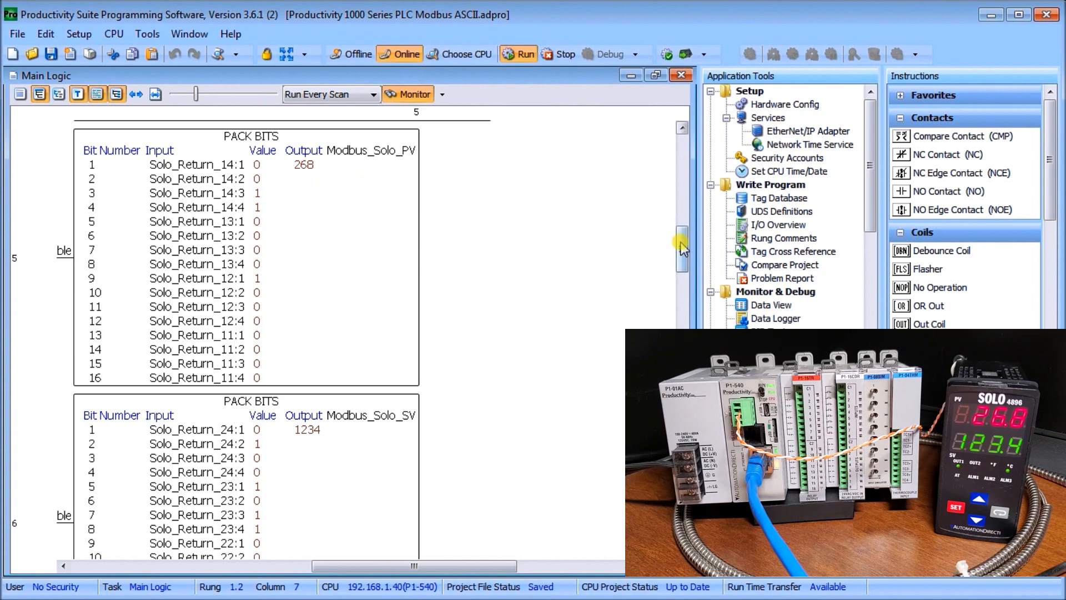
pyautogui.scroll(-3)
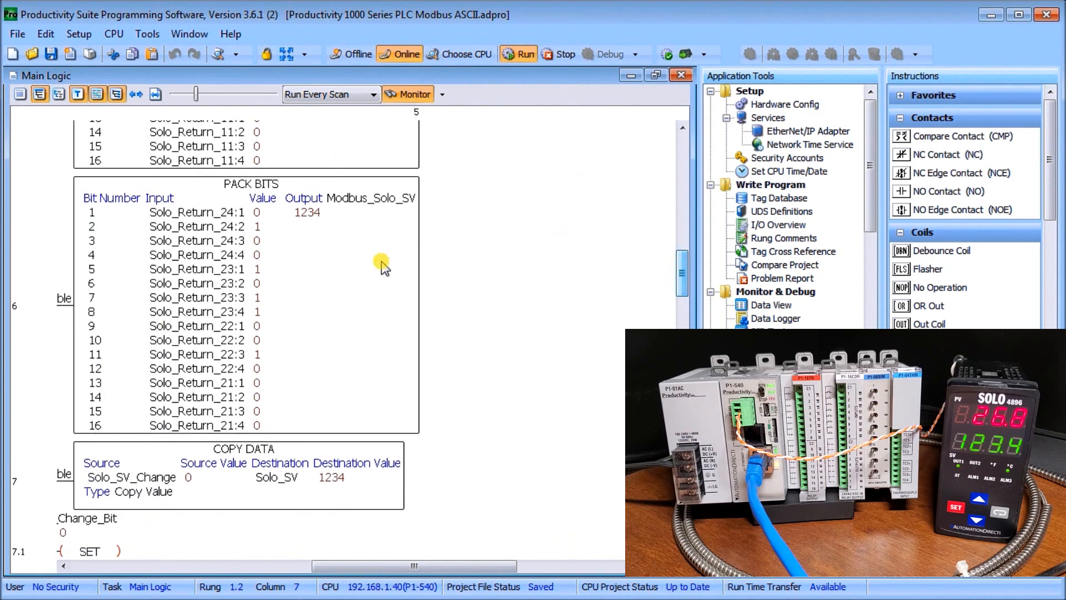
pyautogui.moveTo(299, 224)
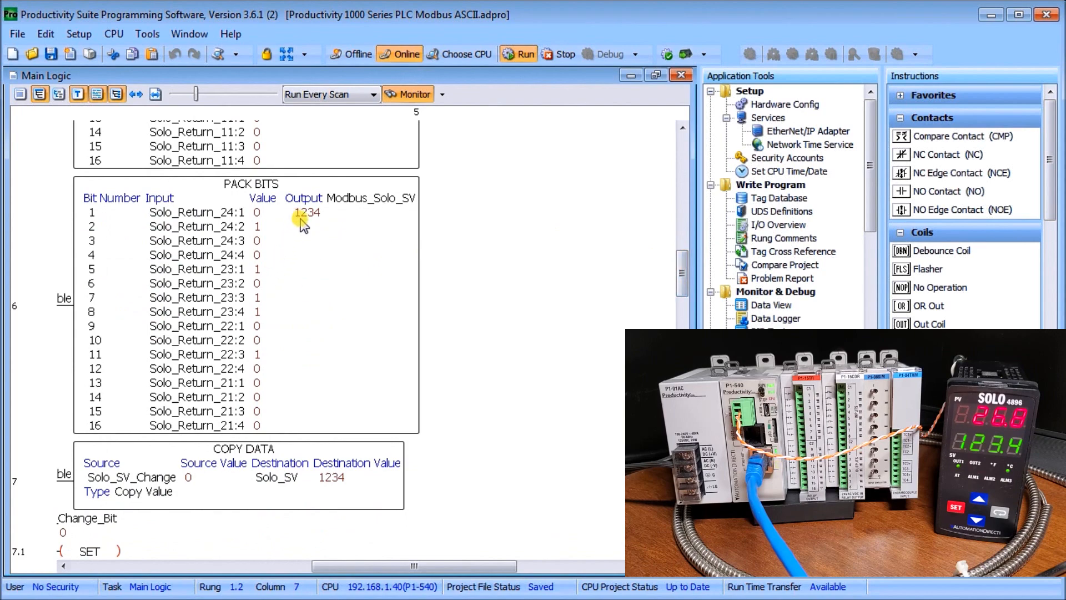
pyautogui.moveTo(475, 235)
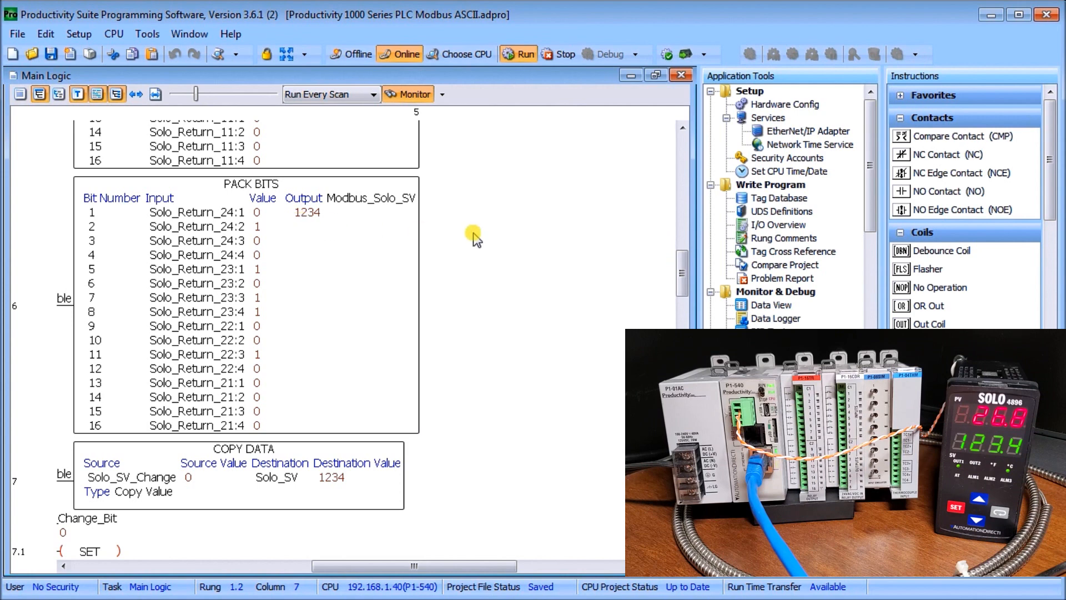
pyautogui.scroll(-3)
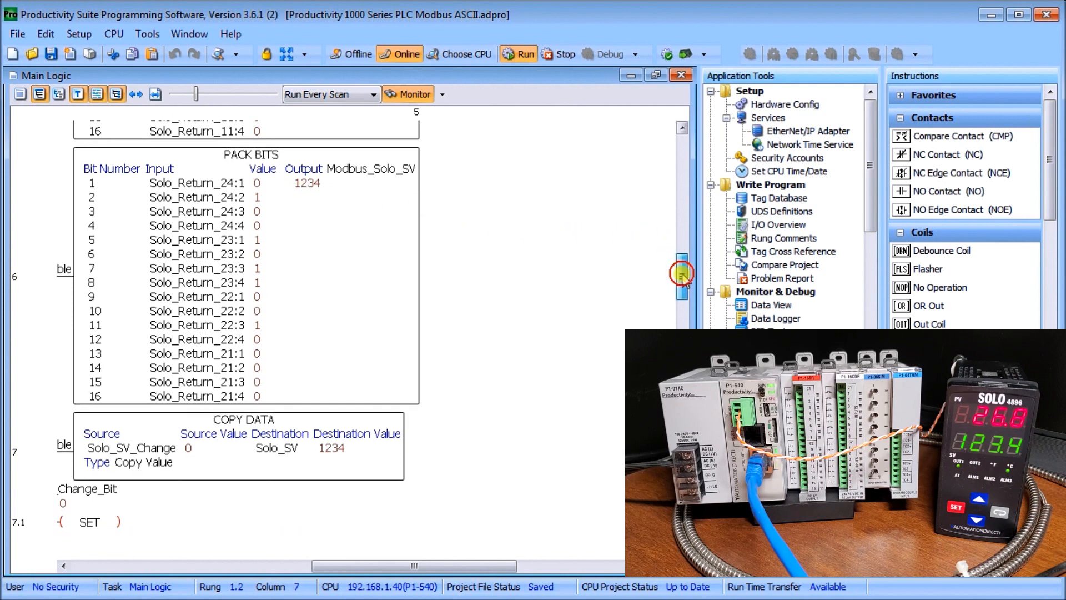
pyautogui.scroll(-3)
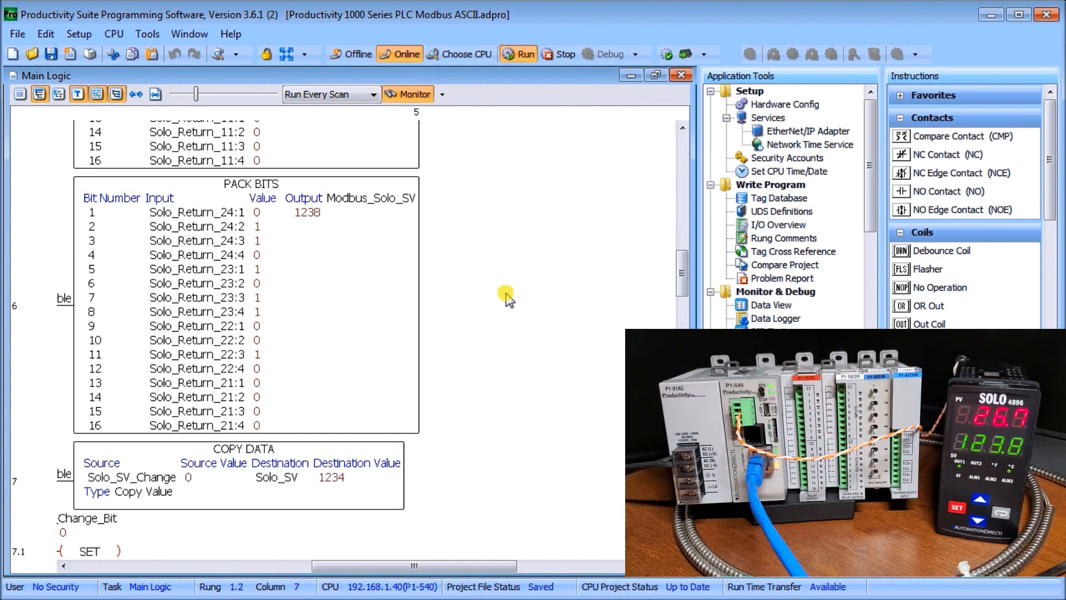
pyautogui.moveTo(482, 313)
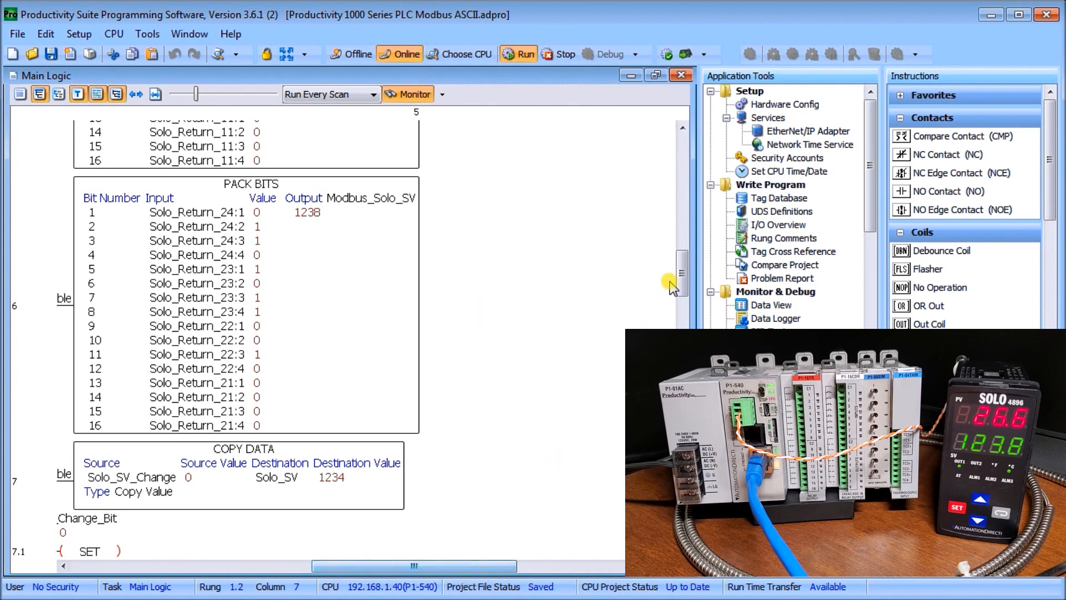
pyautogui.scroll(-3)
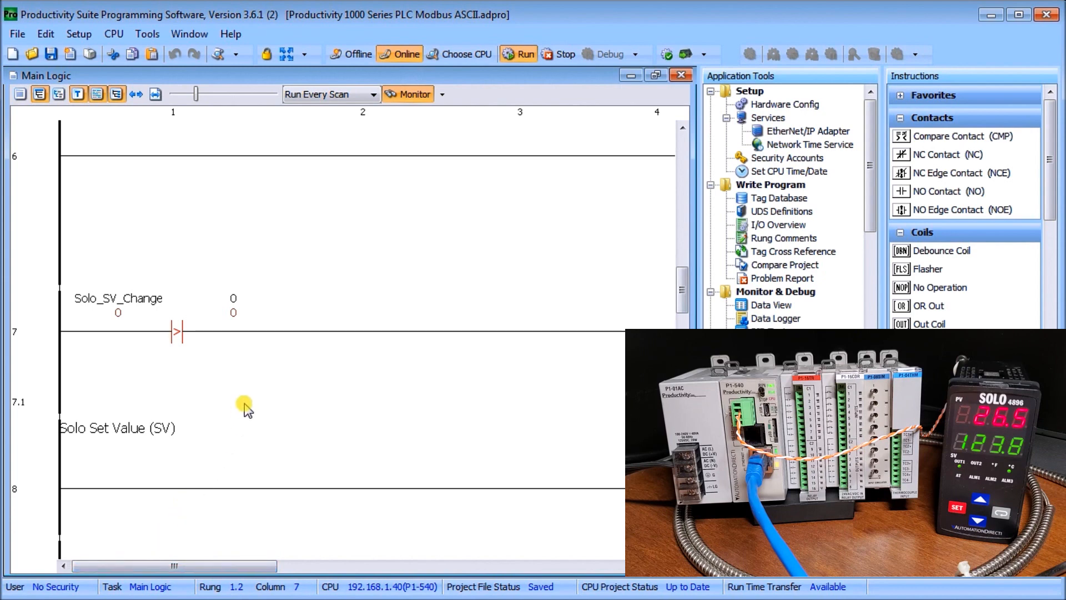
pyautogui.moveTo(228, 444)
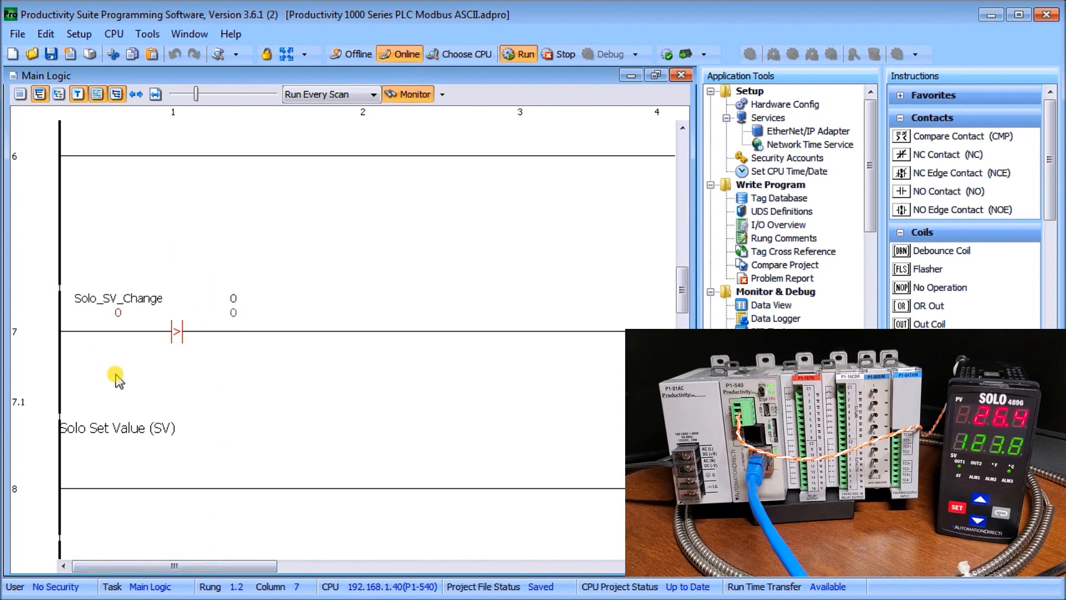
pyautogui.moveTo(167, 548)
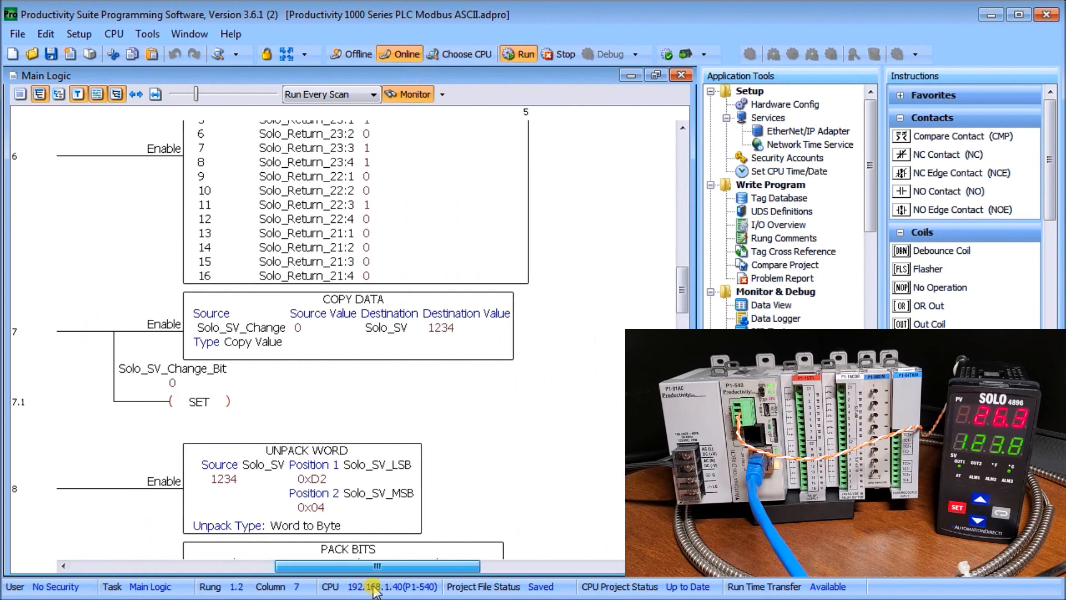
pyautogui.moveTo(313, 340)
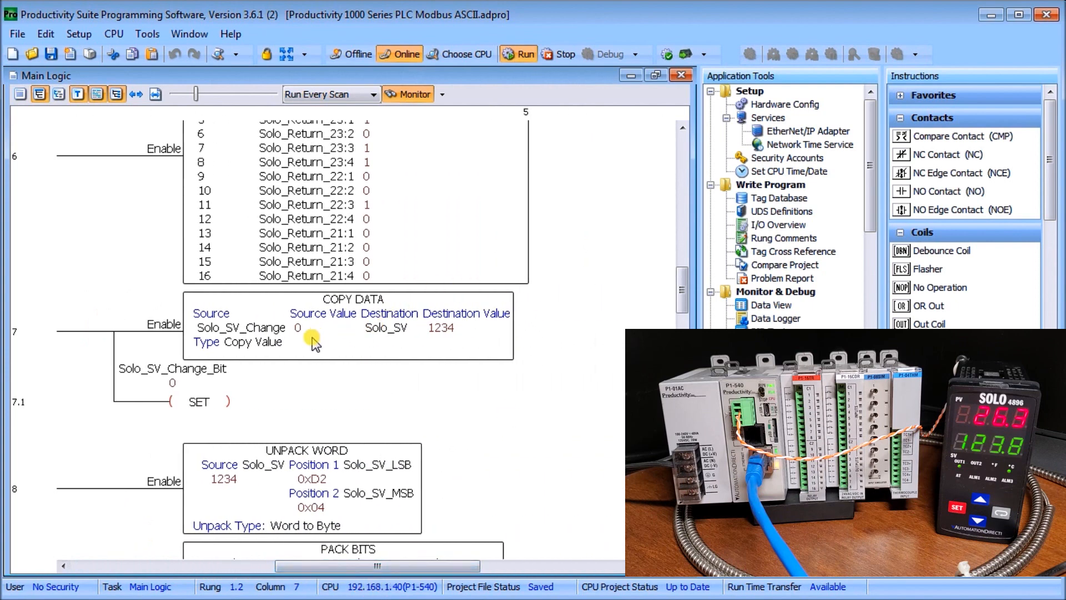
pyautogui.moveTo(403, 340)
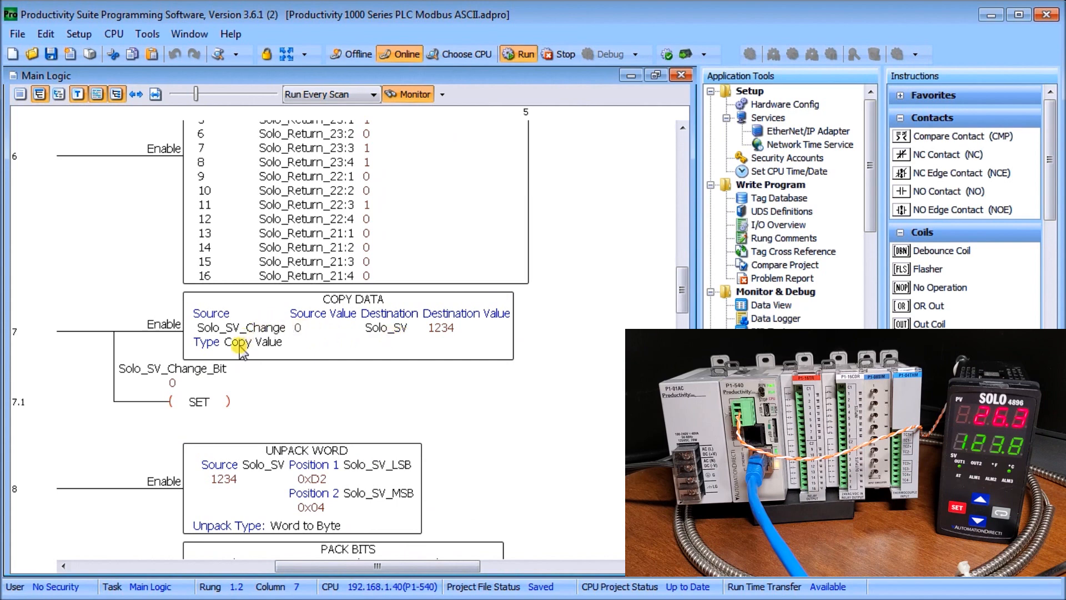
pyautogui.moveTo(237, 411)
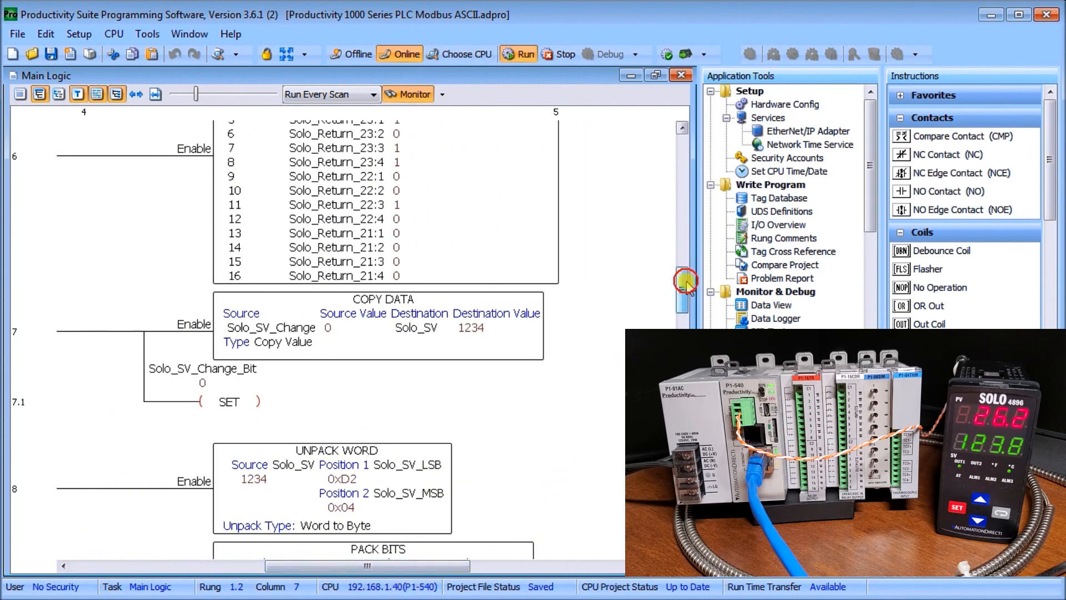
pyautogui.scroll(-3)
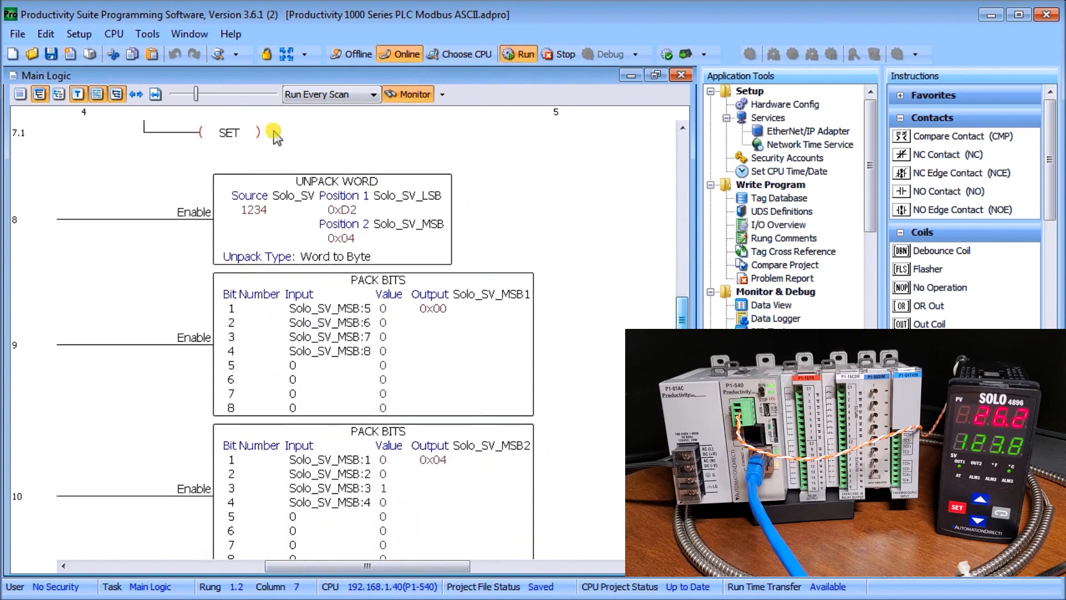
pyautogui.moveTo(275, 228)
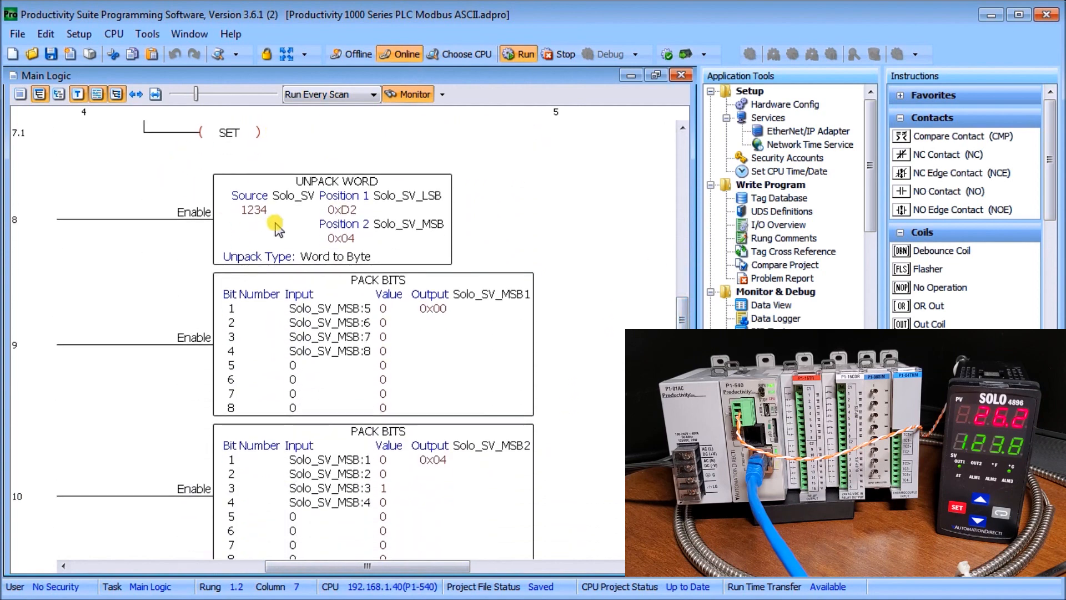
pyautogui.moveTo(434, 215)
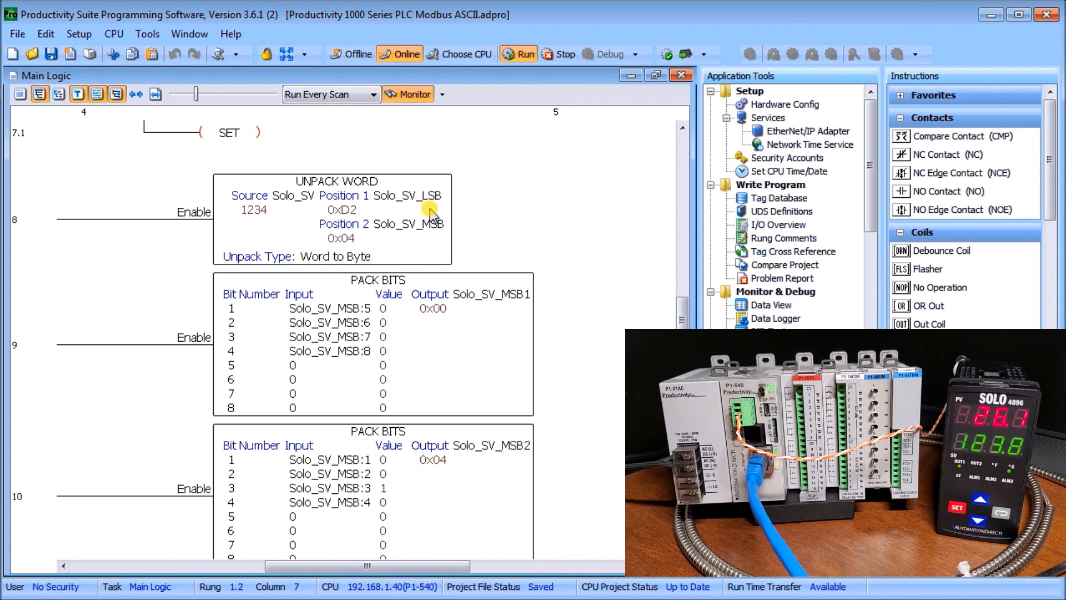
pyautogui.moveTo(435, 245)
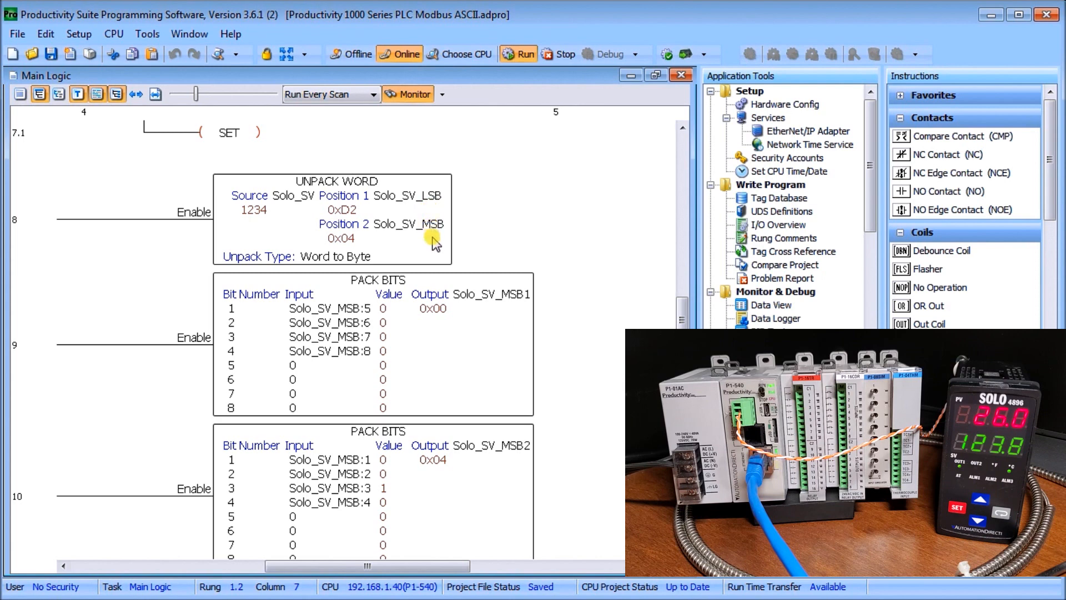
pyautogui.moveTo(386, 216)
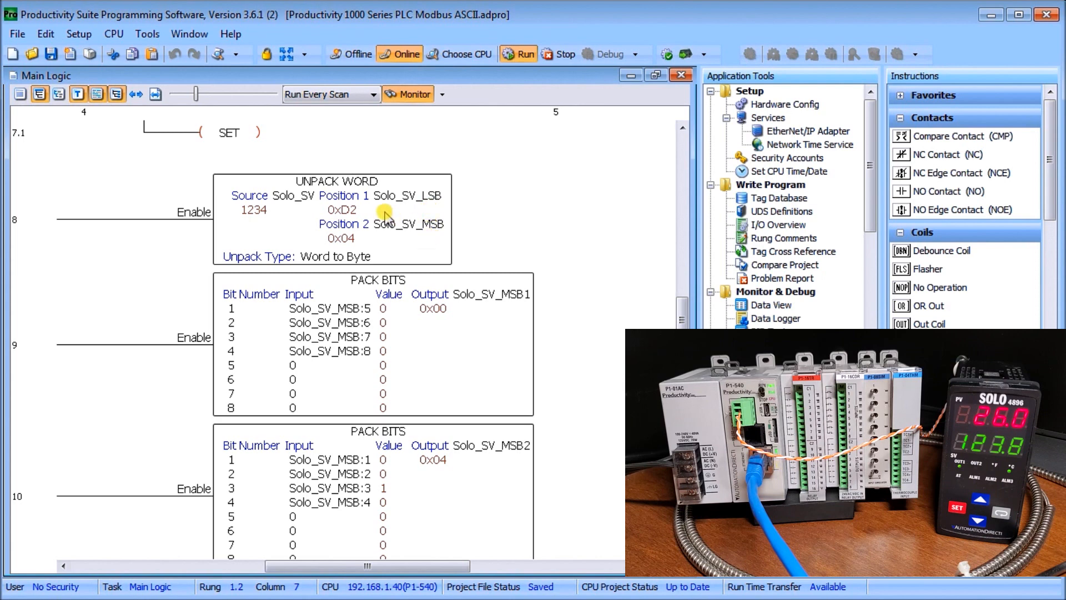
pyautogui.moveTo(288, 233)
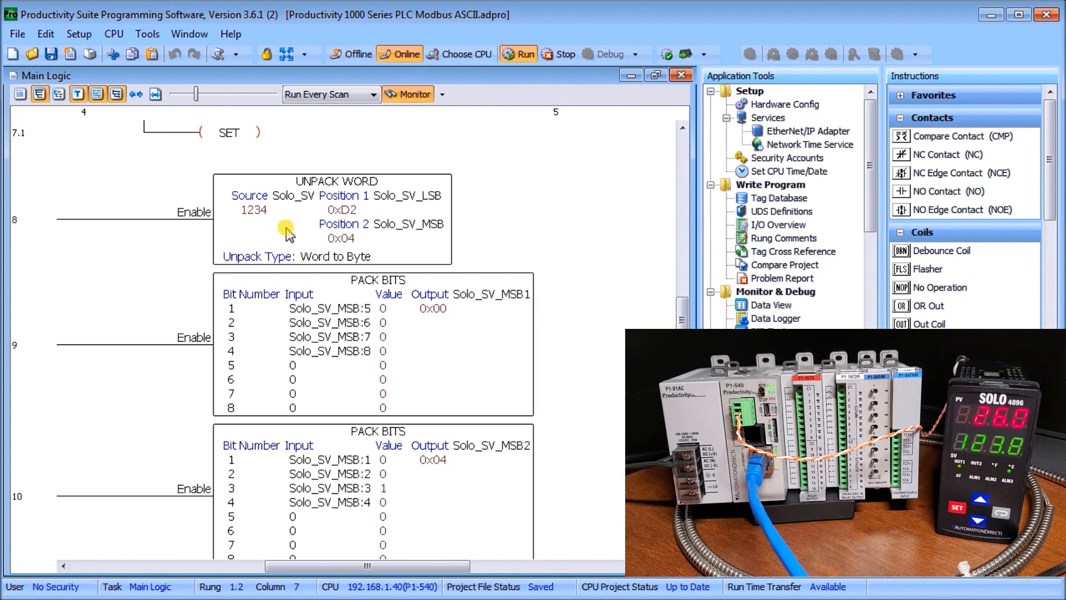
pyautogui.moveTo(365, 219)
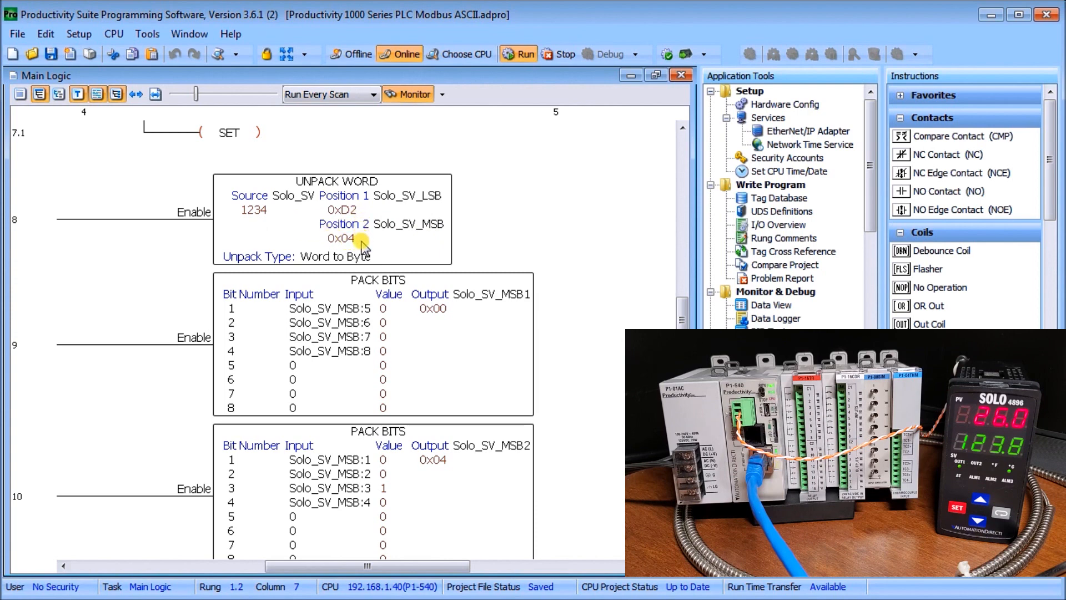
pyautogui.moveTo(369, 212)
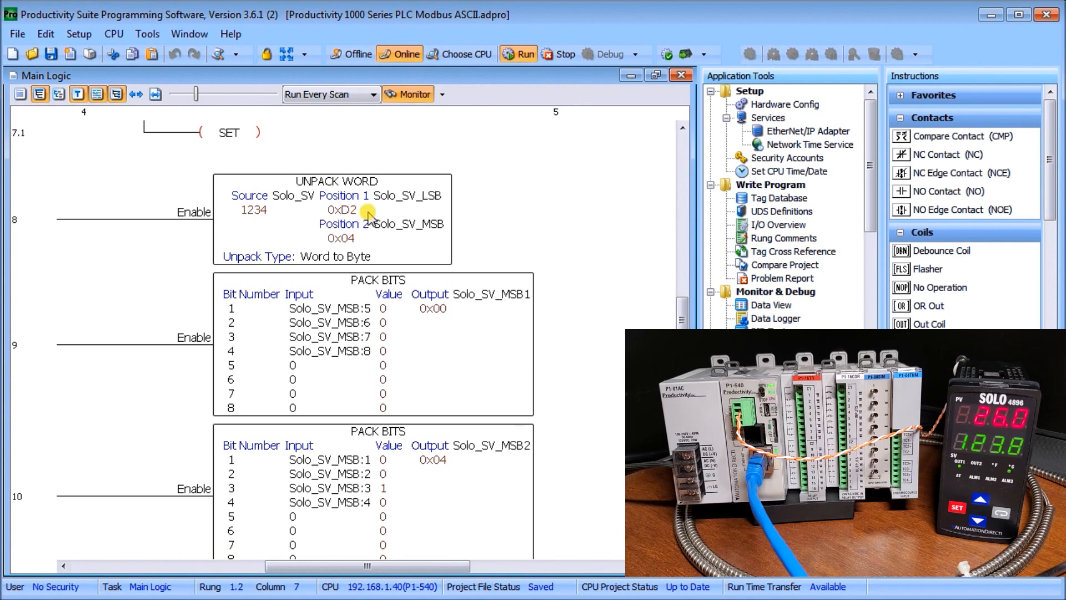
pyautogui.moveTo(381, 338)
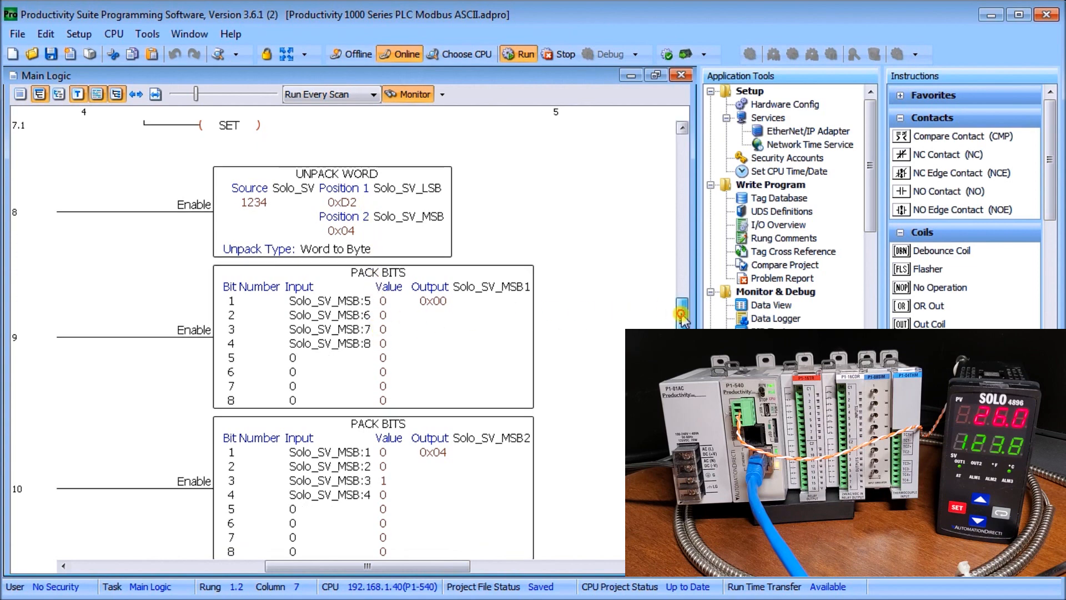
pyautogui.scroll(-3)
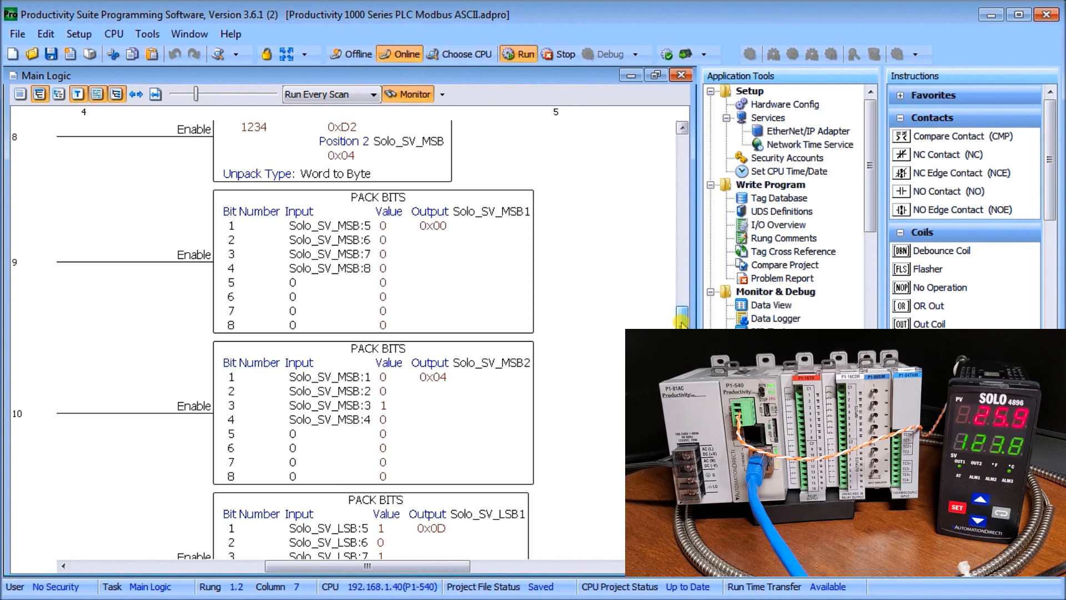
pyautogui.scroll(-3)
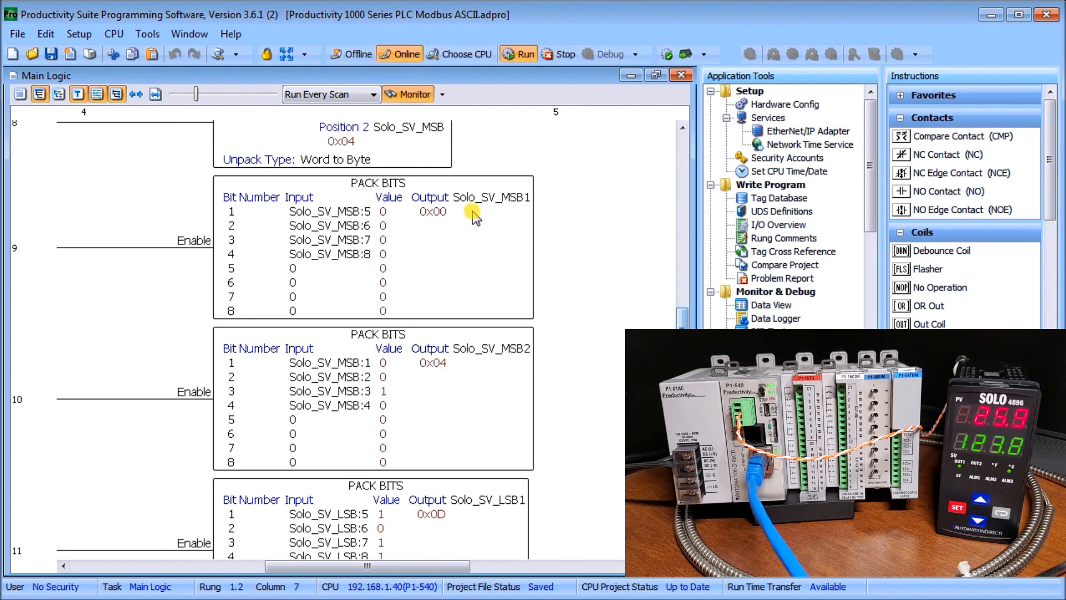
pyautogui.moveTo(489, 214)
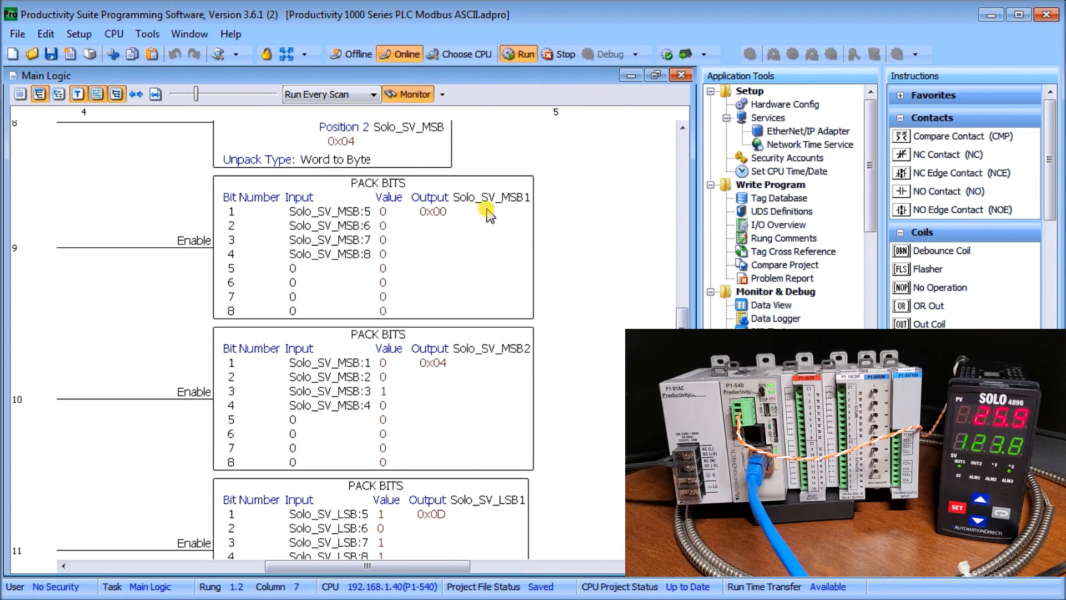
pyautogui.moveTo(508, 218)
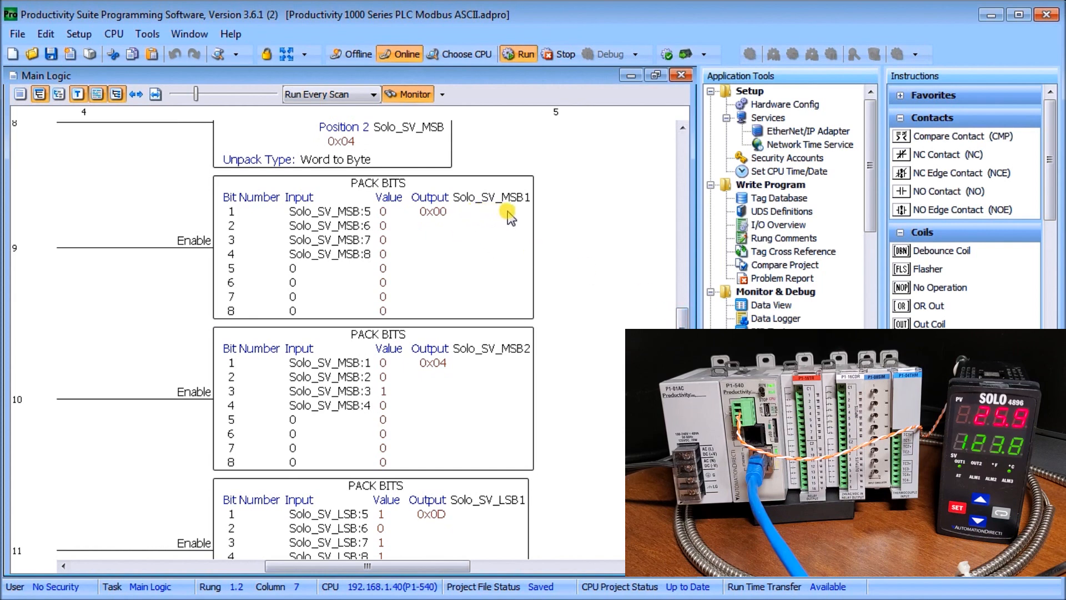
pyautogui.moveTo(435, 256)
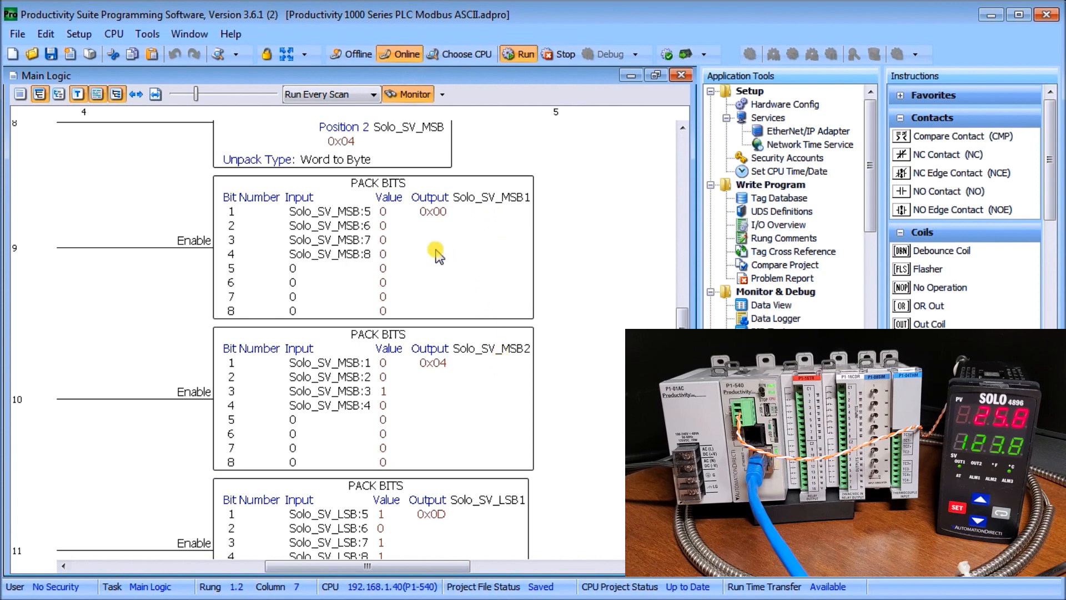
pyautogui.moveTo(335, 257)
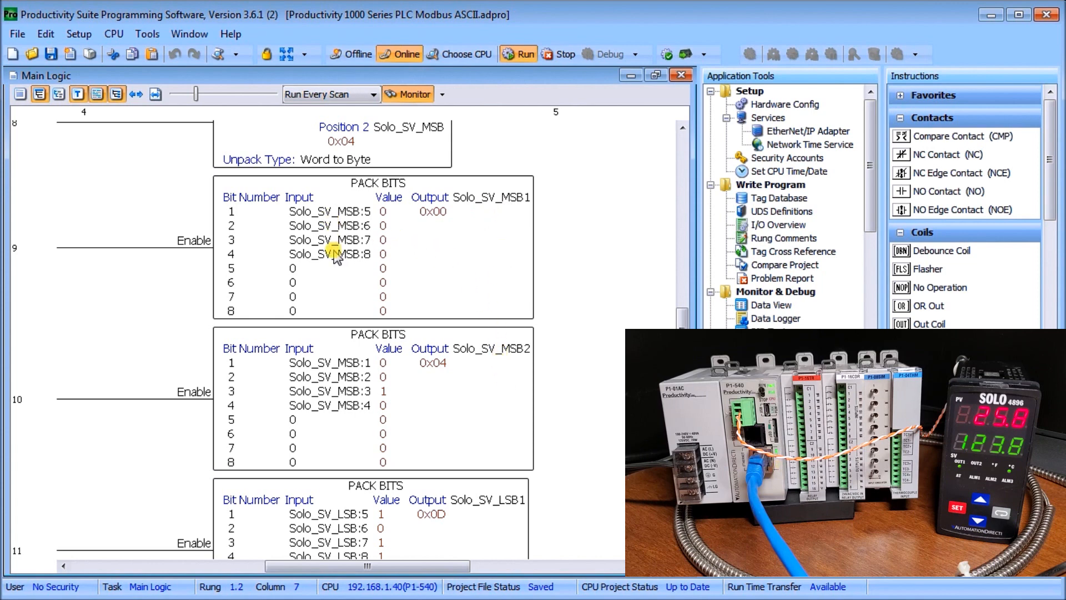
pyautogui.moveTo(353, 419)
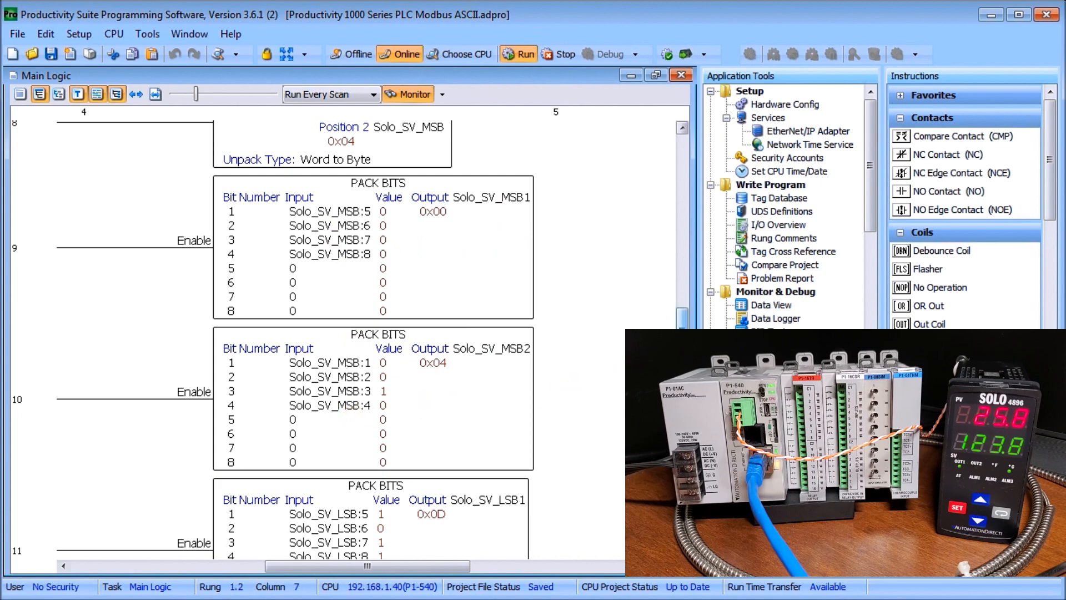
pyautogui.scroll(-3)
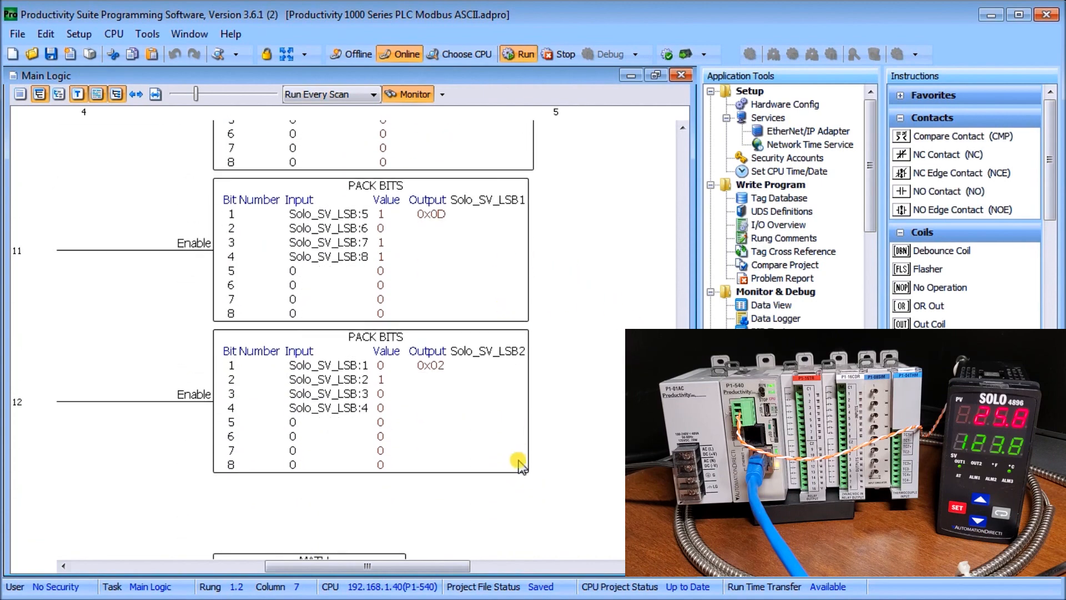
pyautogui.scroll(-3)
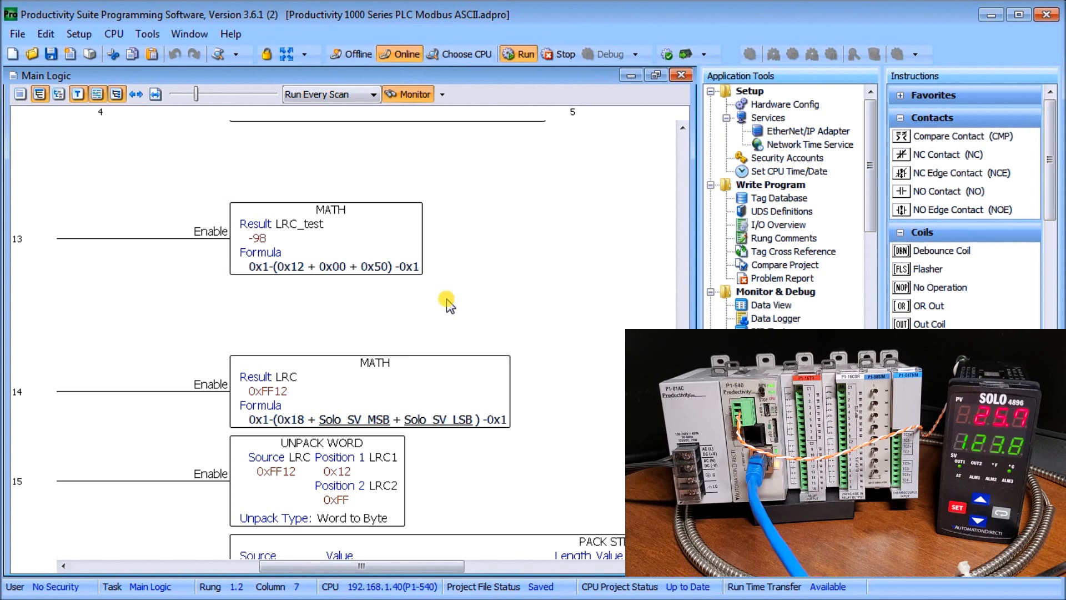
pyautogui.moveTo(462, 321)
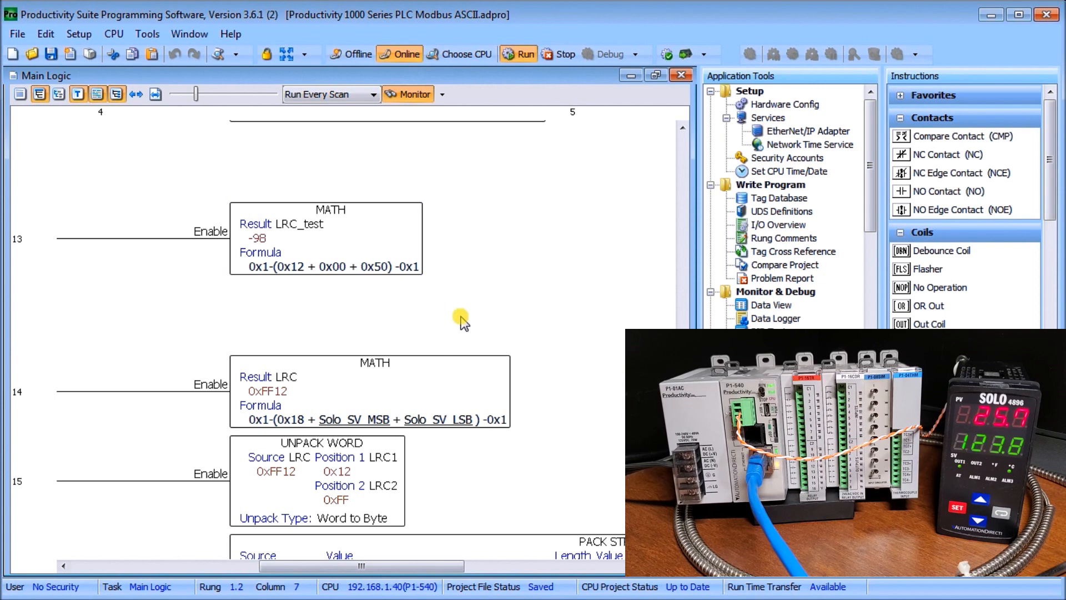
pyautogui.scroll(-3)
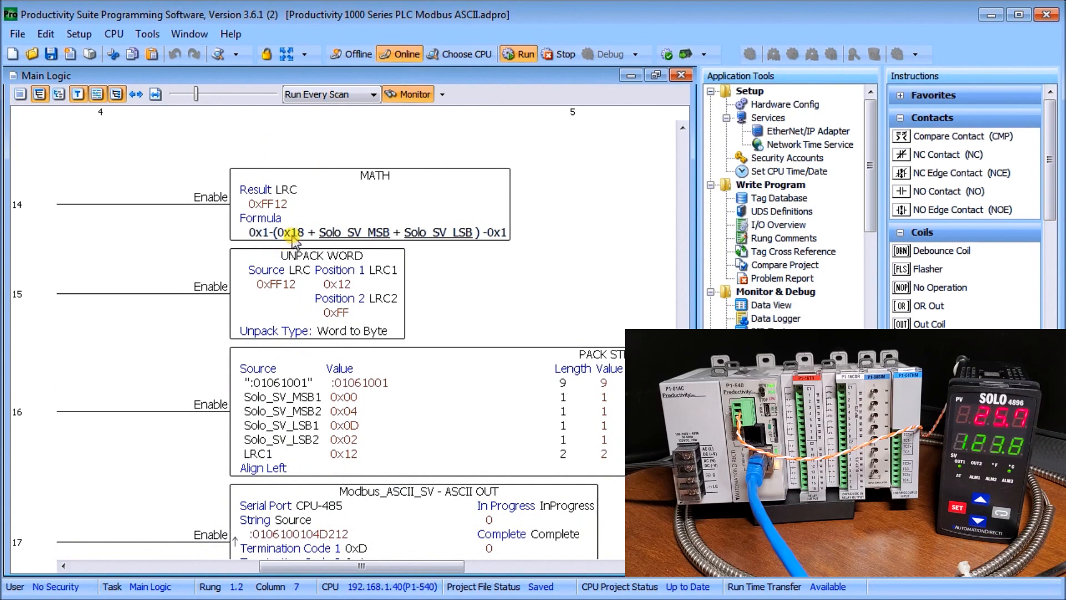
pyautogui.moveTo(337, 234)
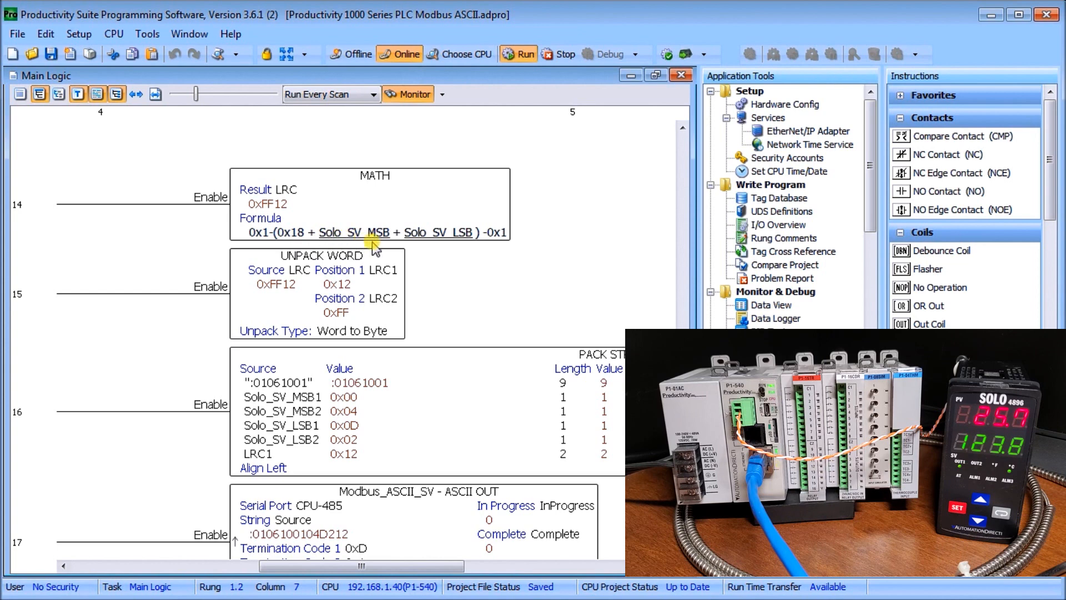
pyautogui.moveTo(375, 252)
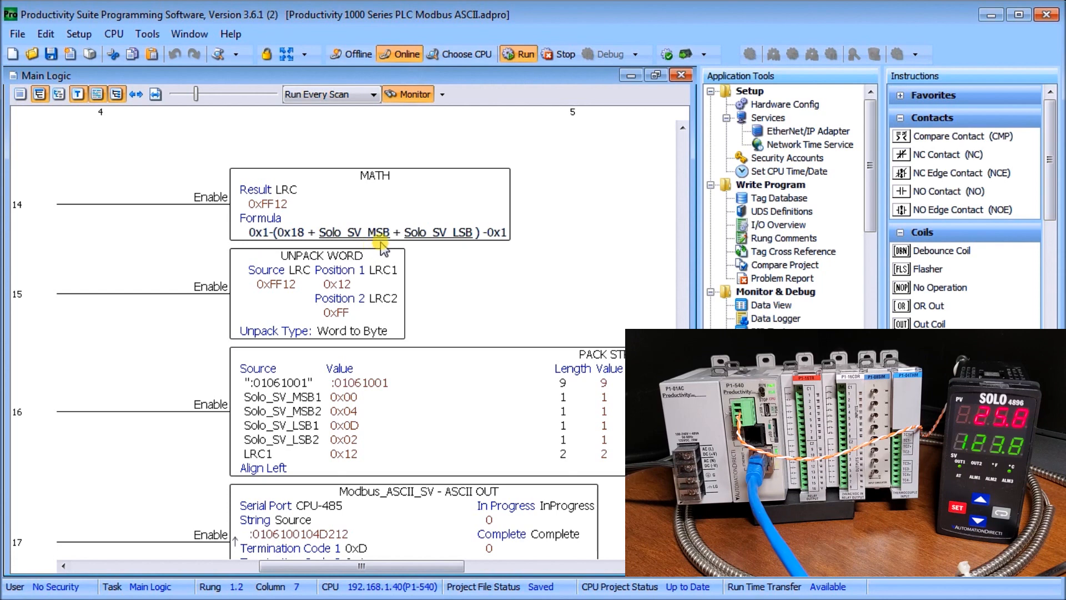
pyautogui.moveTo(446, 241)
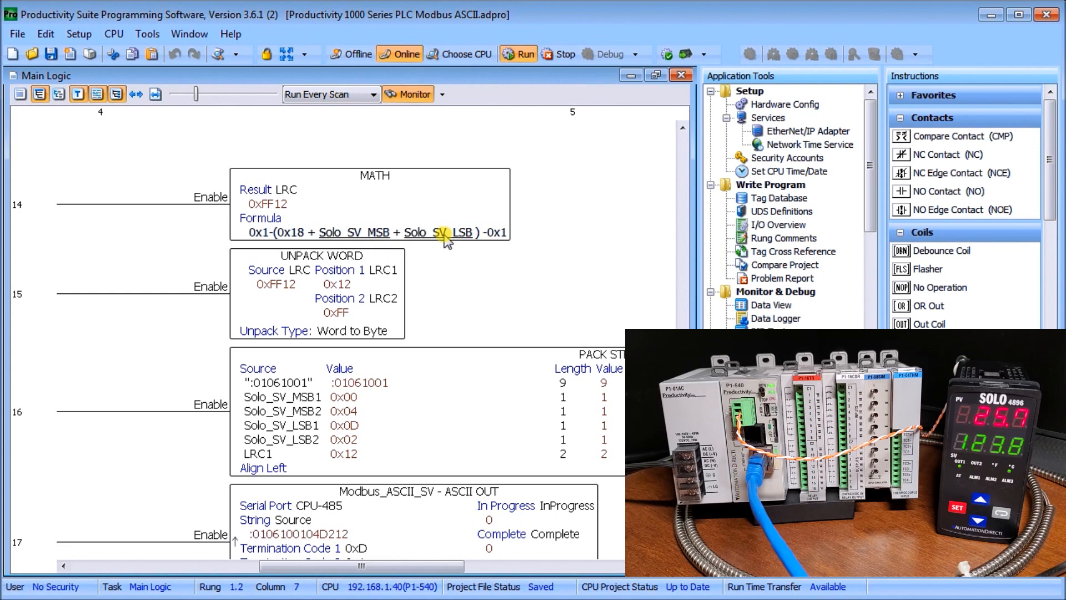
pyautogui.moveTo(314, 224)
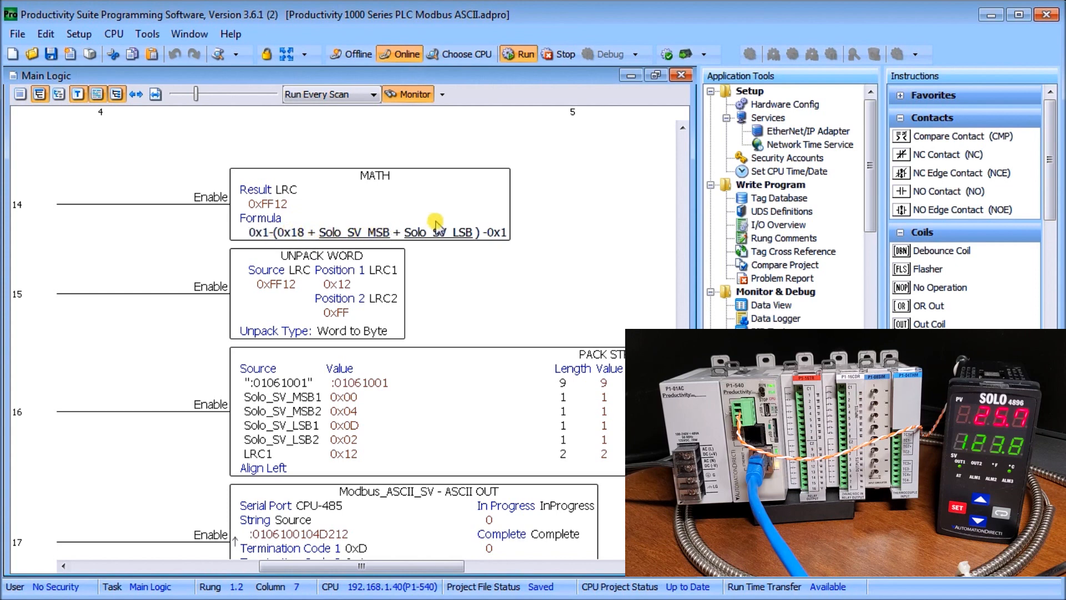
pyautogui.moveTo(381, 214)
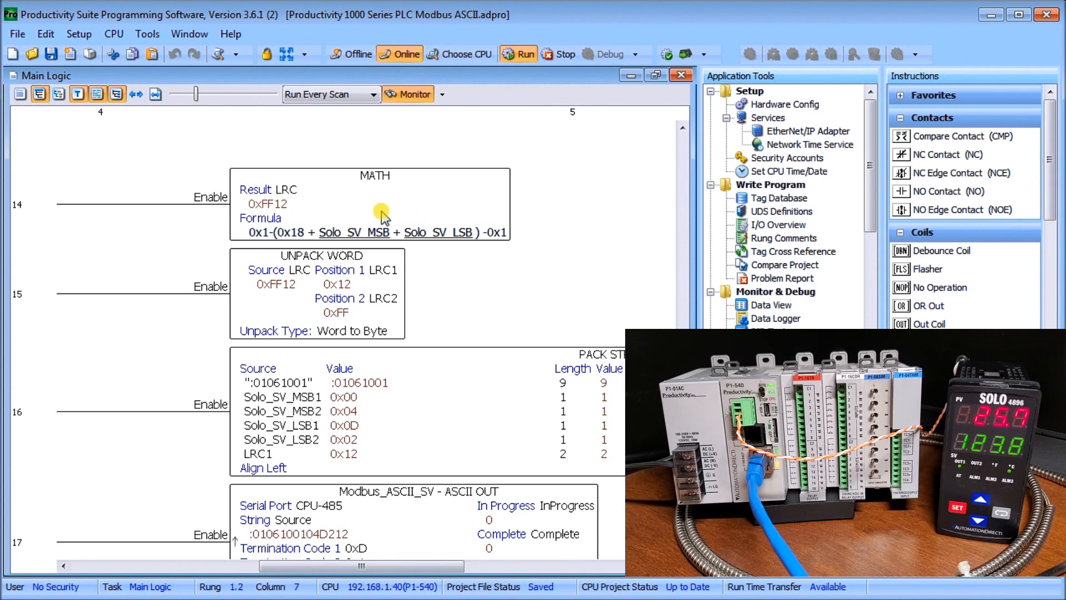
pyautogui.moveTo(278, 219)
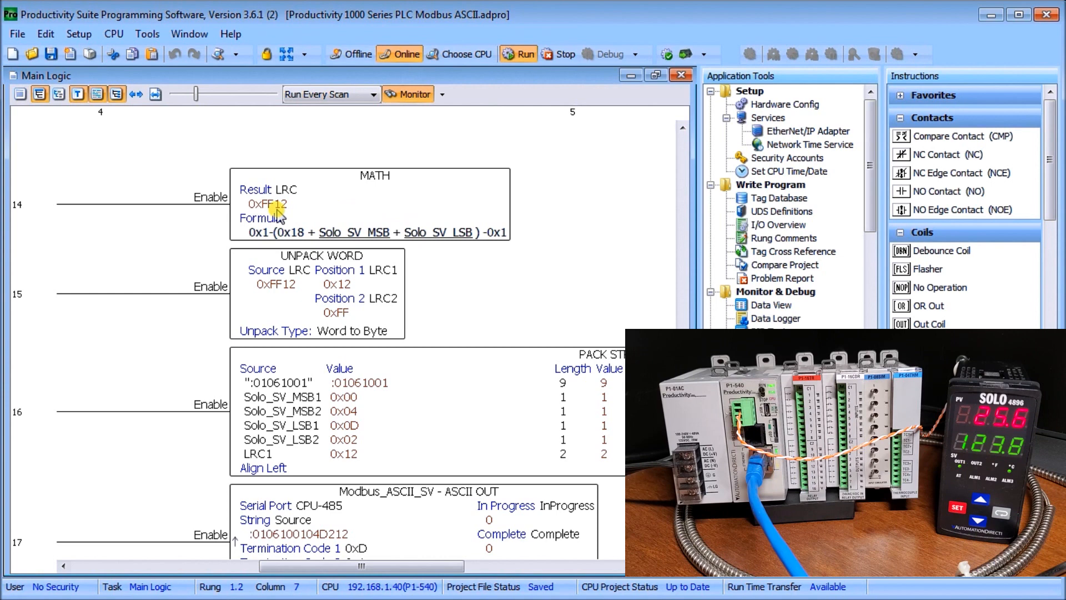
pyautogui.moveTo(488, 235)
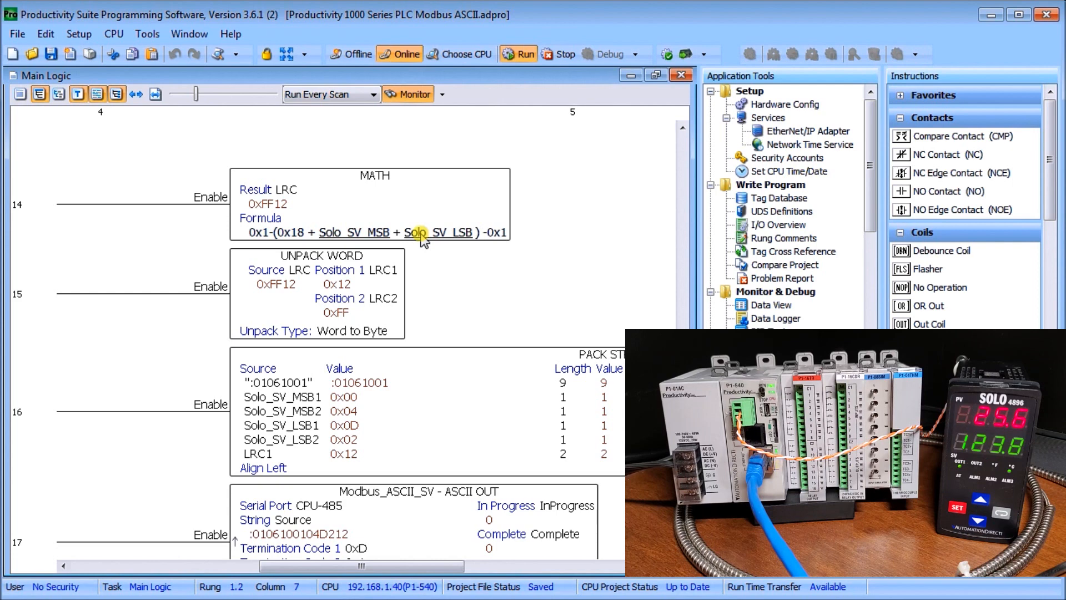
pyautogui.moveTo(483, 245)
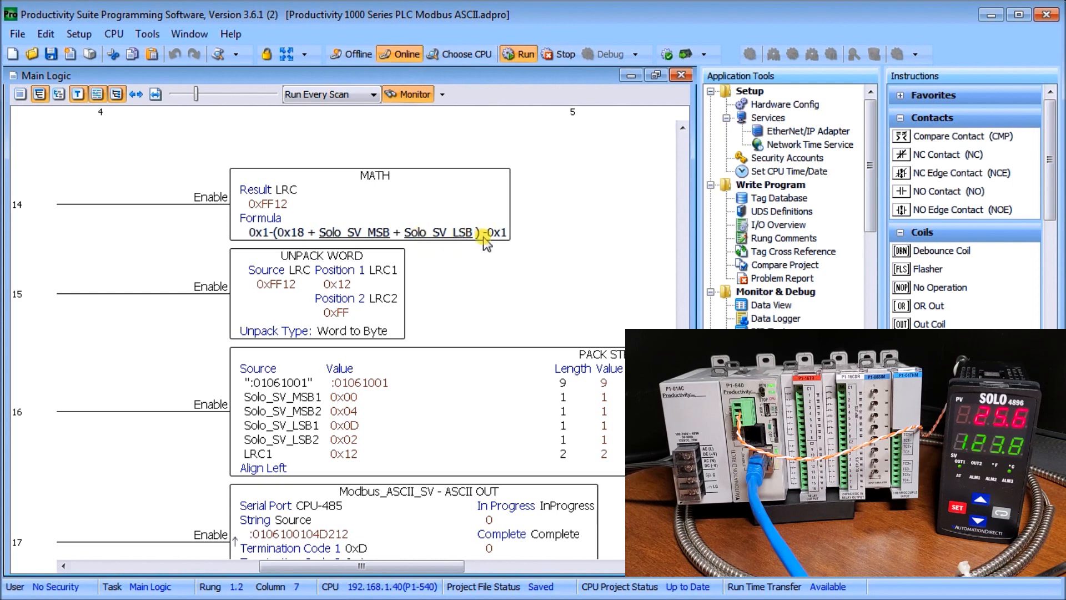
pyautogui.moveTo(301, 214)
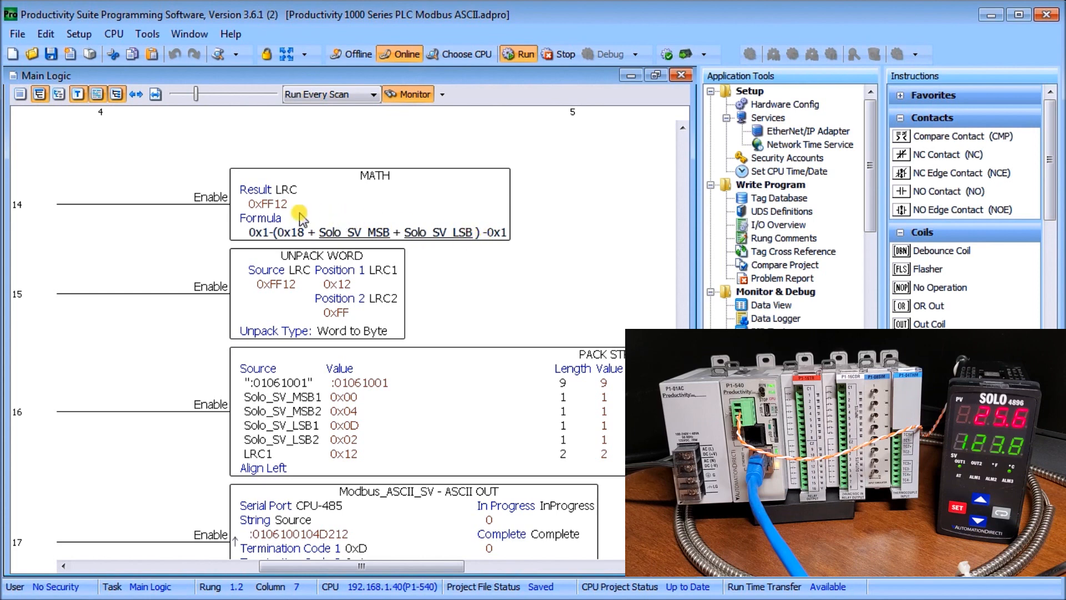
pyautogui.moveTo(352, 243)
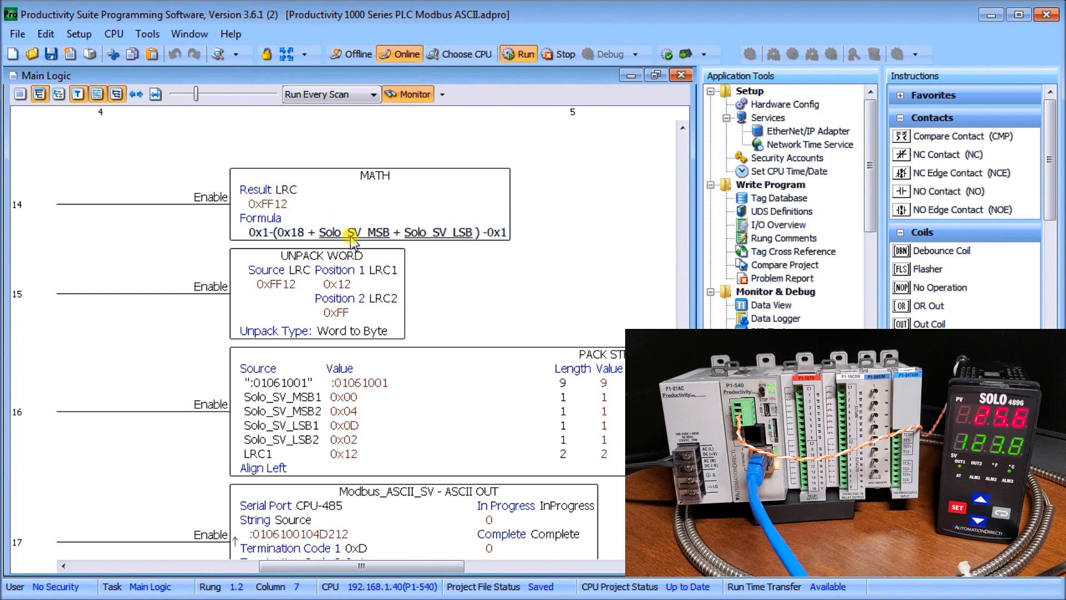
pyautogui.moveTo(302, 289)
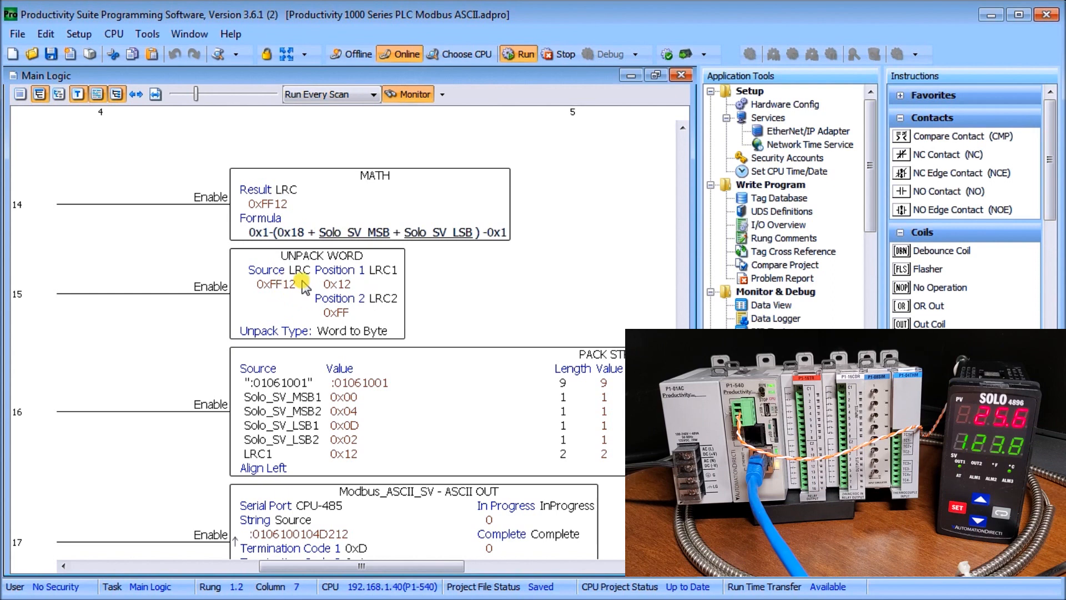
pyautogui.moveTo(273, 302)
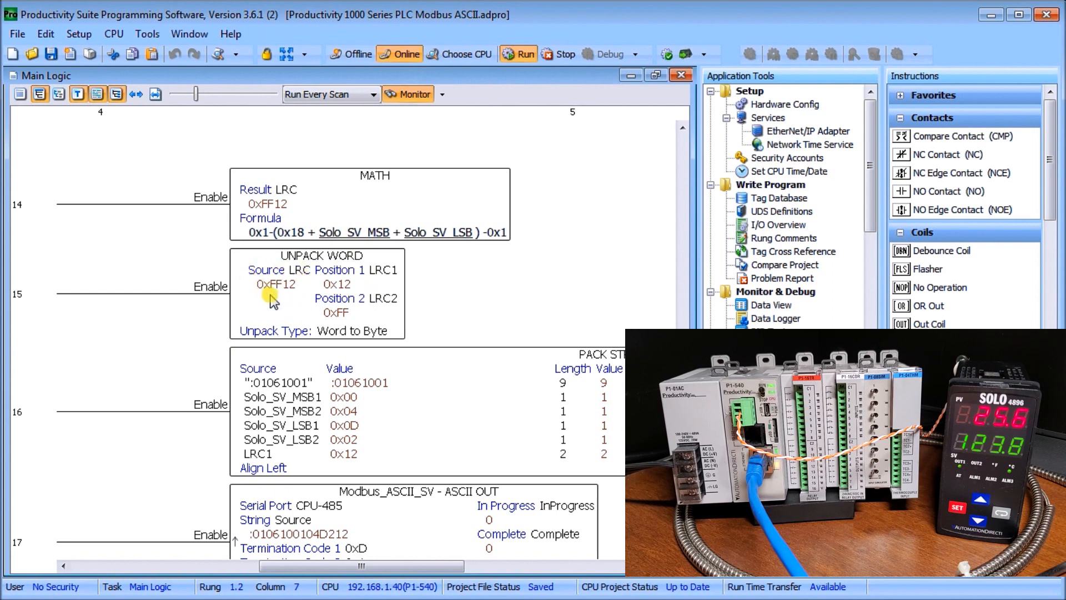
pyautogui.moveTo(372, 289)
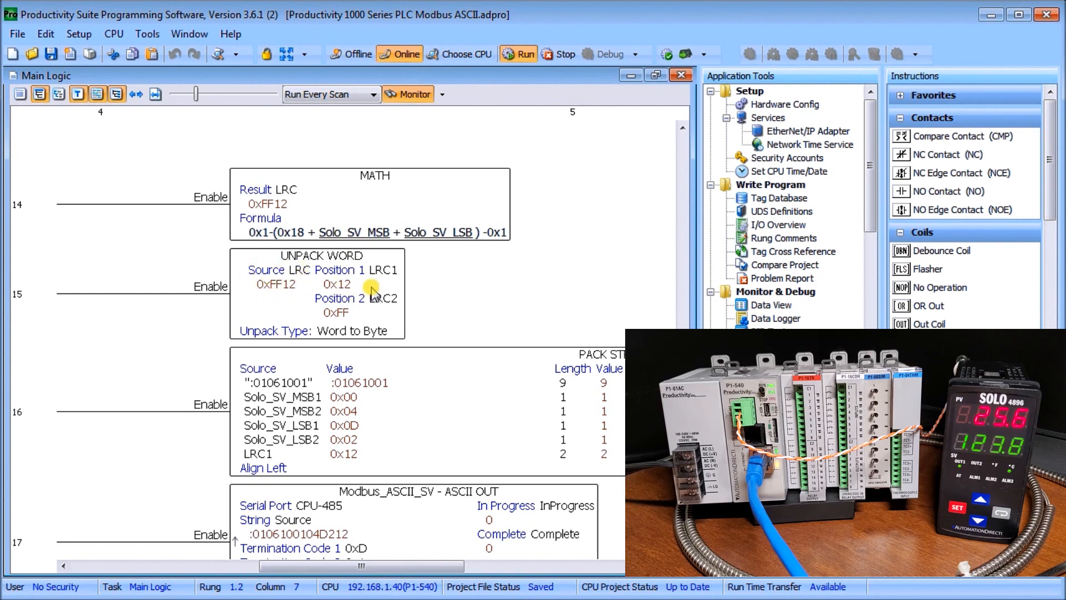
pyautogui.moveTo(367, 325)
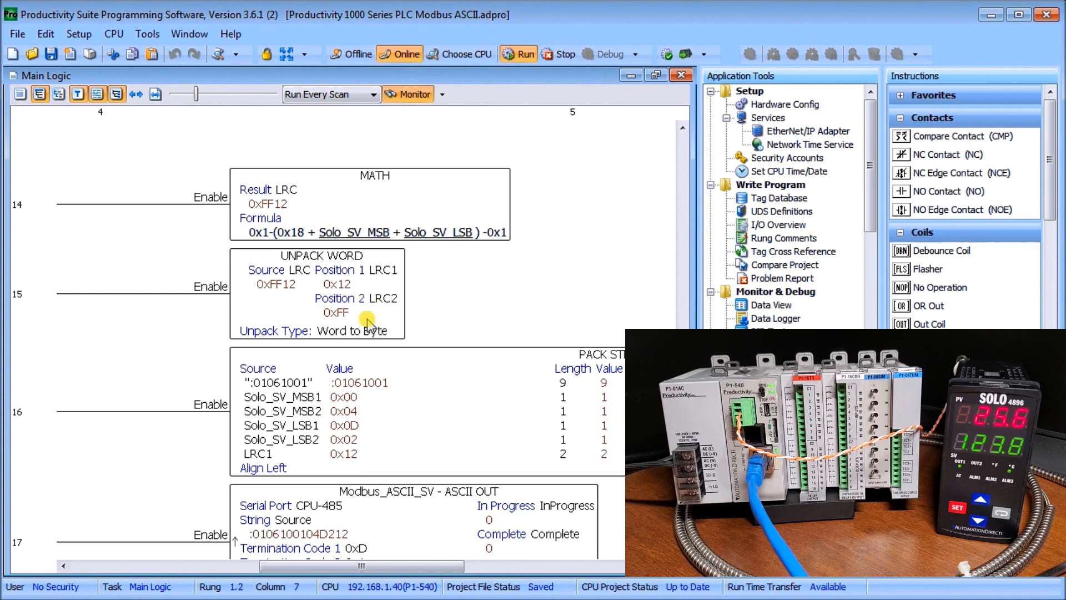
pyautogui.moveTo(353, 298)
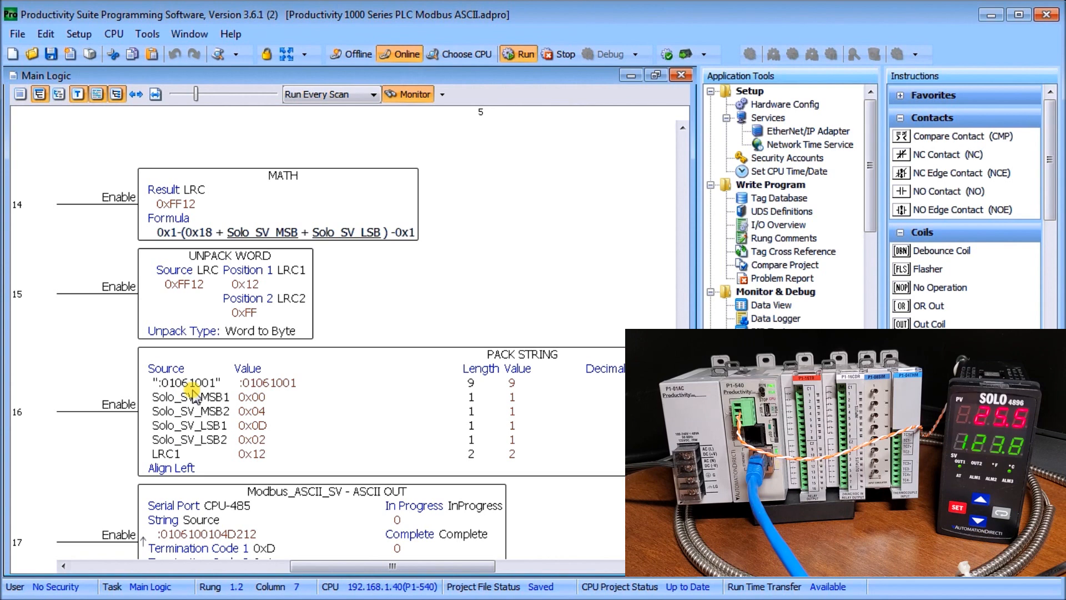
pyautogui.moveTo(199, 399)
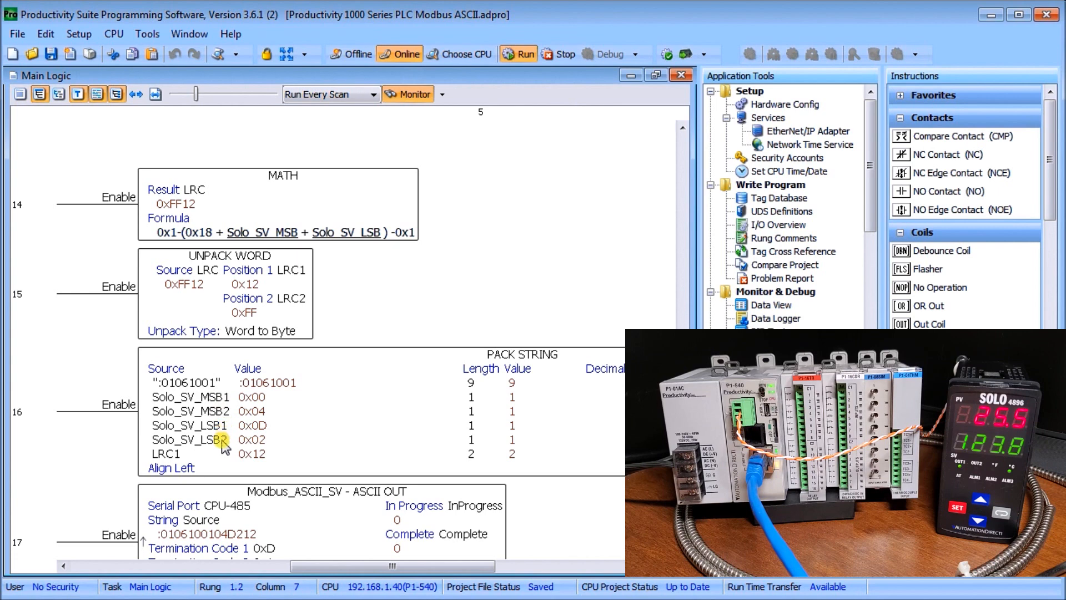
pyautogui.moveTo(354, 441)
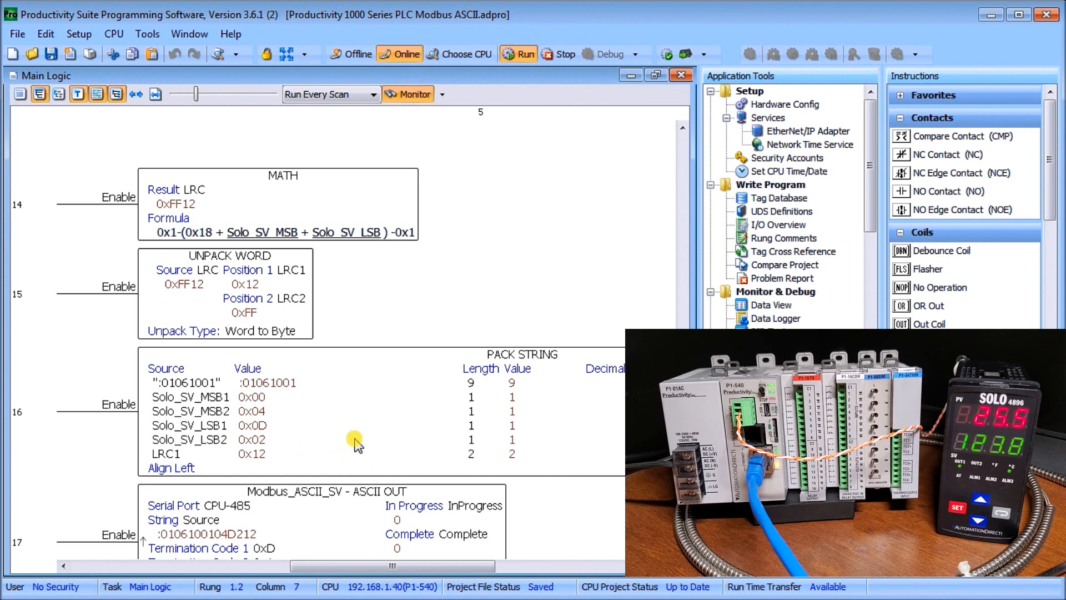
pyautogui.moveTo(186, 458)
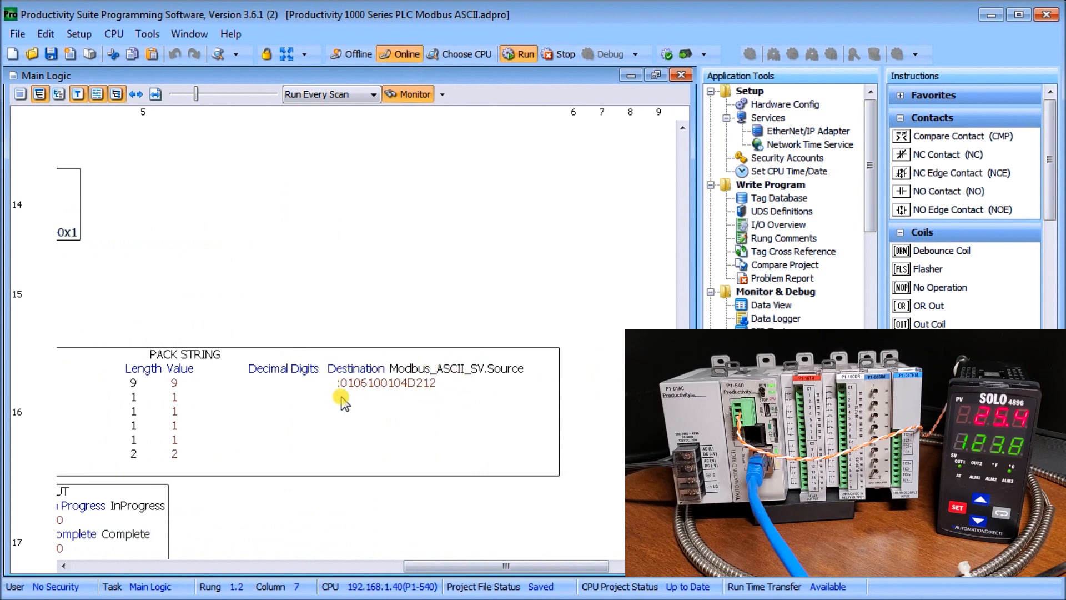
pyautogui.moveTo(394, 419)
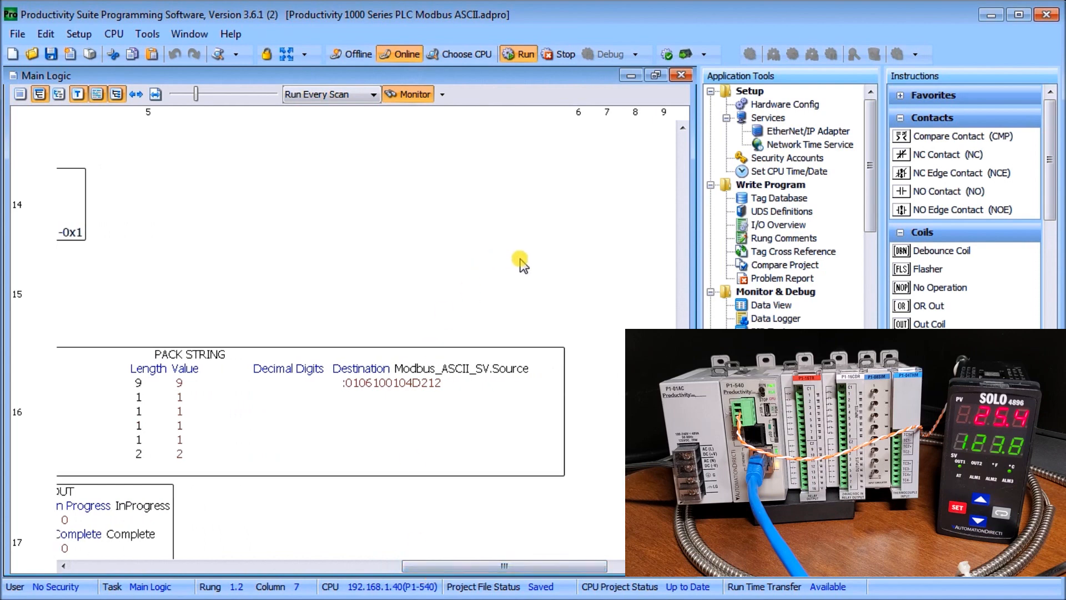
pyautogui.moveTo(769, 308)
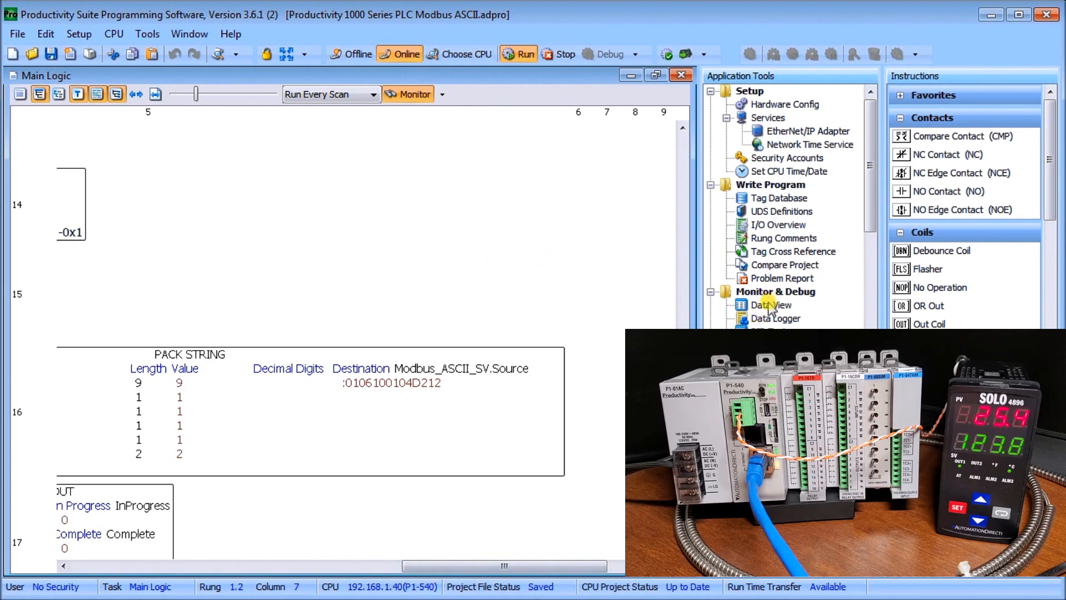
# Show the Forceable Tags sheet of Data View, positioned at the top-left of the screen
pyautogui.click(771, 304)
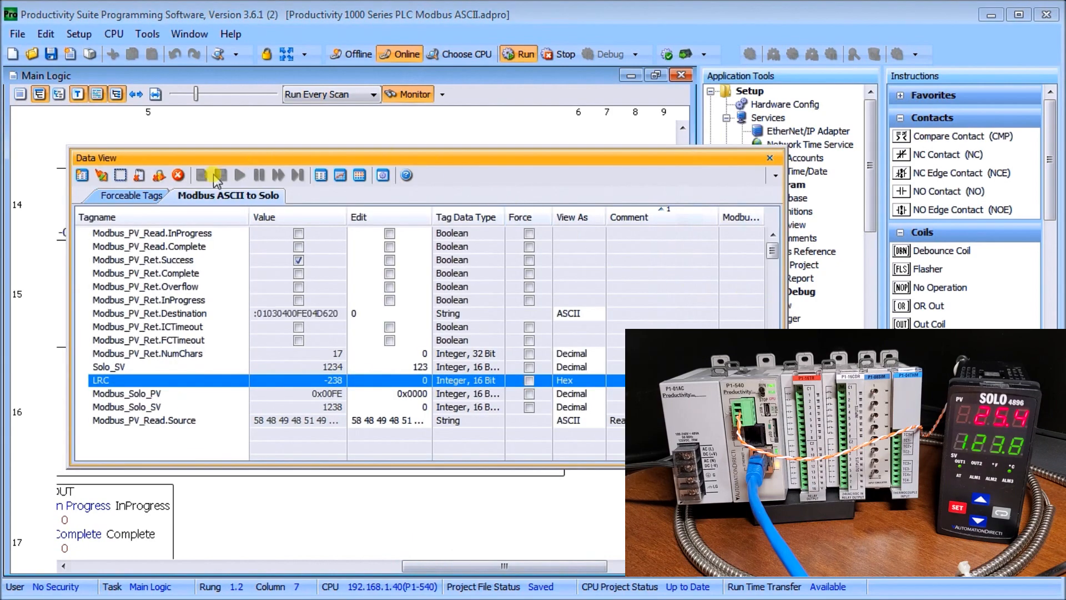
pyautogui.click(134, 196)
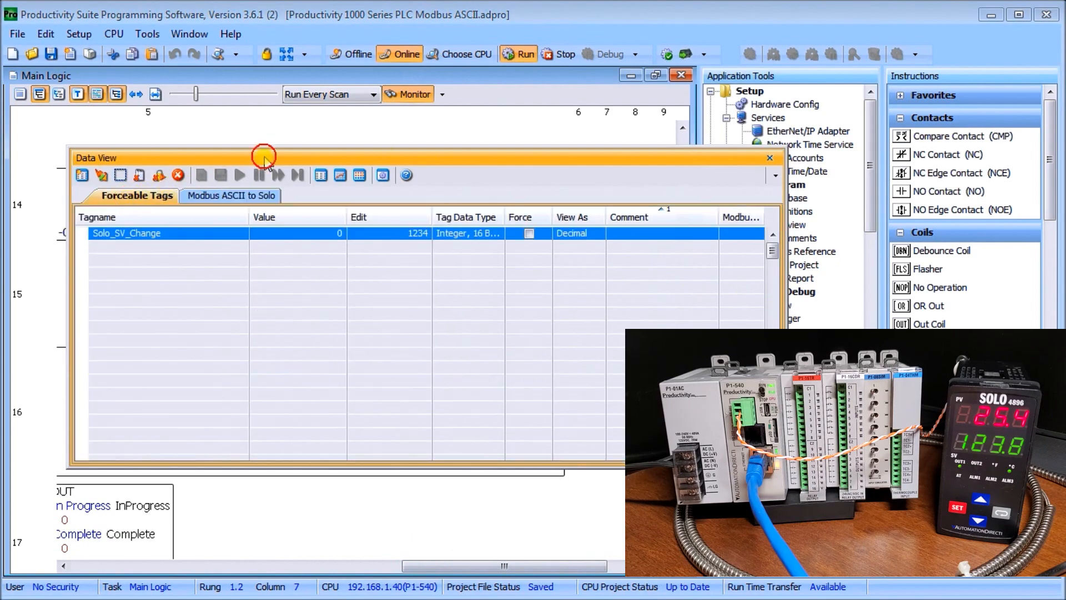
pyautogui.moveTo(264, 158); pyautogui.dragTo(224, 68)
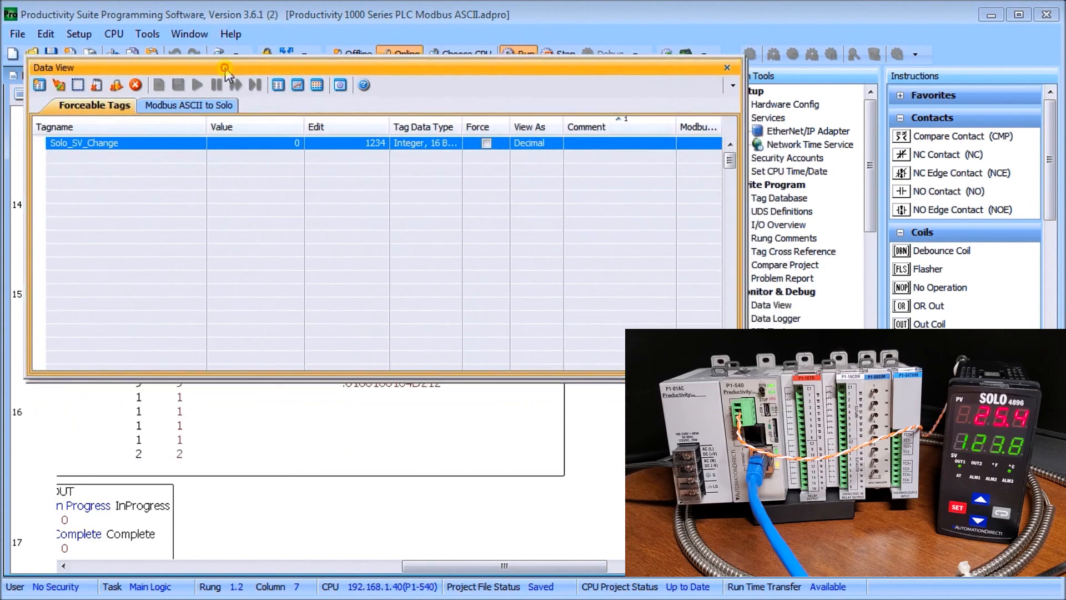
pyautogui.moveTo(225, 68); pyautogui.dragTo(217, 27)
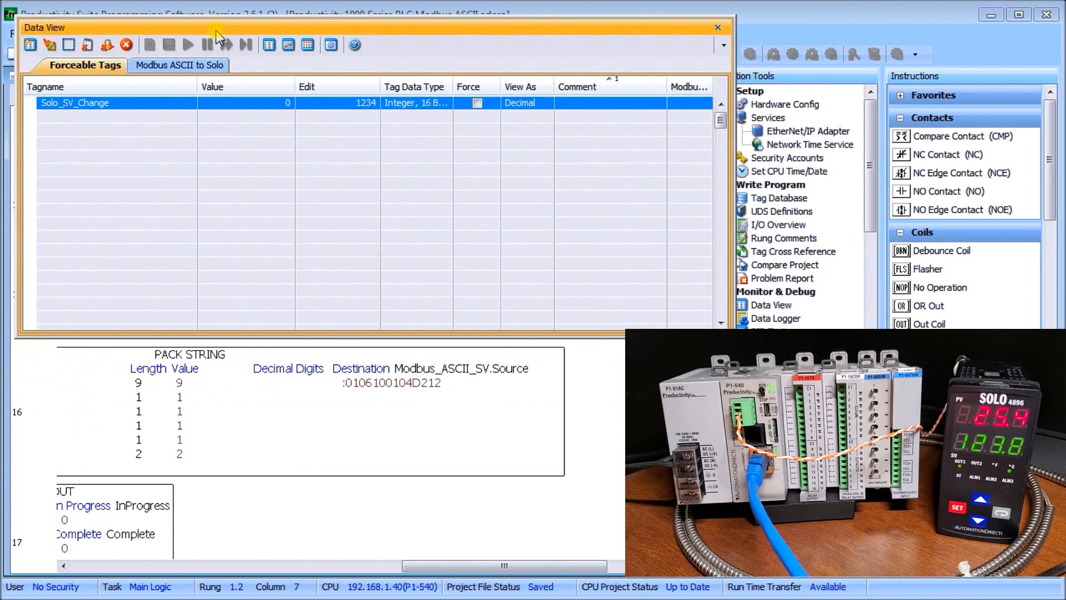
# Force Solo_SV_Change to 300, send the edit to the PLC, and close Data View
pyautogui.click(337, 102)
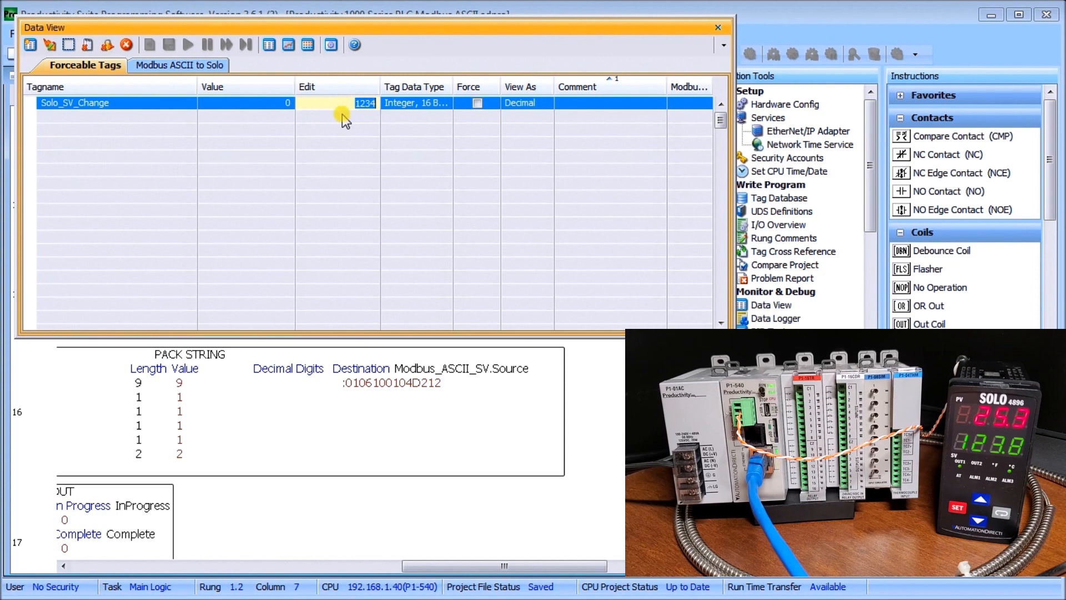
pyautogui.write('300')
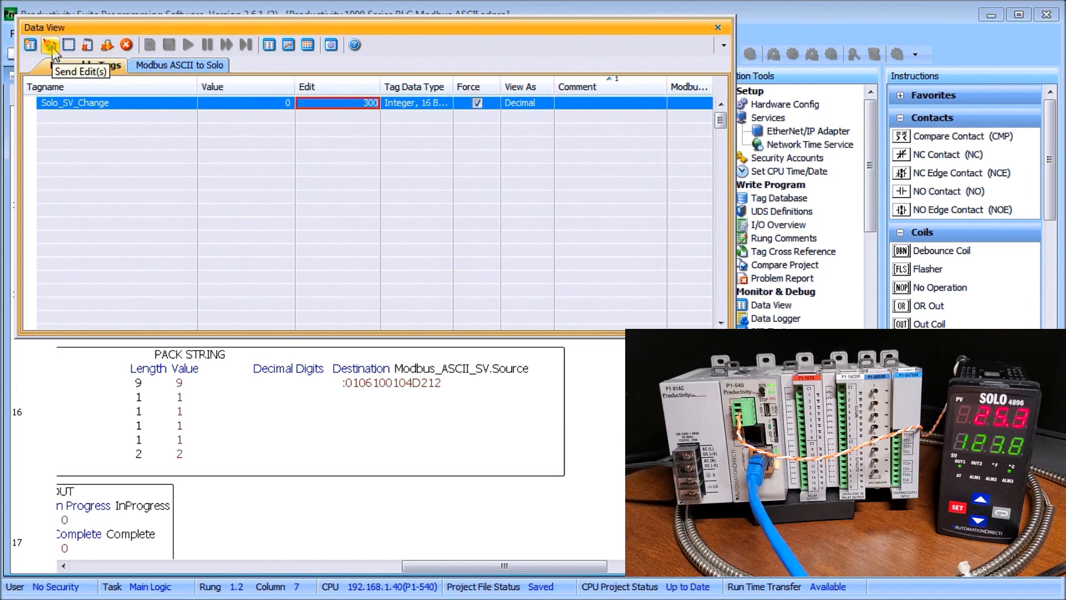
pyautogui.click(51, 44)
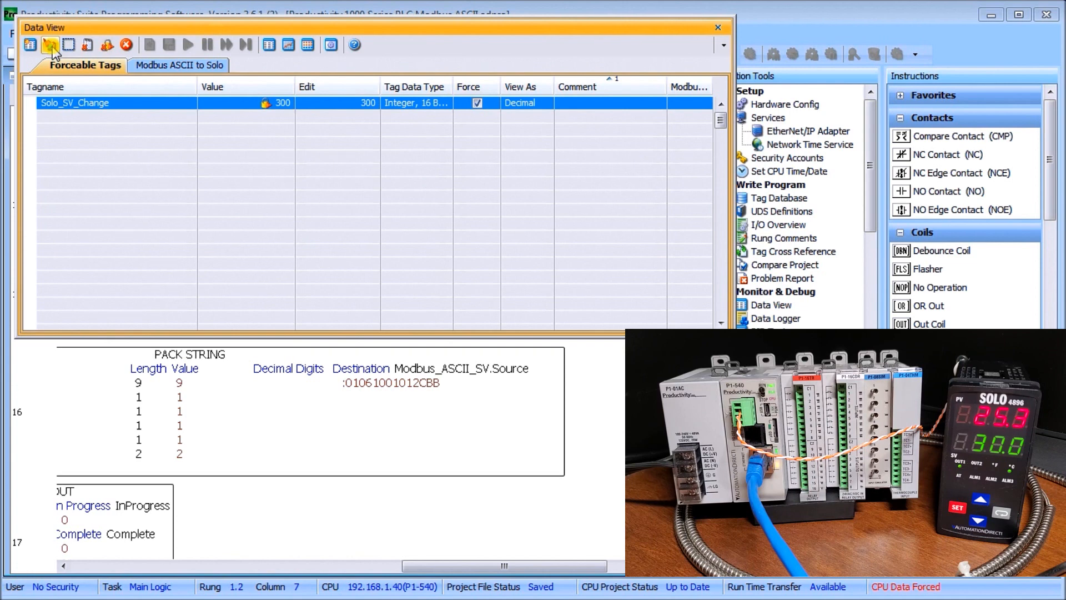
pyautogui.moveTo(414, 57)
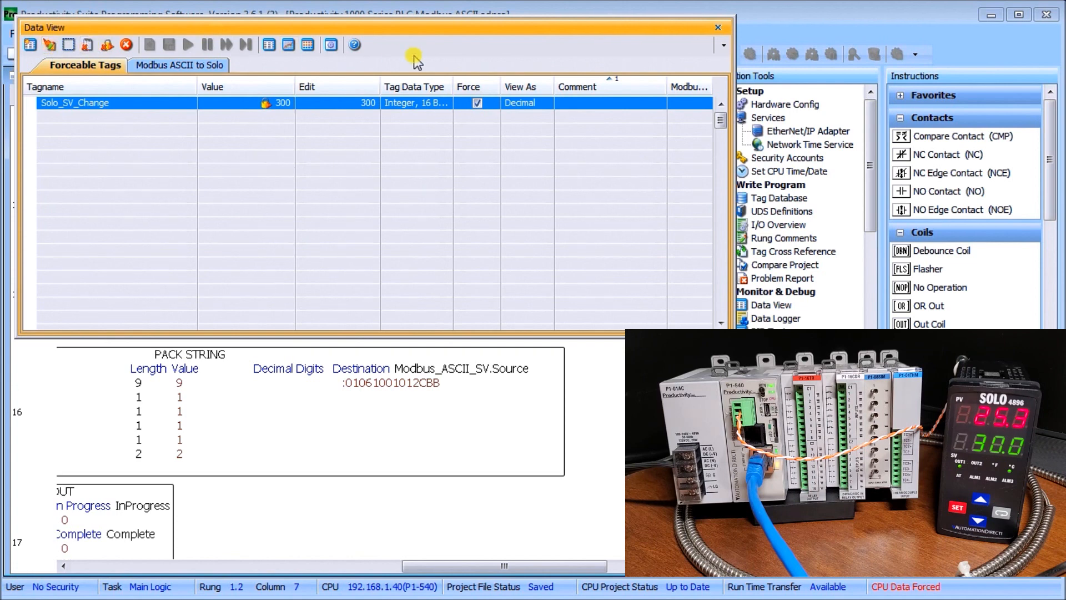
pyautogui.moveTo(632, 31)
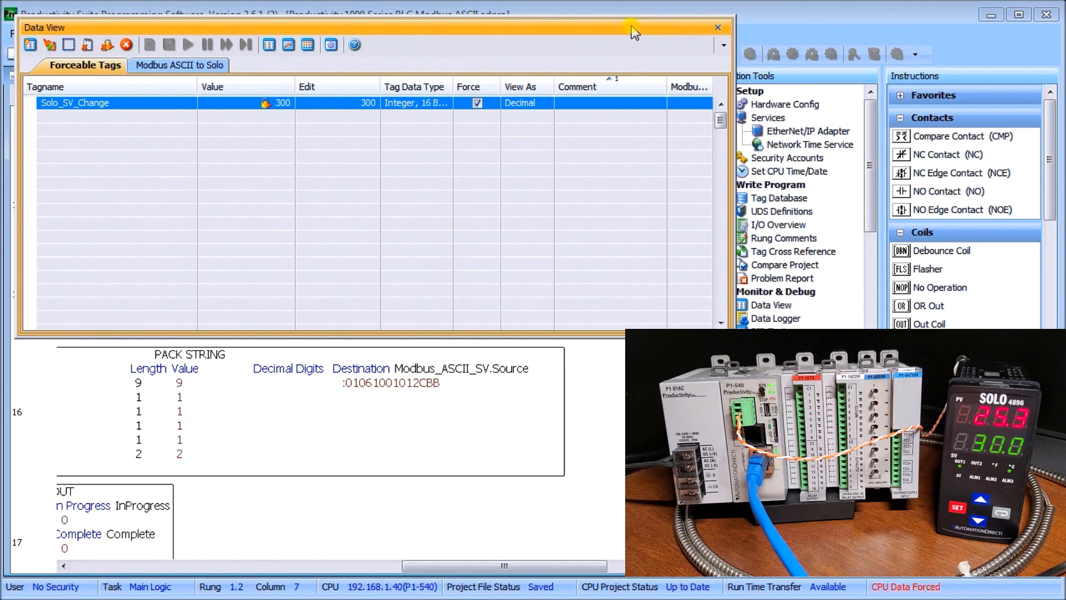
pyautogui.click(717, 26)
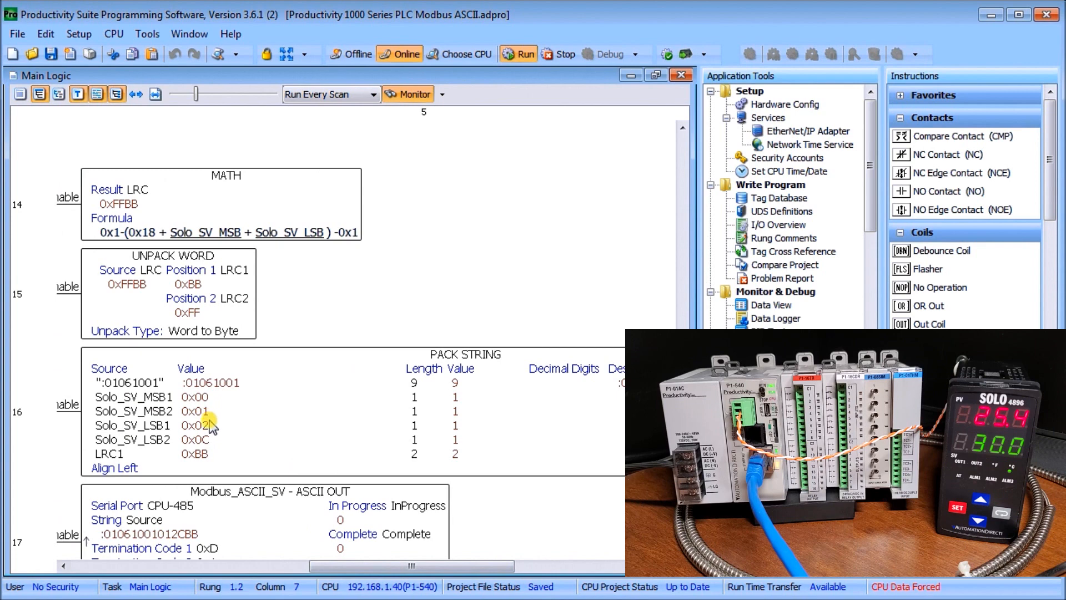
pyautogui.moveTo(213, 446)
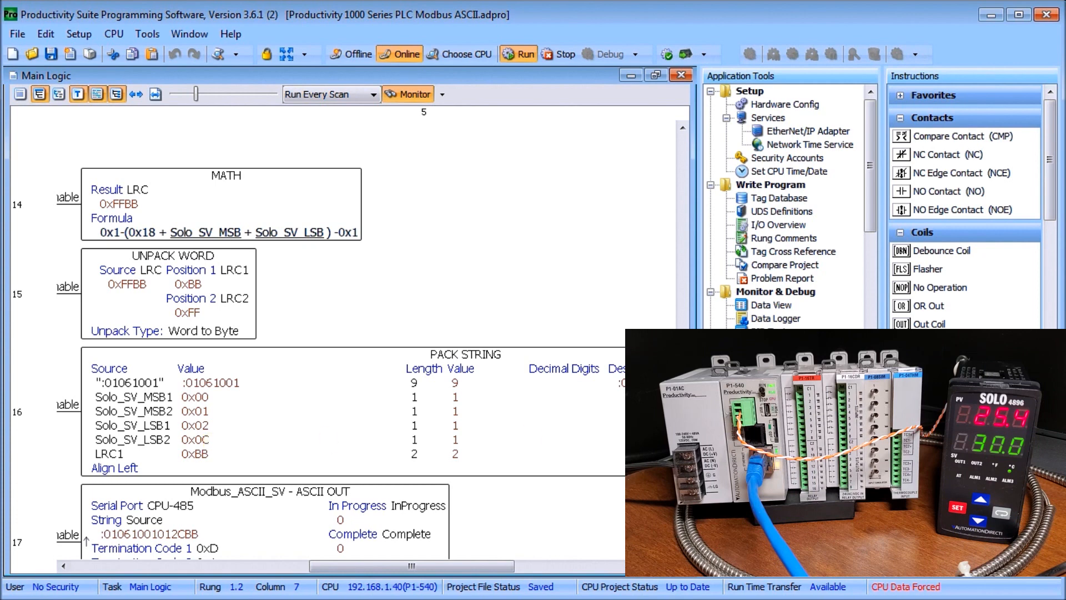
pyautogui.scroll(-3)
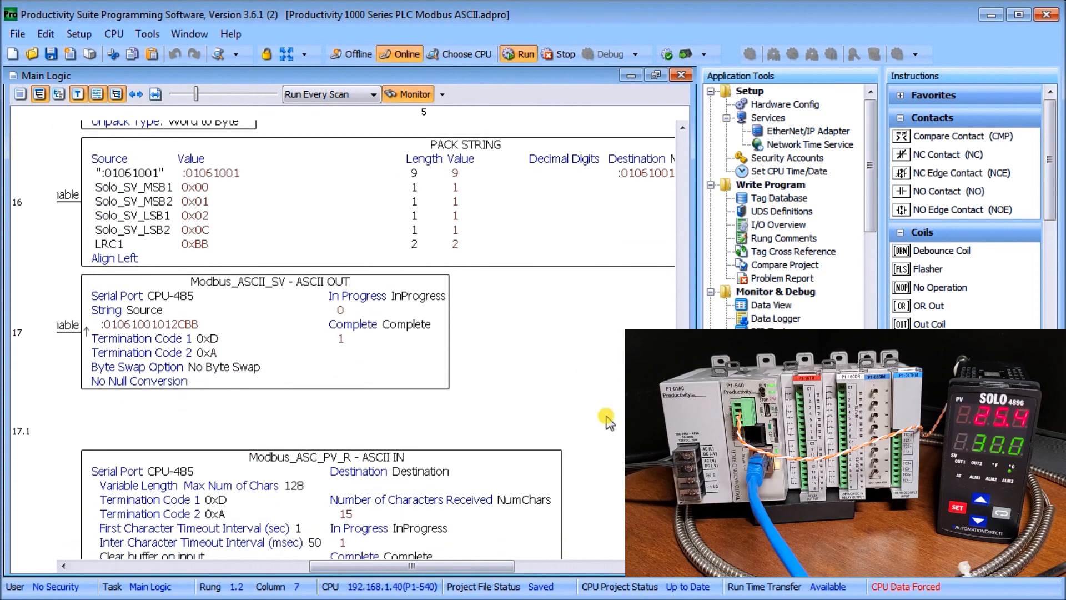
pyautogui.moveTo(253, 385)
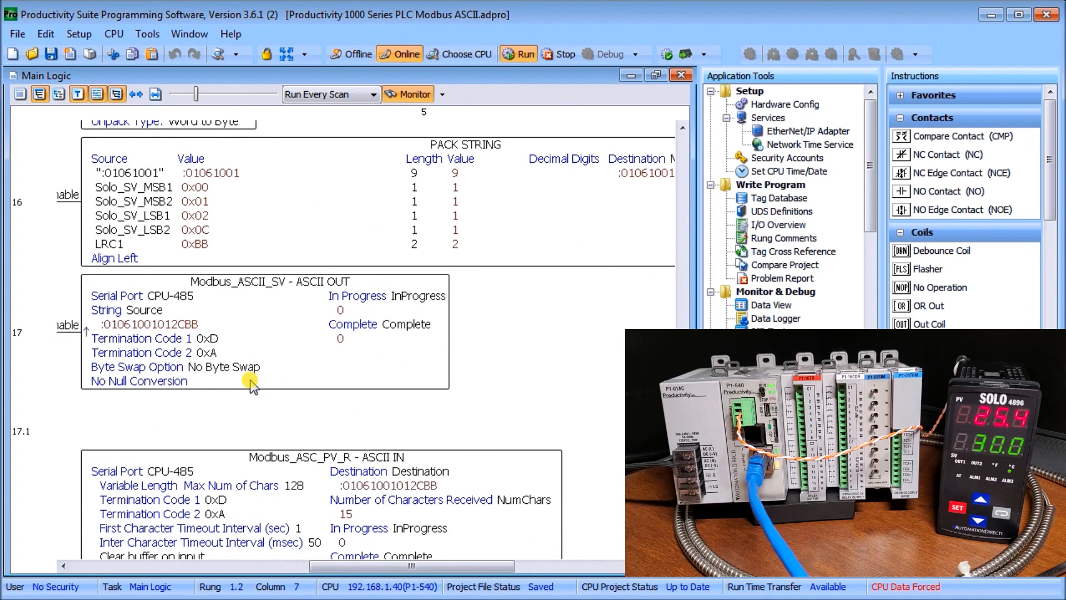
pyautogui.scroll(-3)
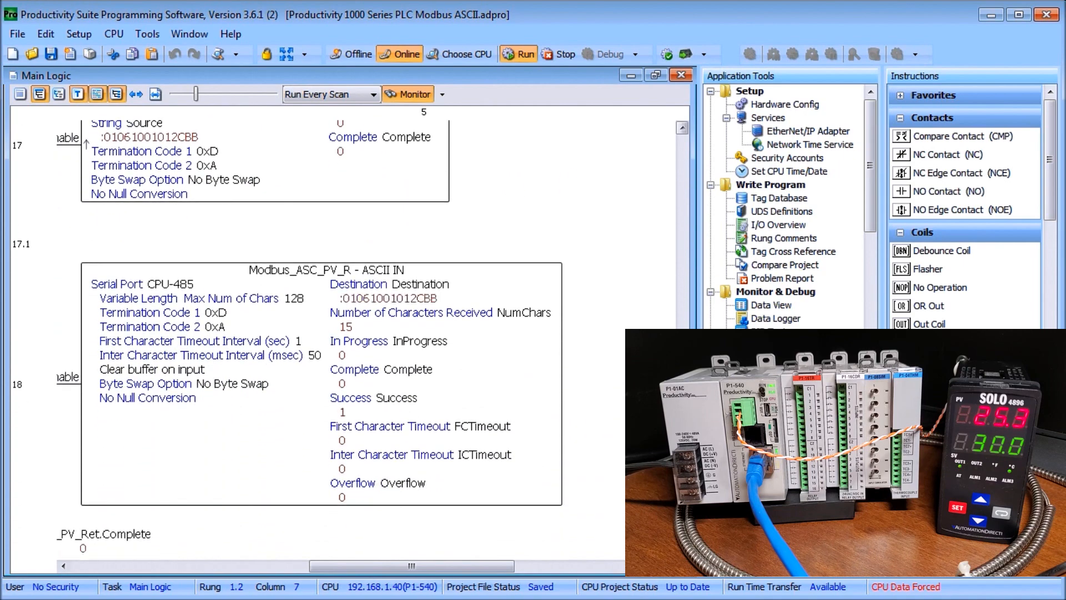
pyautogui.moveTo(279, 402)
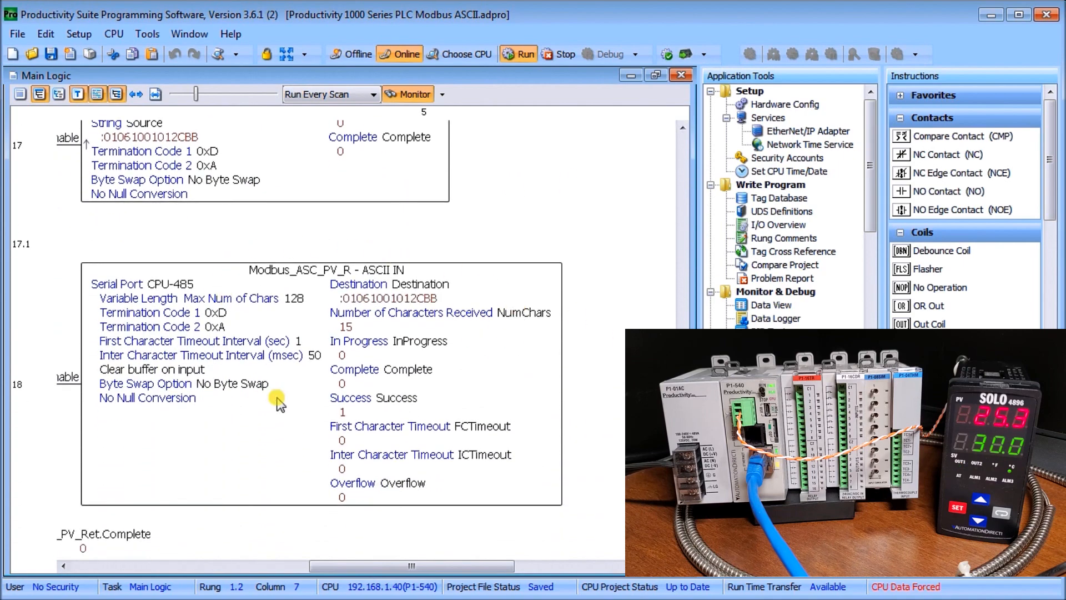
pyautogui.scroll(-3)
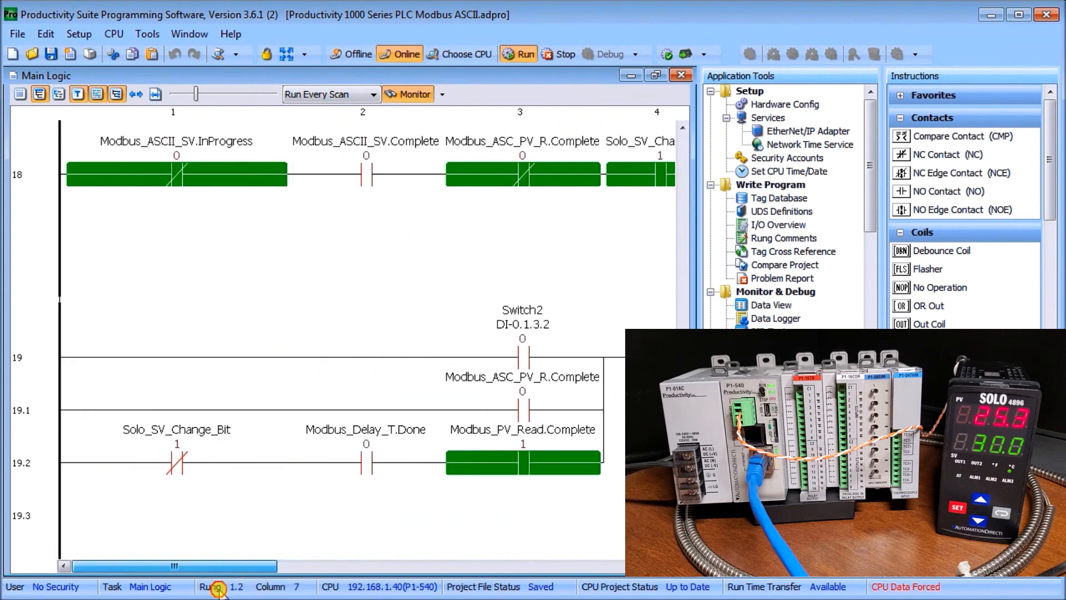
pyautogui.hscroll(3)
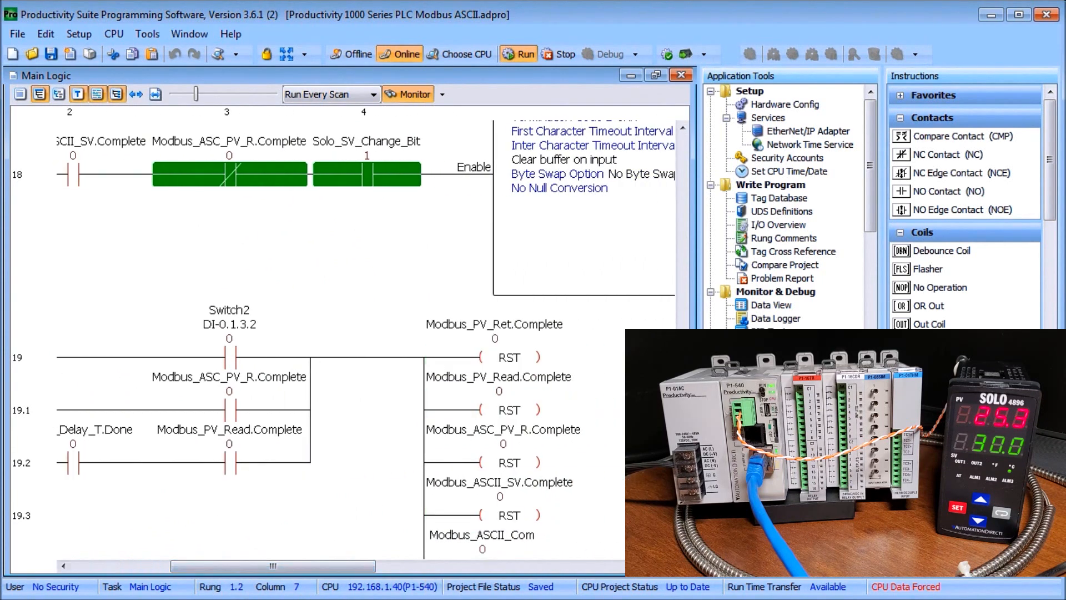
pyautogui.scroll(-3)
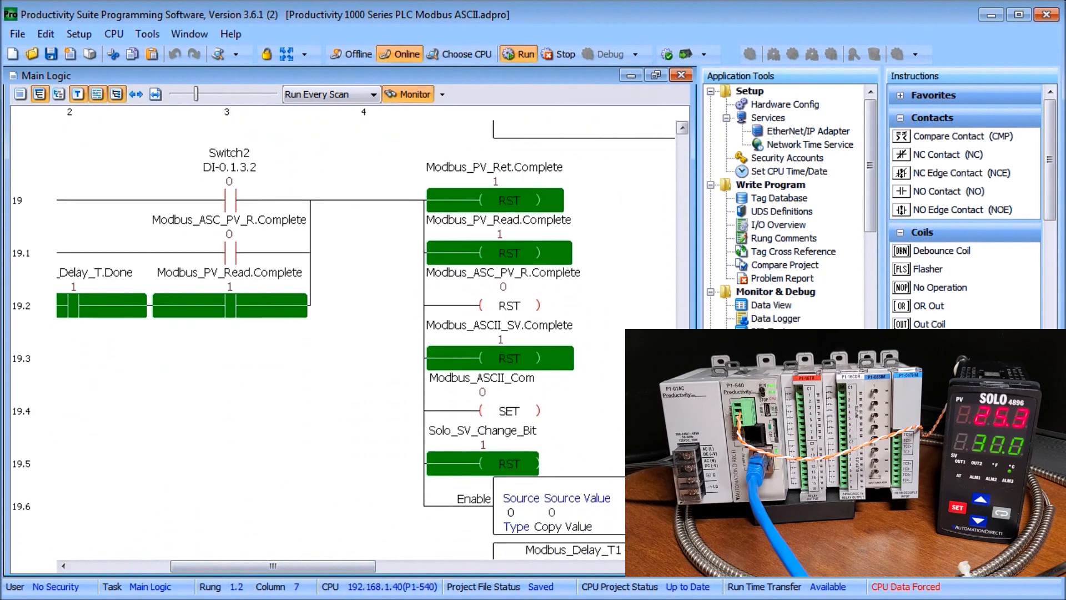
pyautogui.scroll(-3)
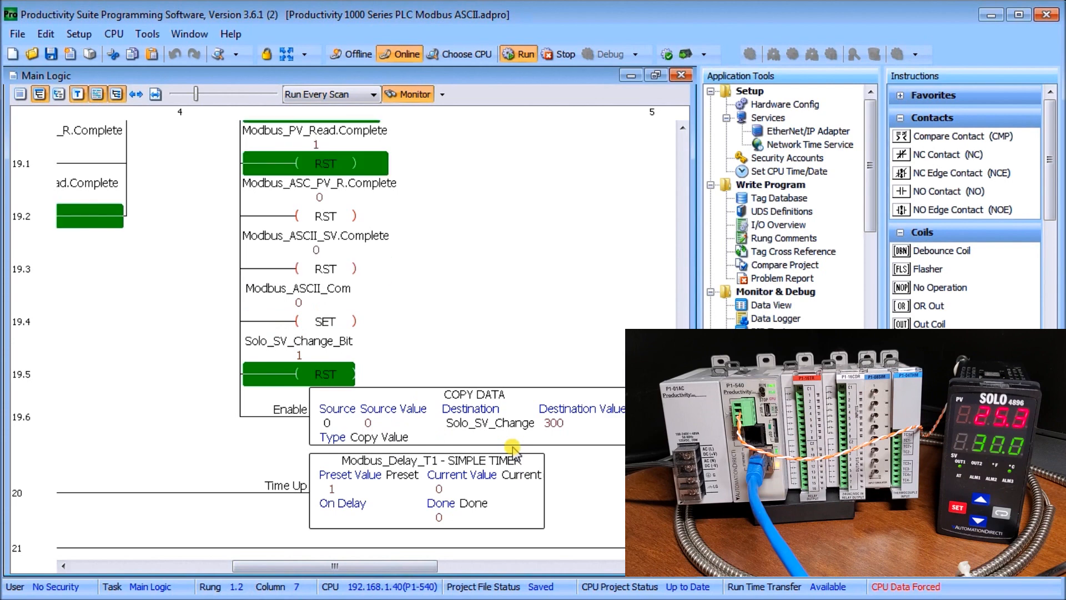
pyautogui.moveTo(405, 503)
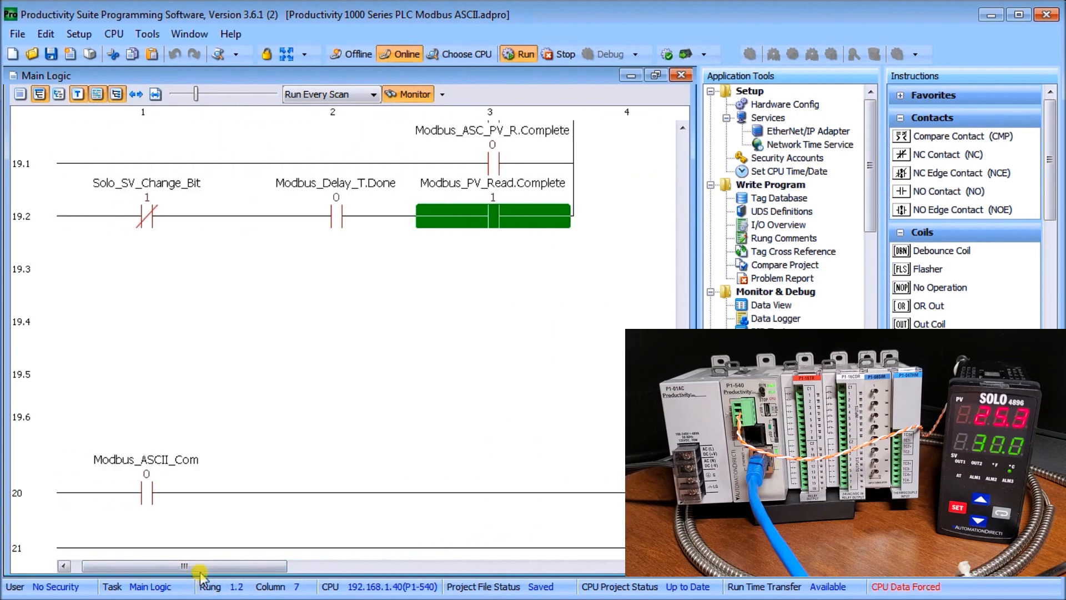
pyautogui.moveTo(302, 473)
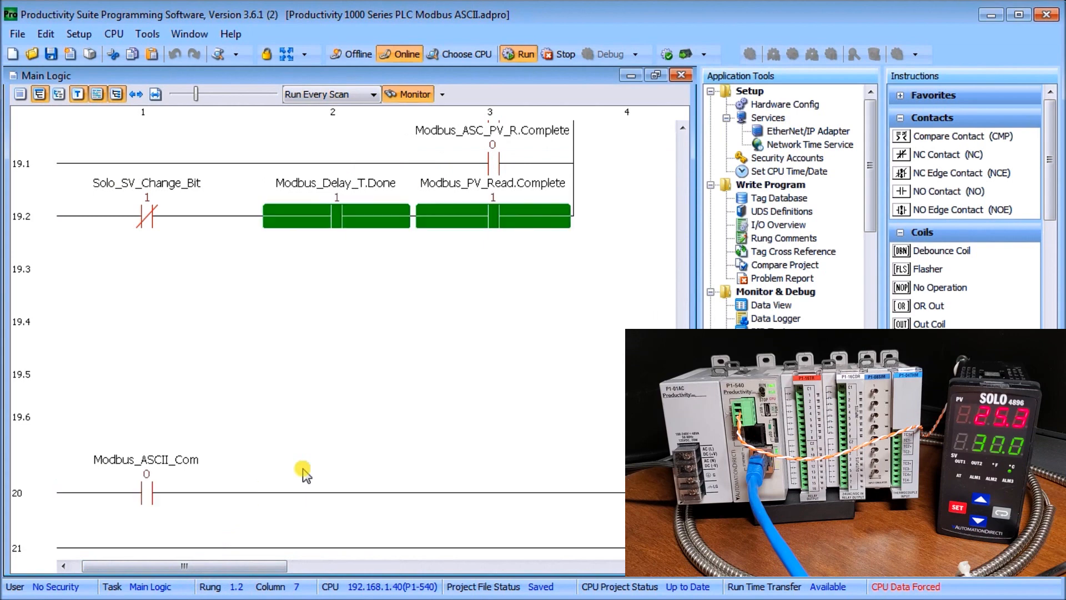
pyautogui.scroll(3)
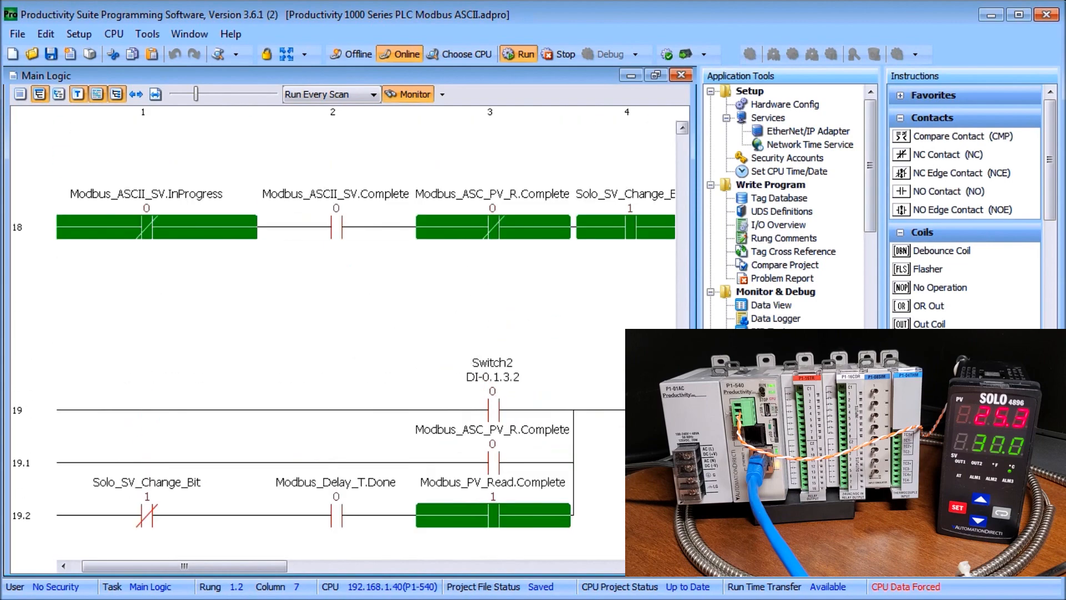
pyautogui.scroll(3)
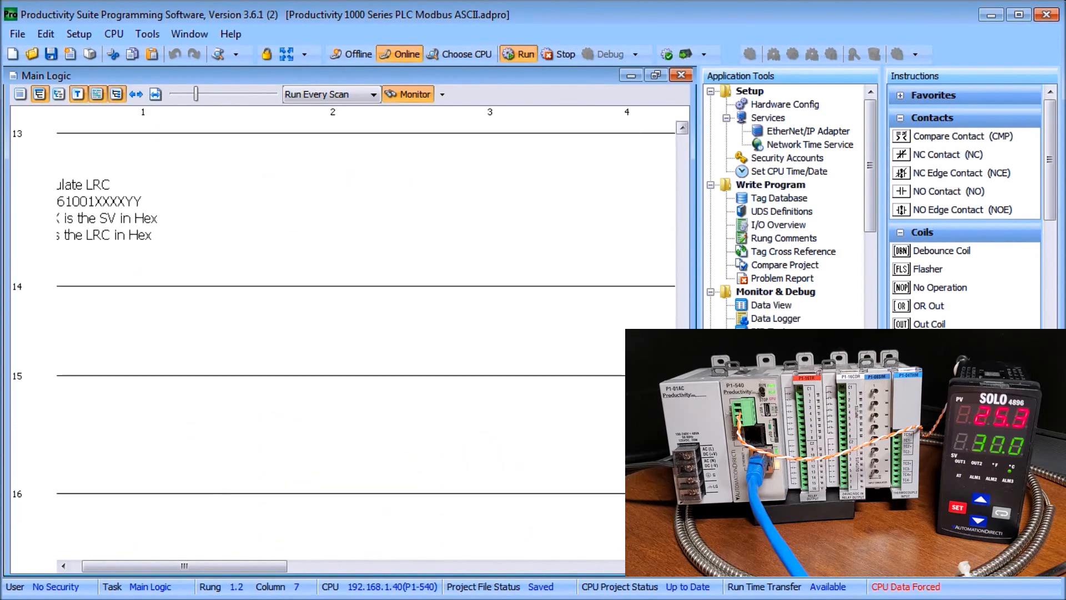